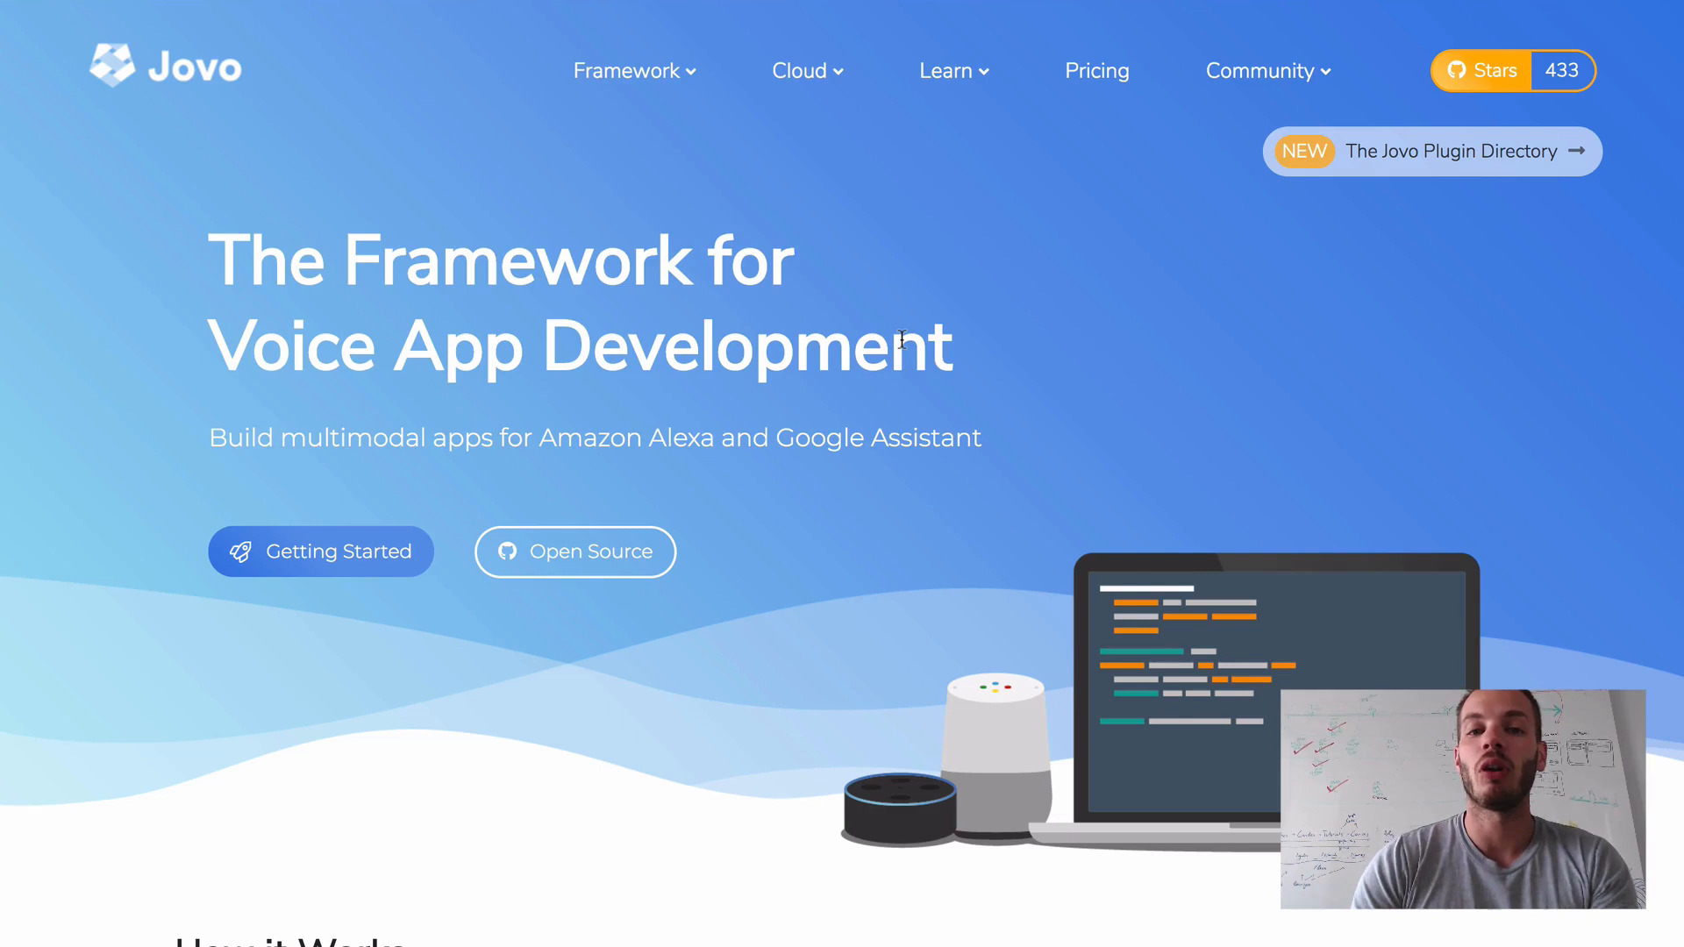
{"action": "mouse_move", "coordinate": [1275, 90]}
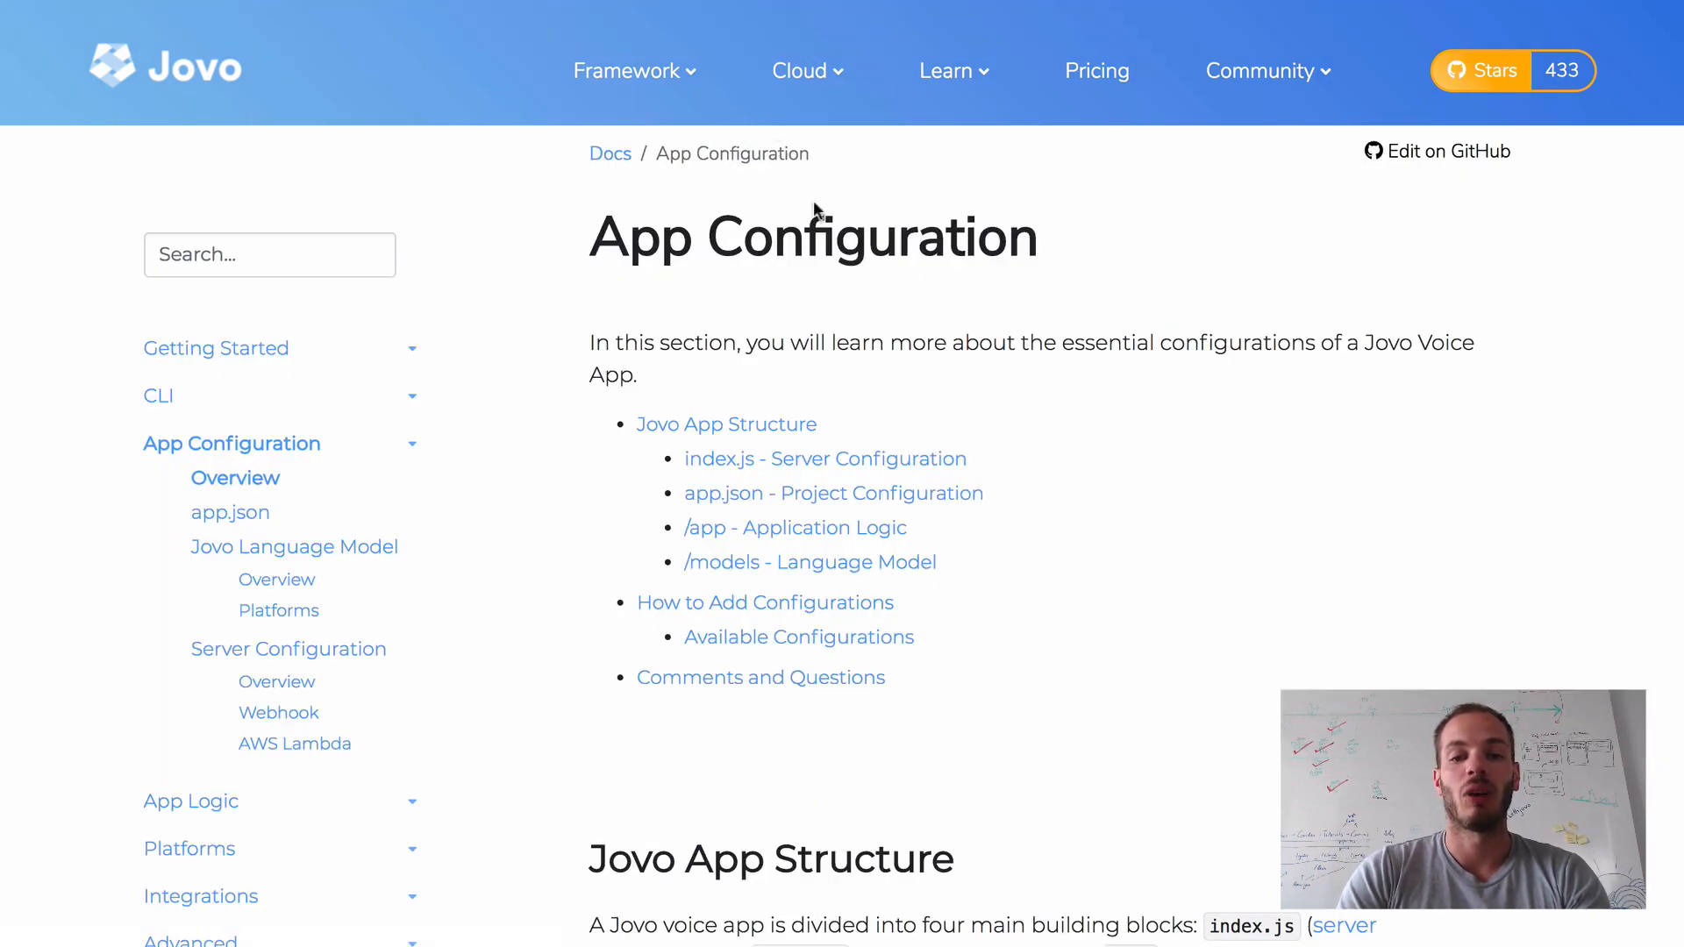
{"action": "mouse_move", "coordinate": [944, 312]}
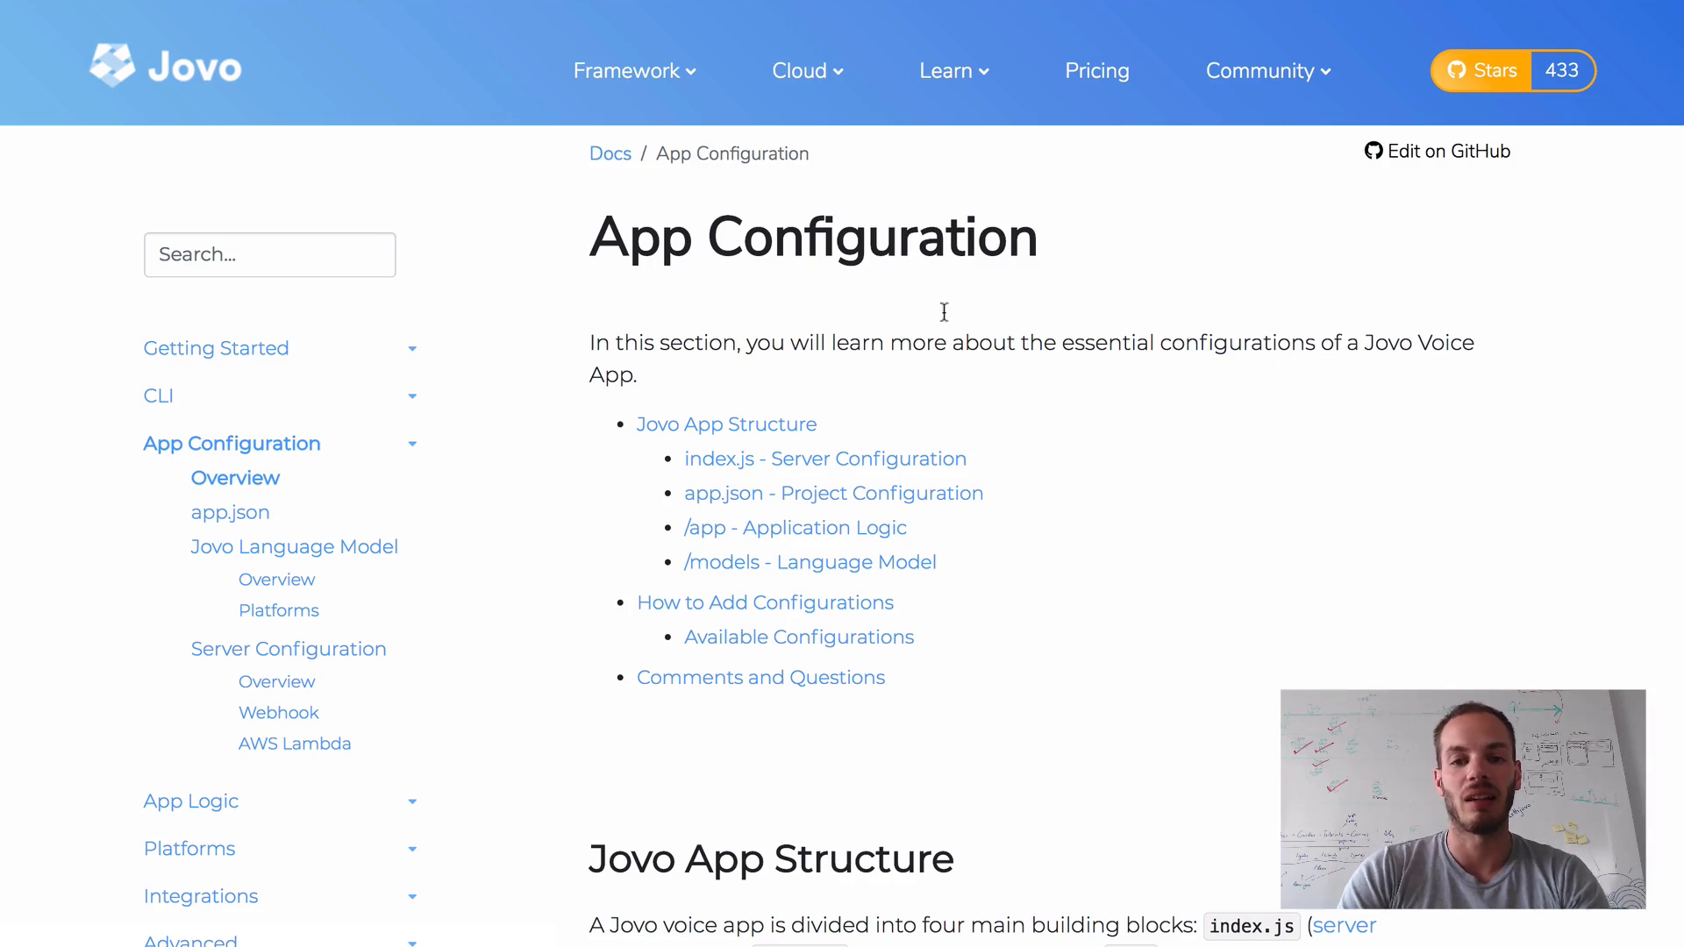
- Scroll through the App Configuration docs page and back to the top
{"action": "scroll", "scroll_direction": "down", "scroll_amount": 3}
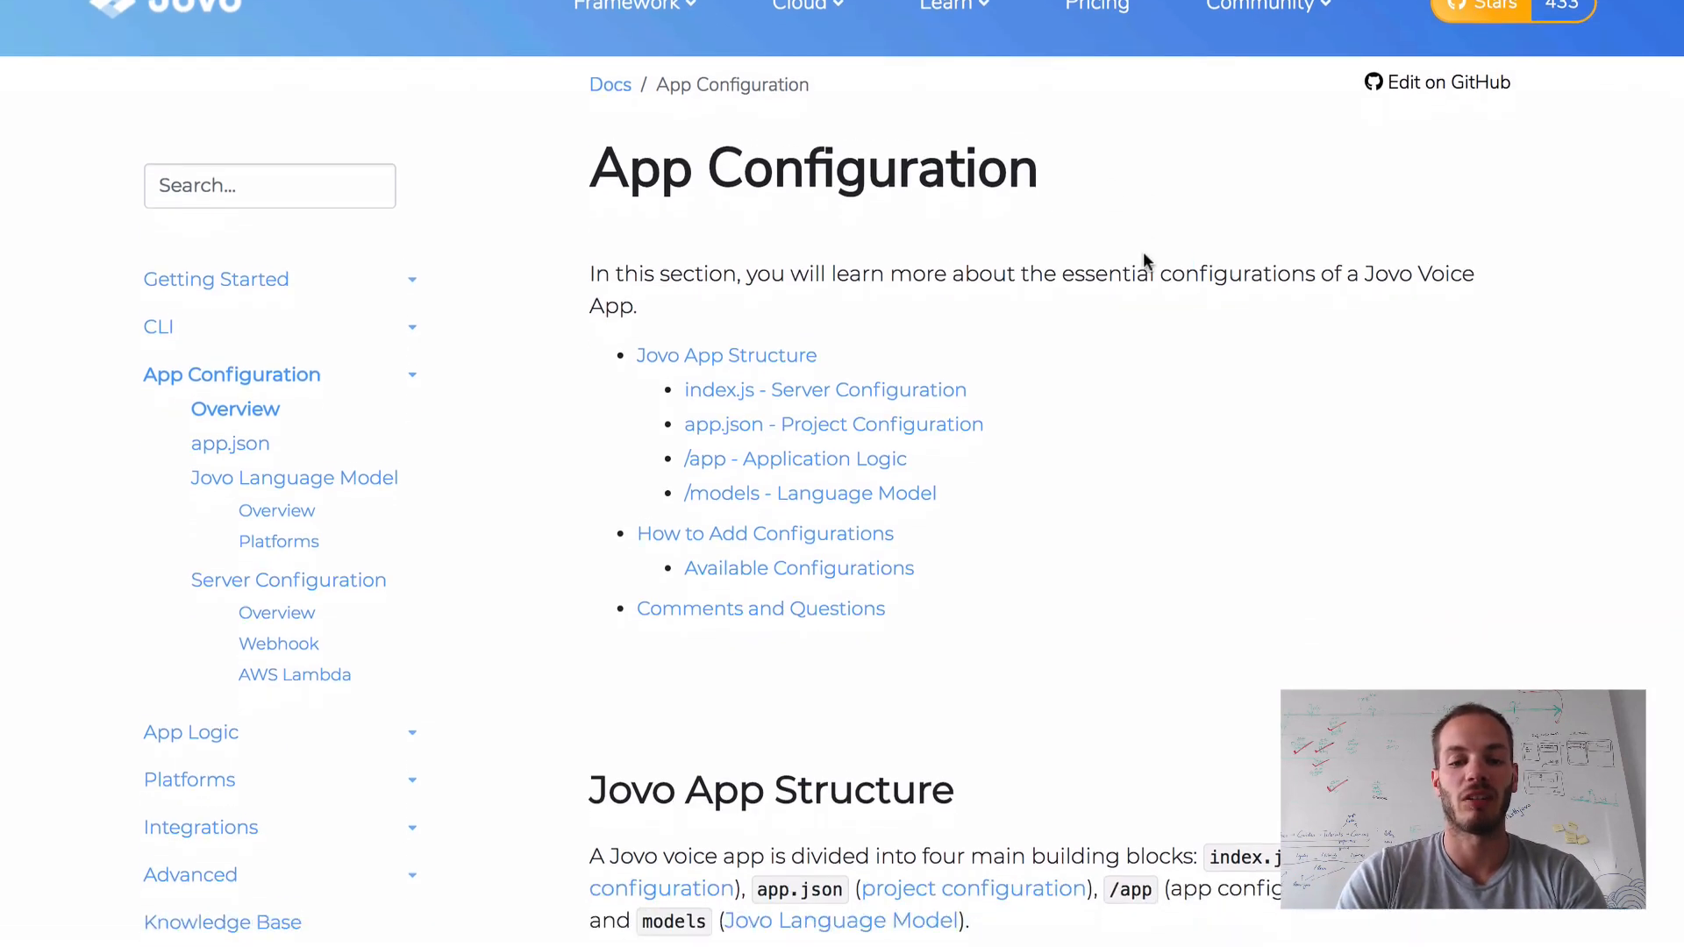
{"action": "scroll", "scroll_direction": "down", "scroll_amount": 3}
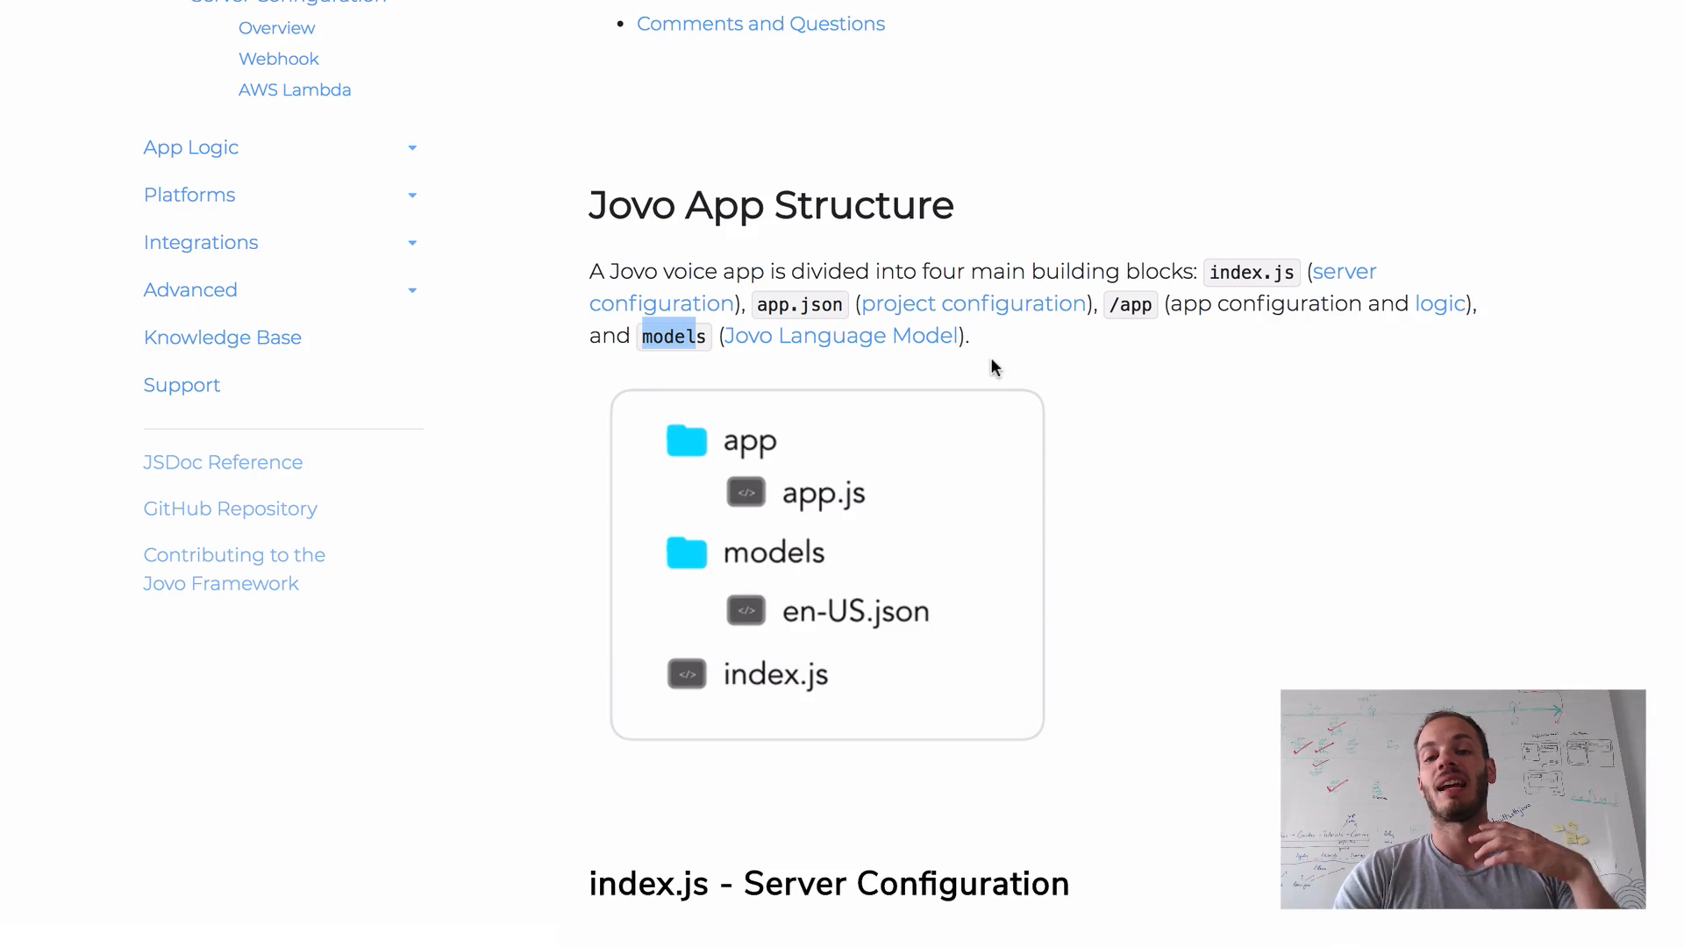
{"action": "mouse_move", "coordinate": [1229, 447]}
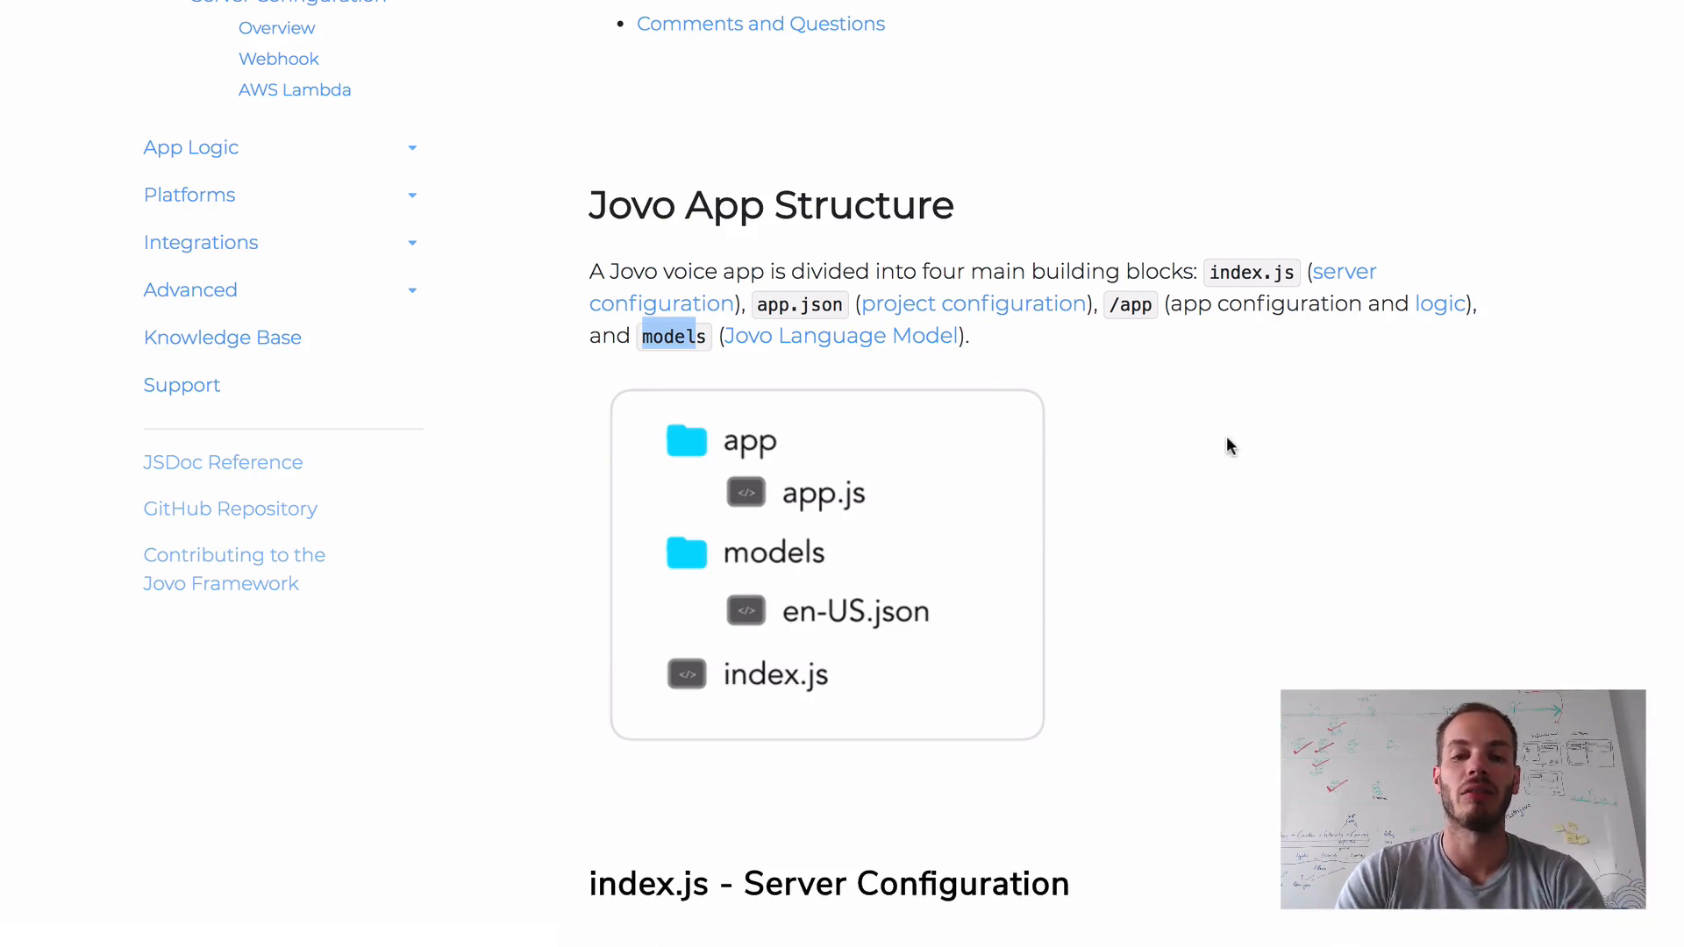
{"action": "scroll", "scroll_direction": "up", "scroll_amount": 3}
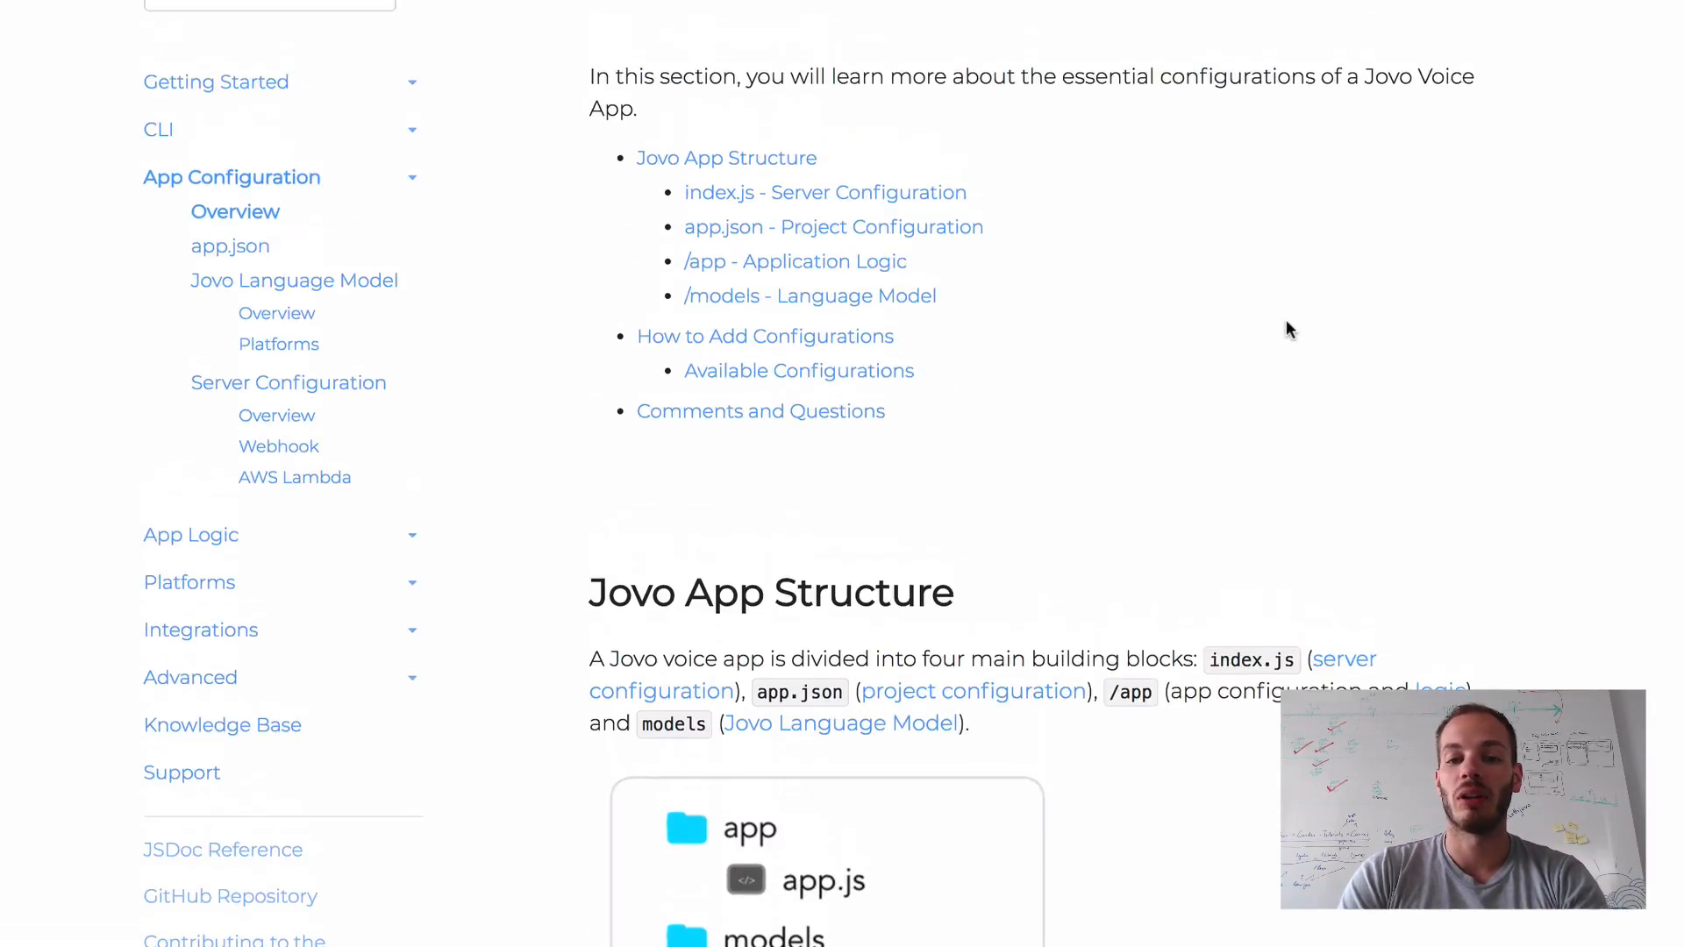
{"action": "scroll", "scroll_direction": "up", "scroll_amount": 3}
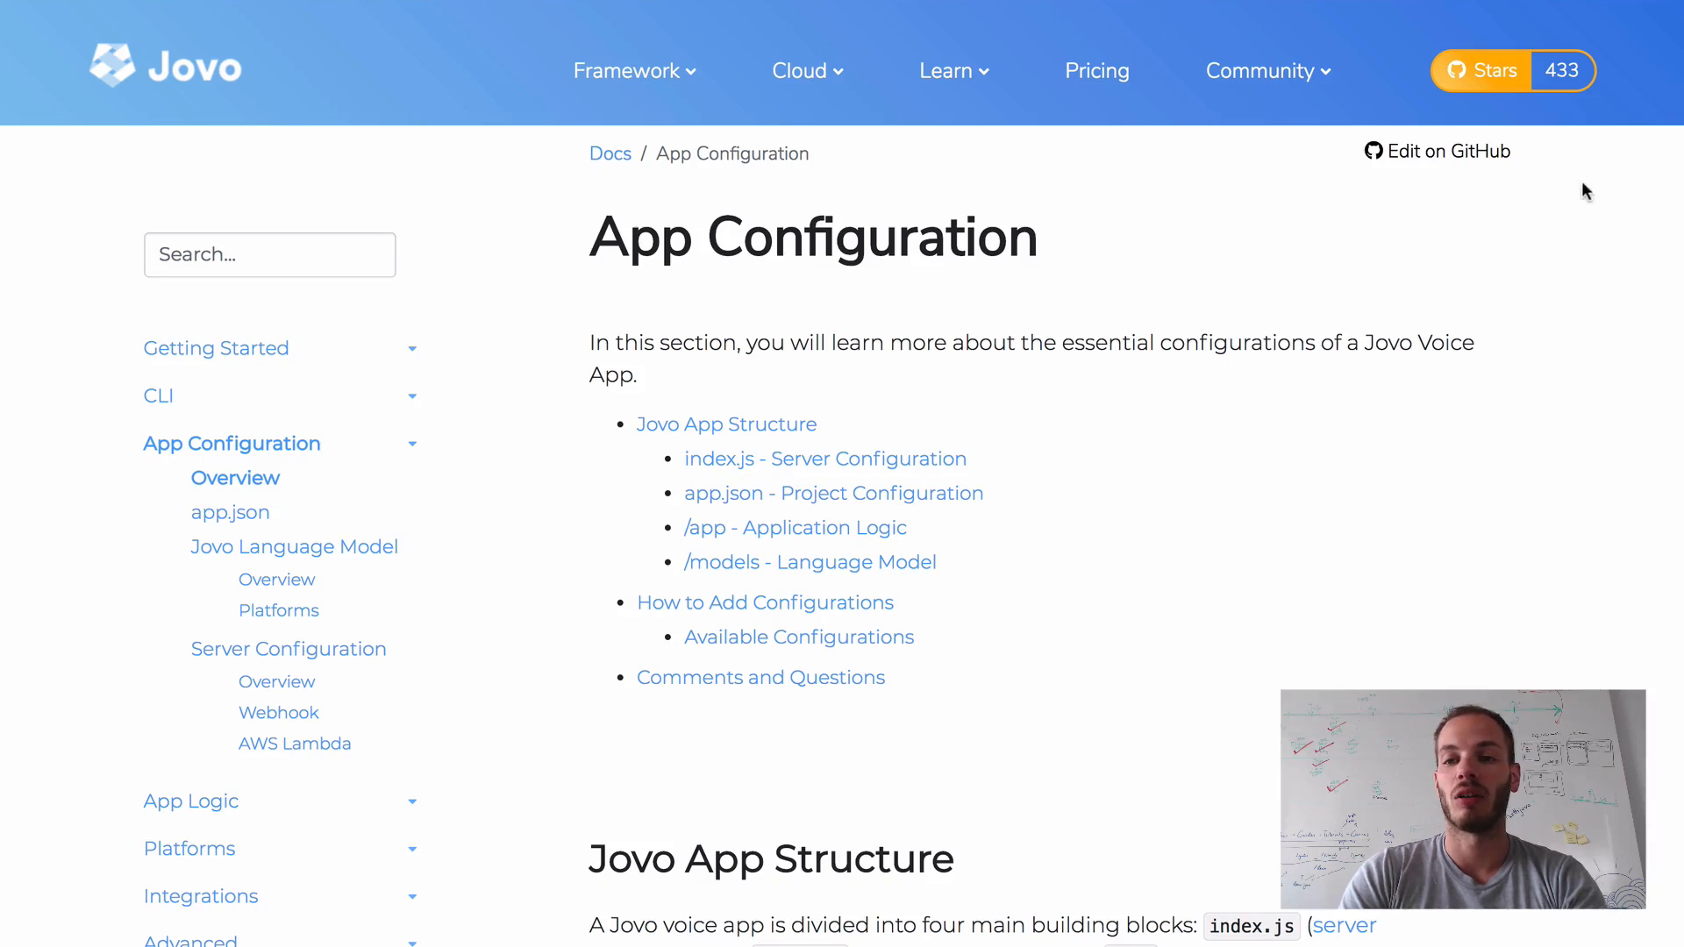
{"action": "mouse_move", "coordinate": [1489, 207]}
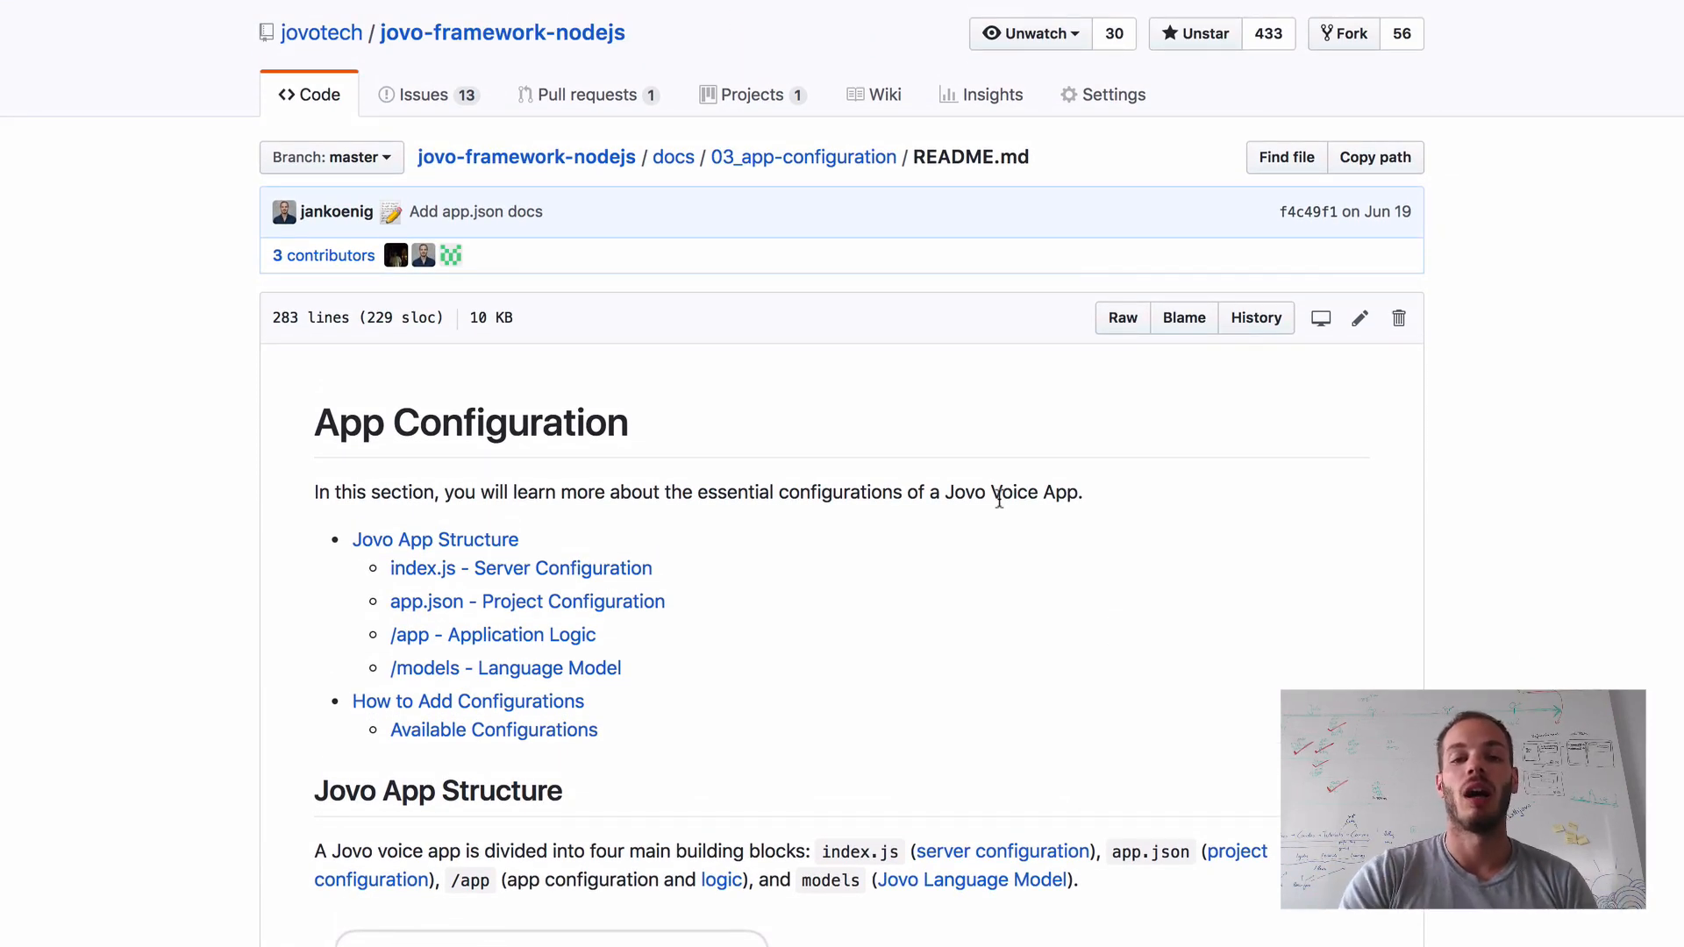
- Scroll through docs/03_app-configuration/README.md in the jovotech repository
{"action": "scroll", "scroll_direction": "down", "scroll_amount": 3}
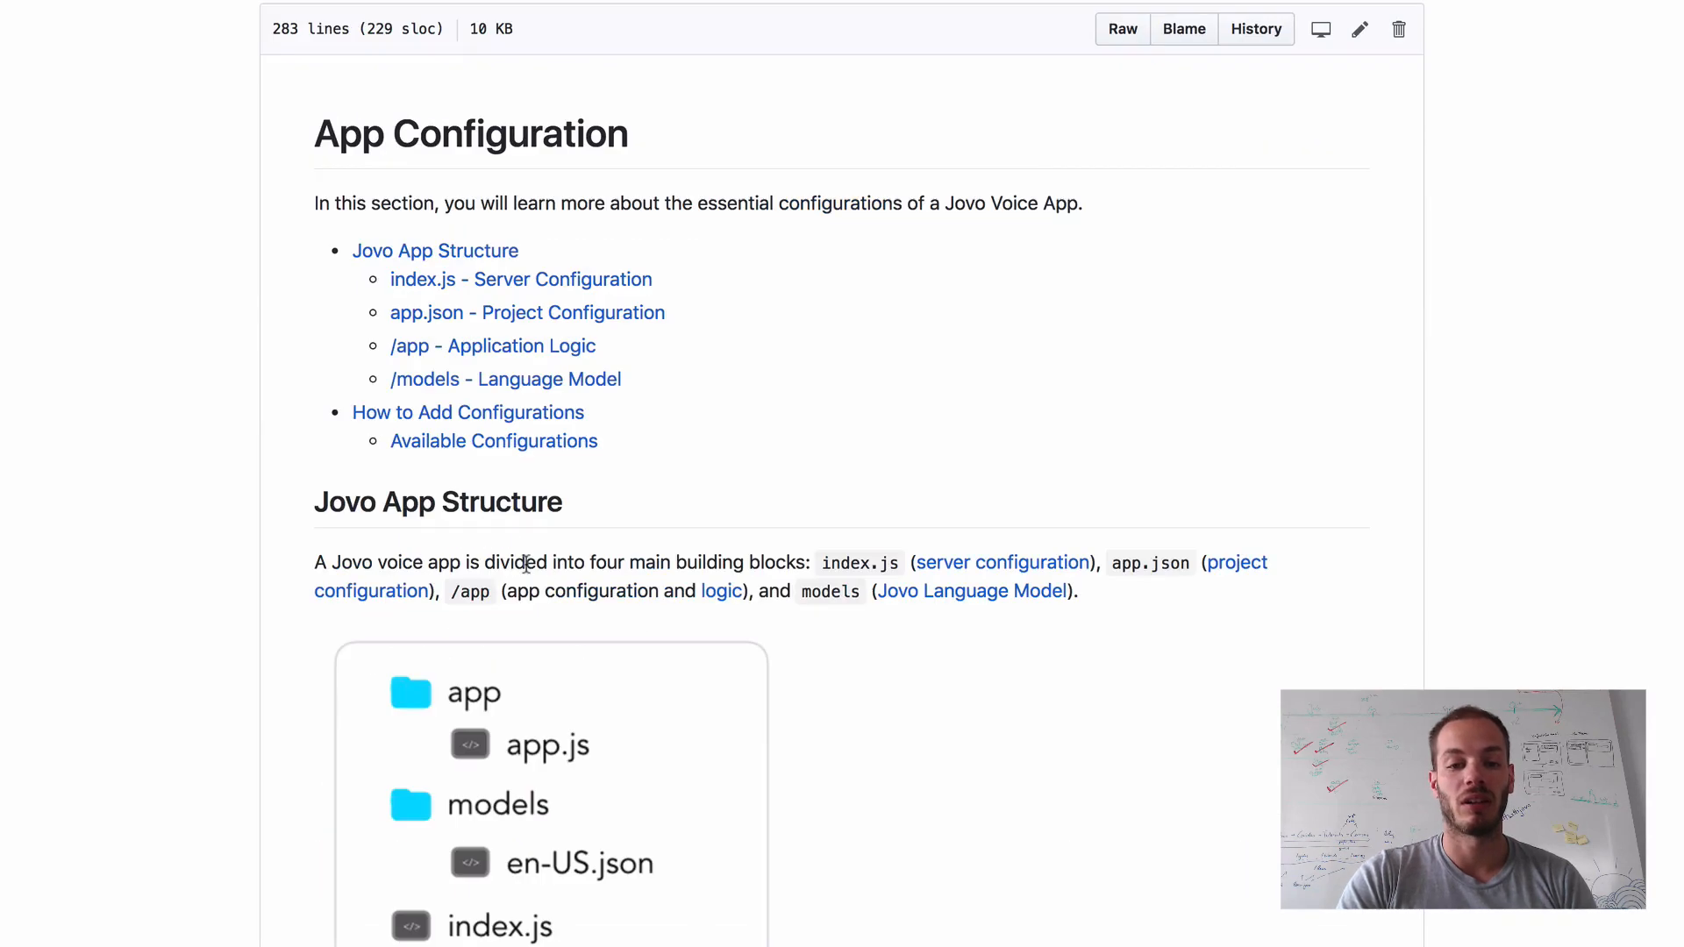
{"action": "mouse_move", "coordinate": [812, 617]}
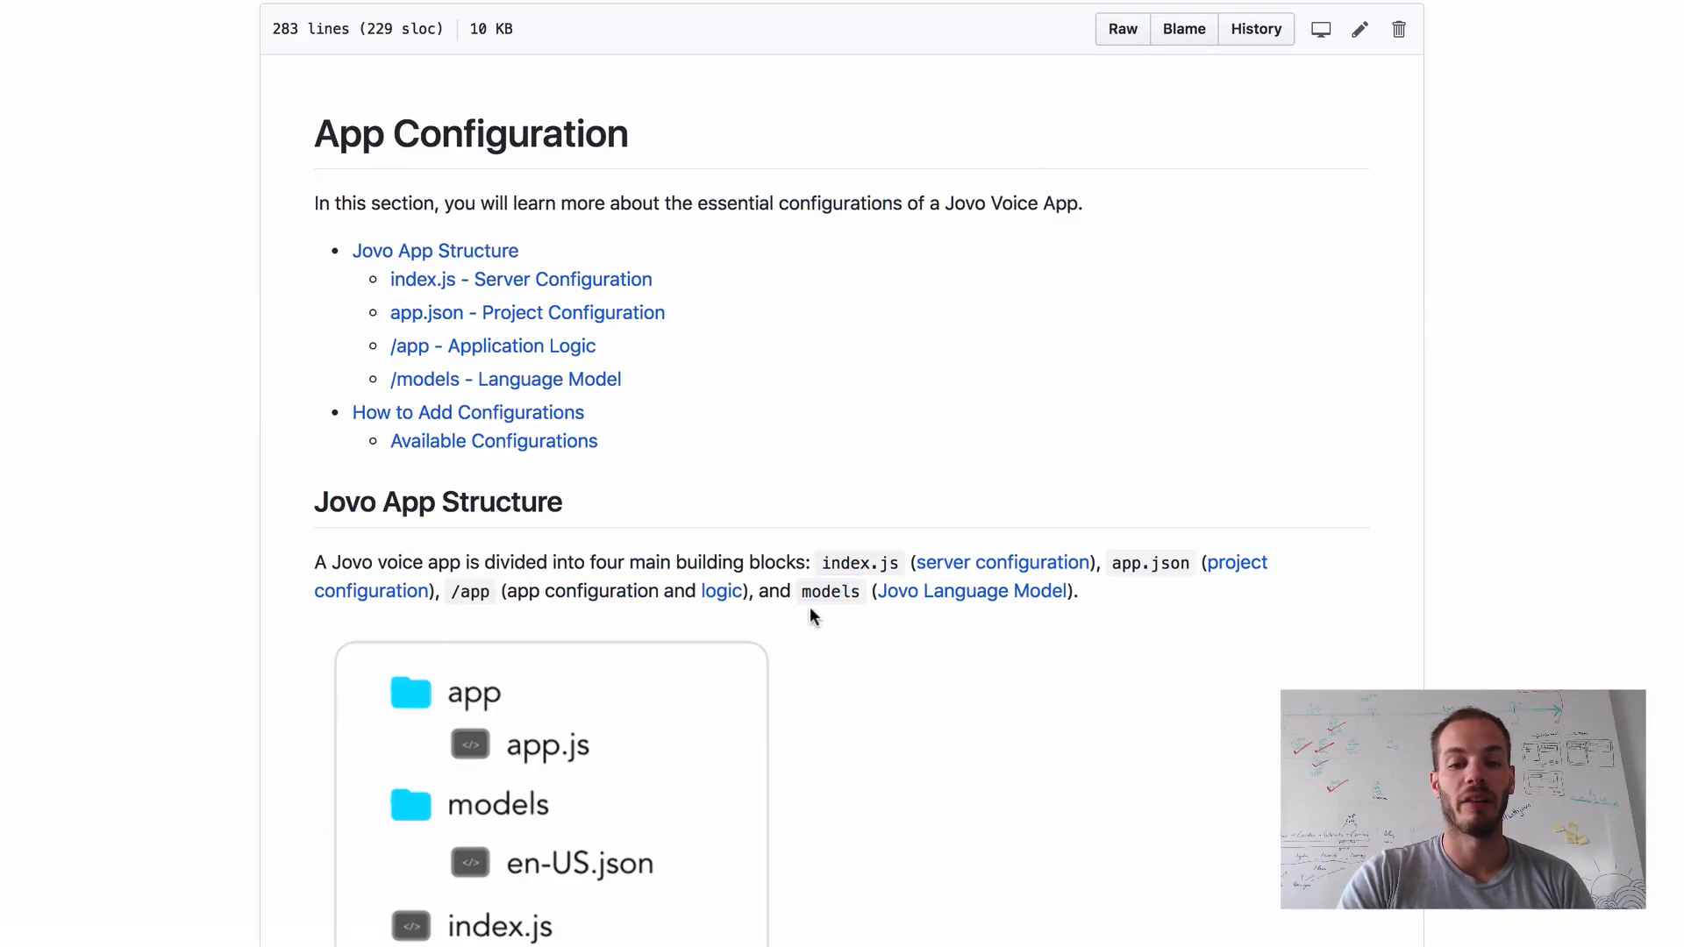
{"action": "scroll", "scroll_direction": "up", "scroll_amount": 3}
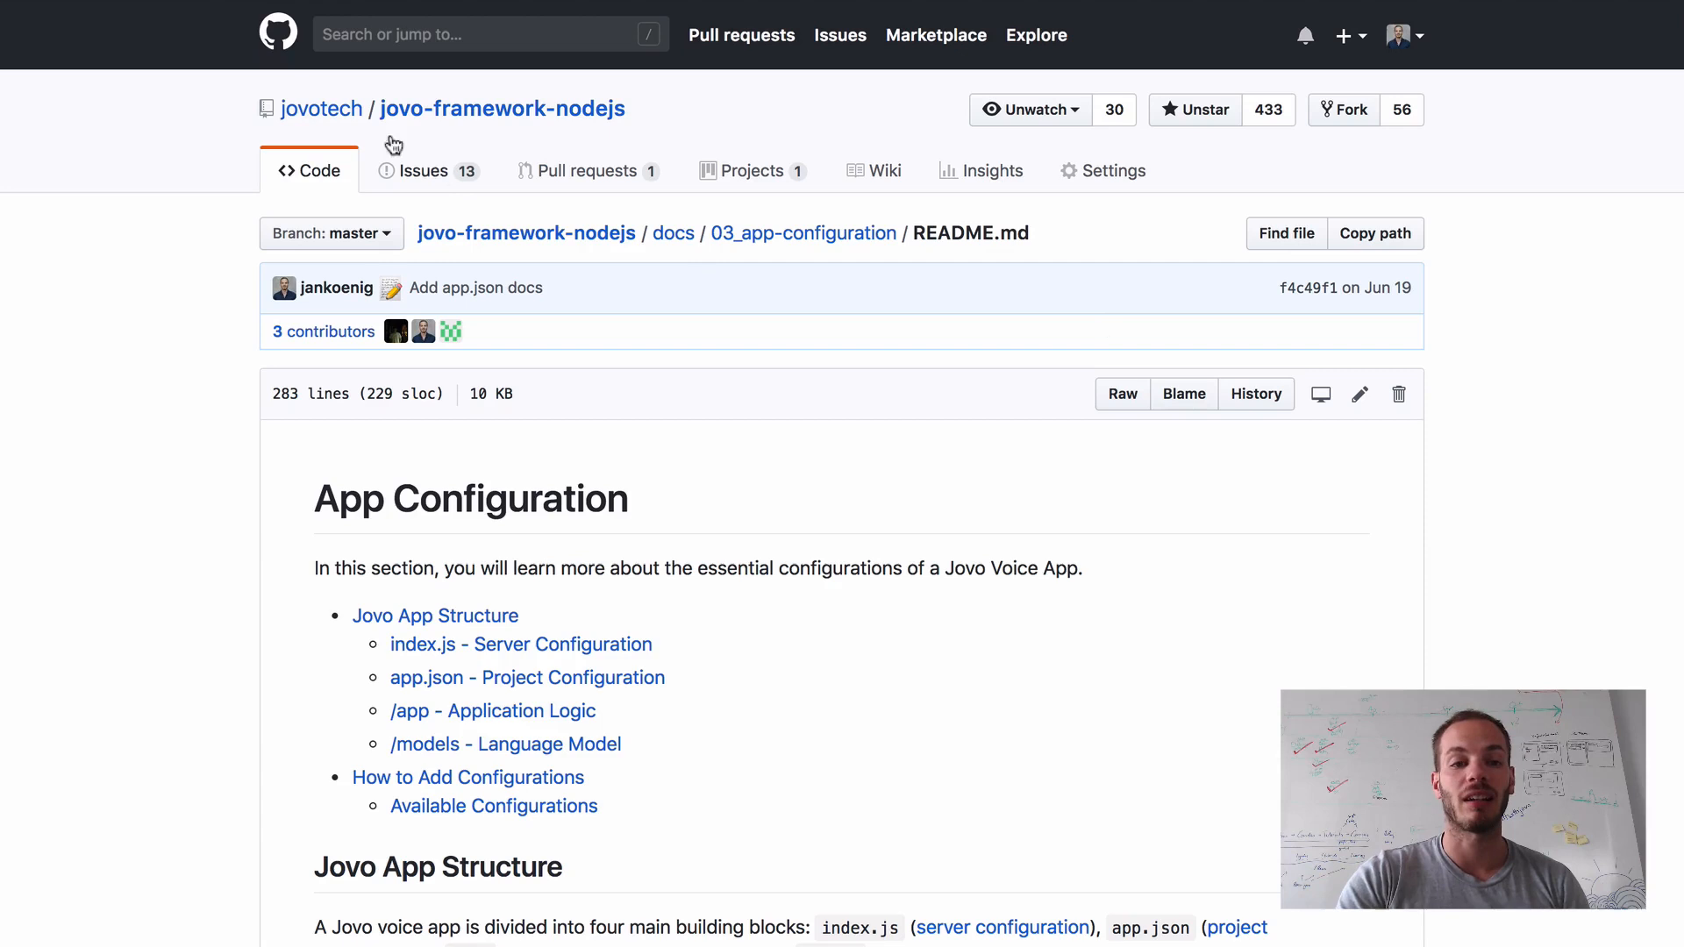
{"action": "mouse_move", "coordinate": [180, 304]}
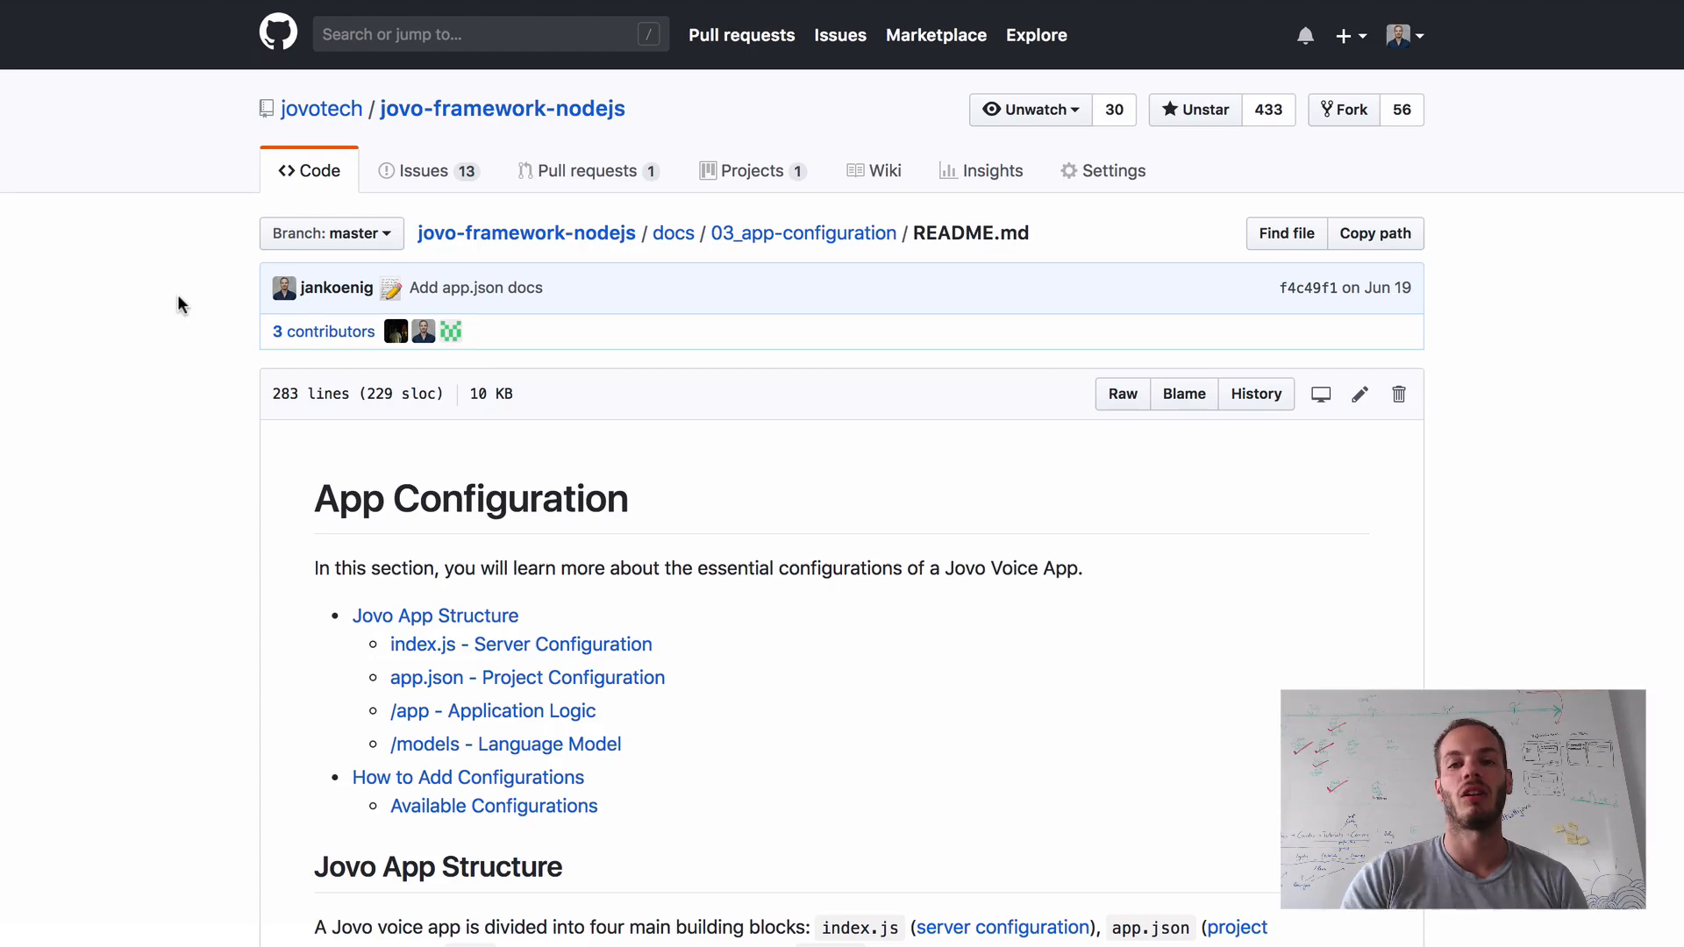
{"action": "mouse_move", "coordinate": [1426, 156]}
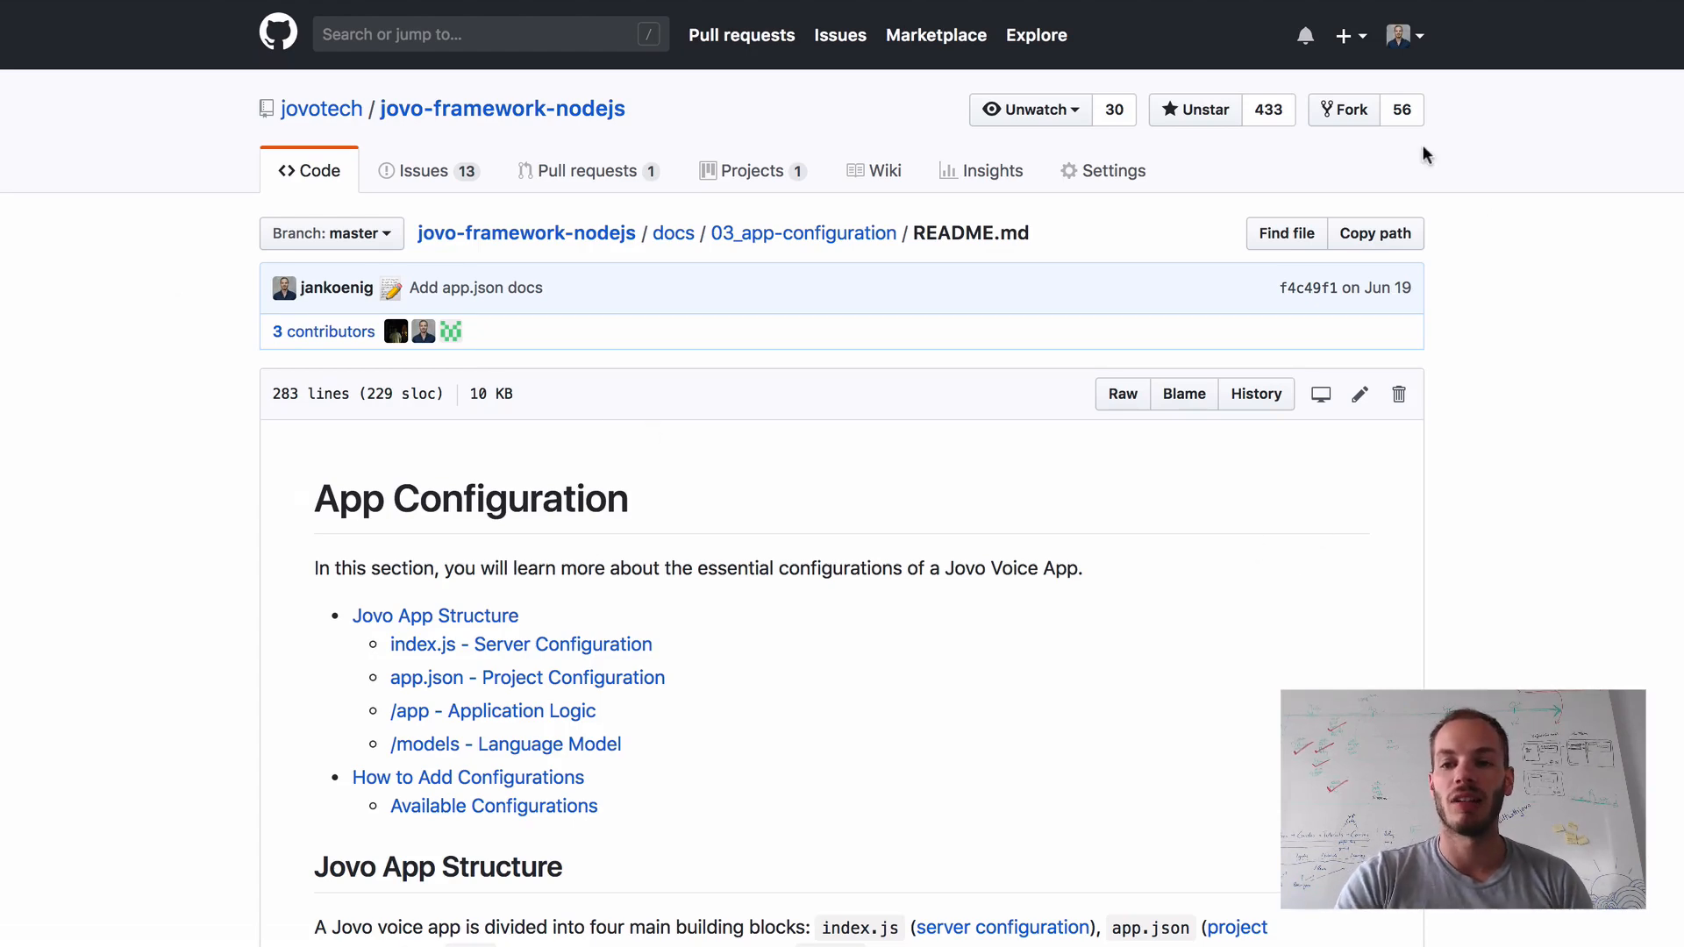
{"action": "mouse_move", "coordinate": [1356, 128]}
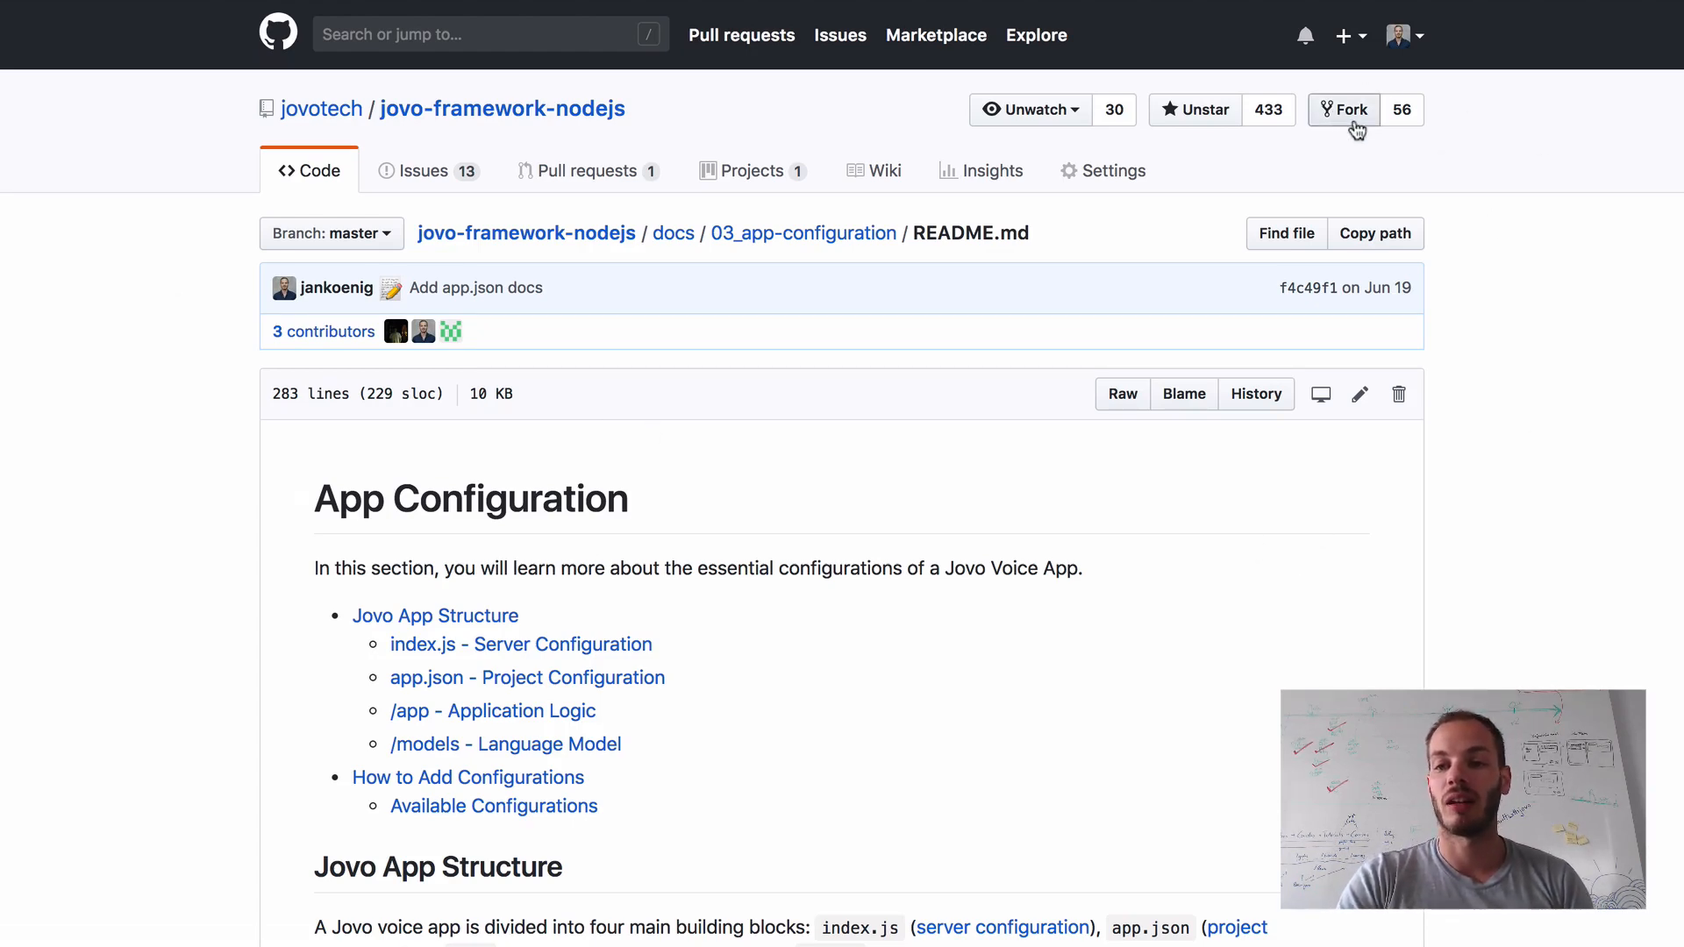
- Fork jovo-framework-nodejs into the personal account and review the new fork's page
{"action": "left_click", "coordinate": [1341, 109]}
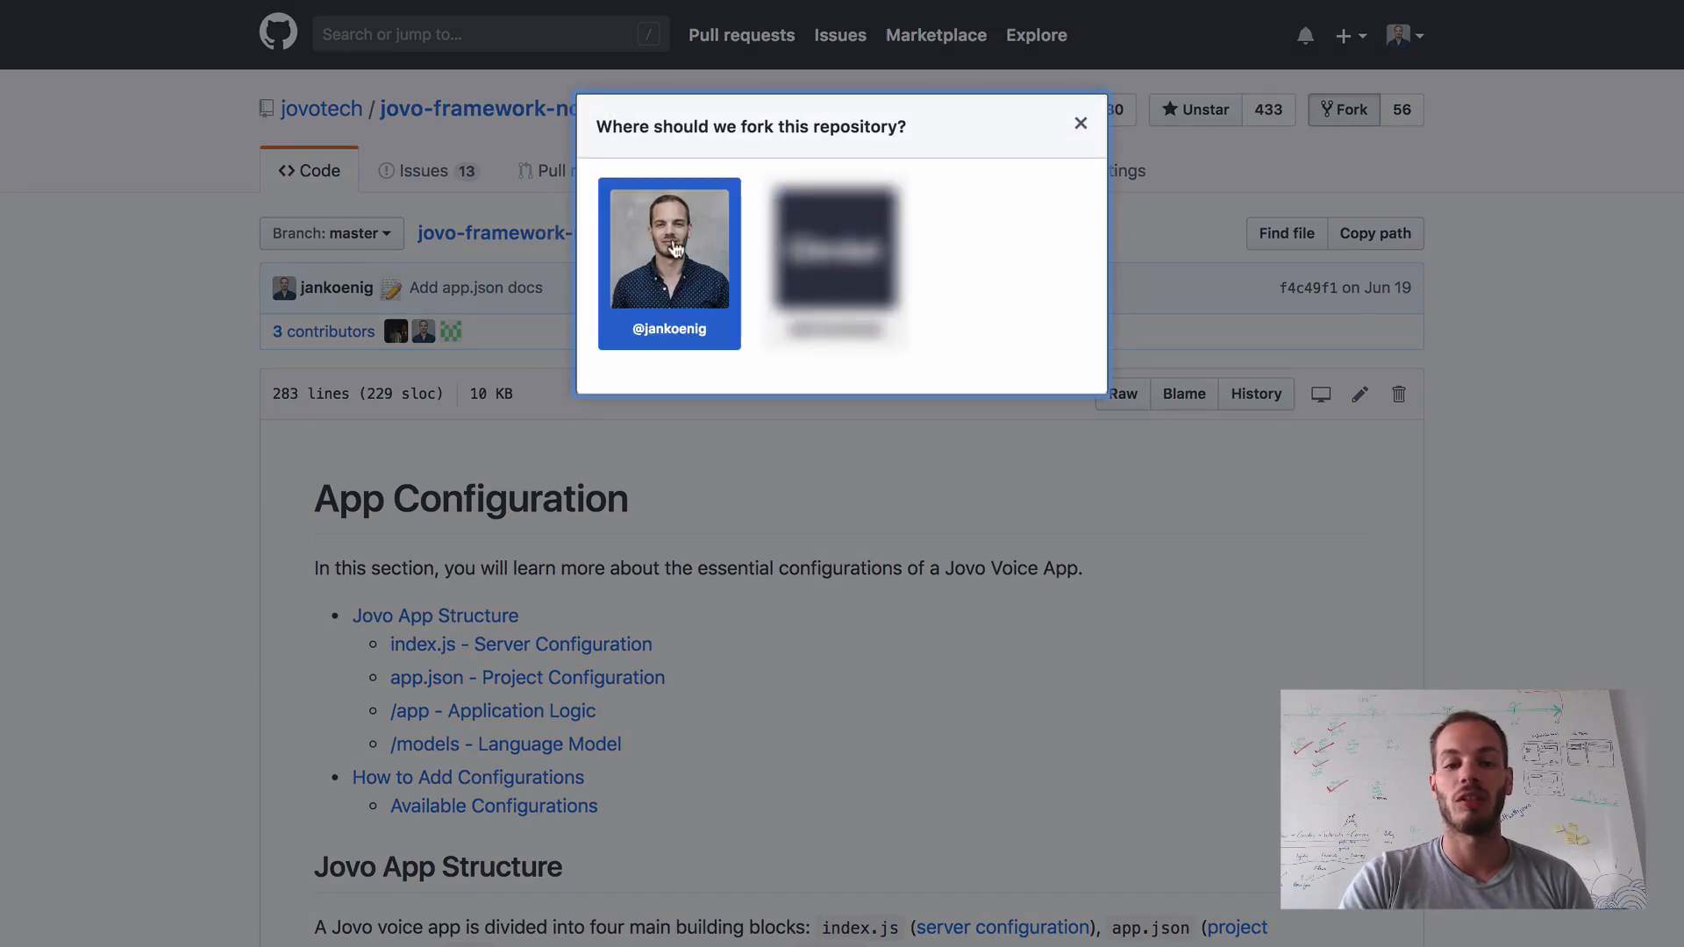
{"action": "left_click", "coordinate": [669, 265]}
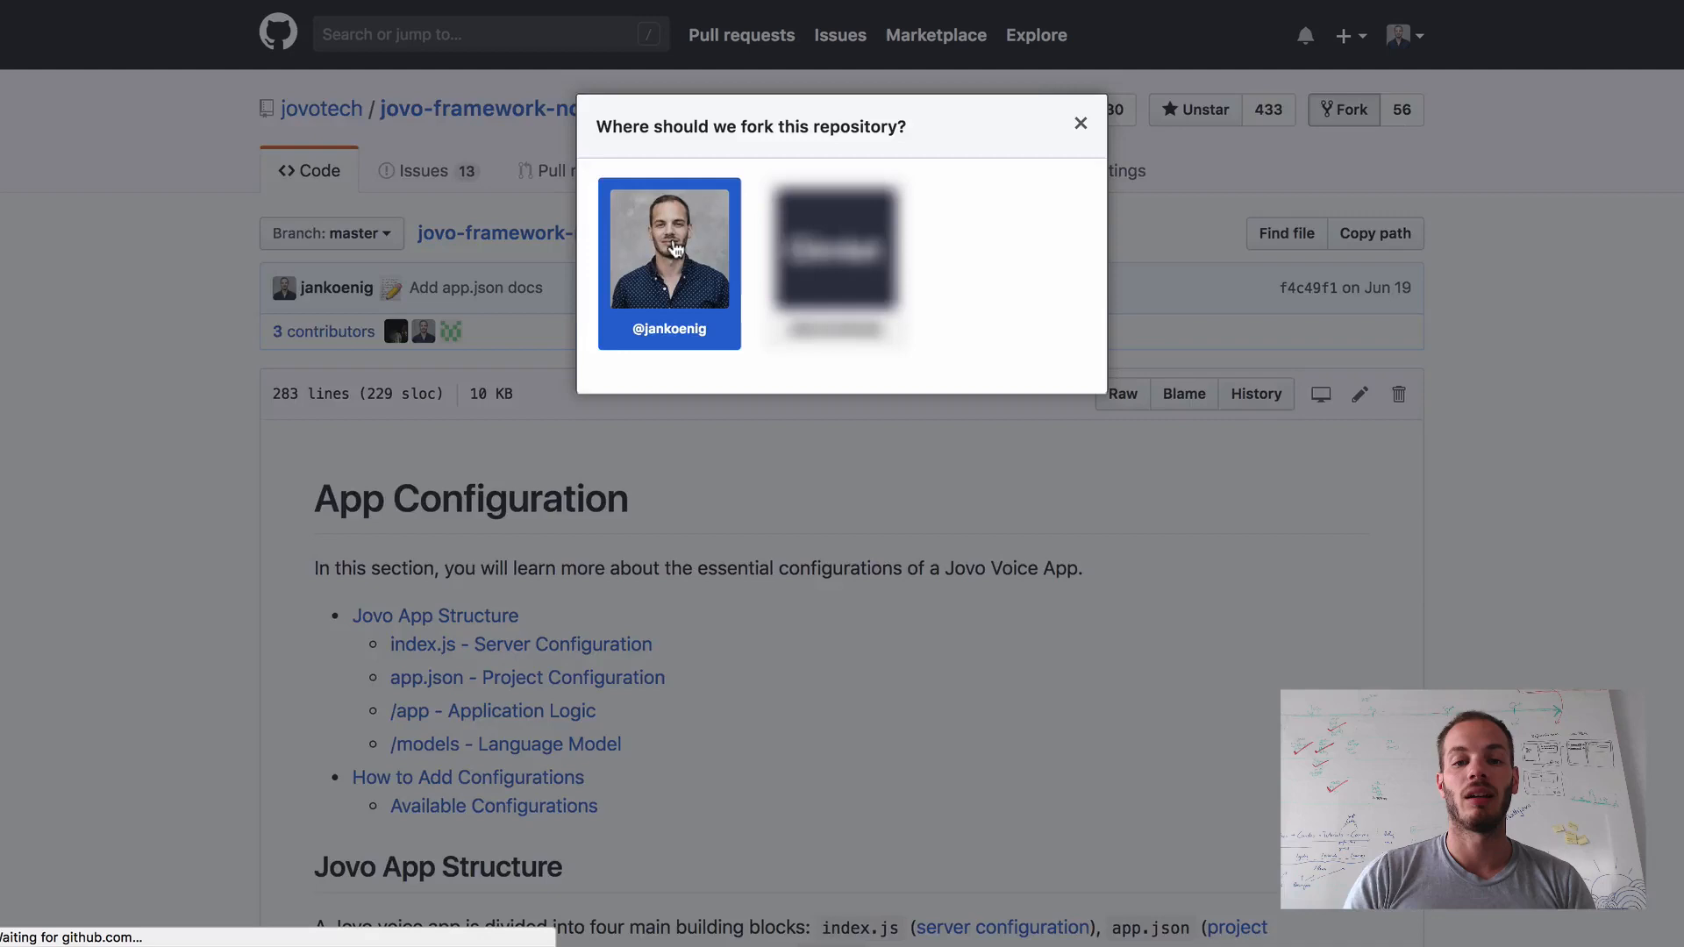
{"action": "left_click", "coordinate": [669, 240]}
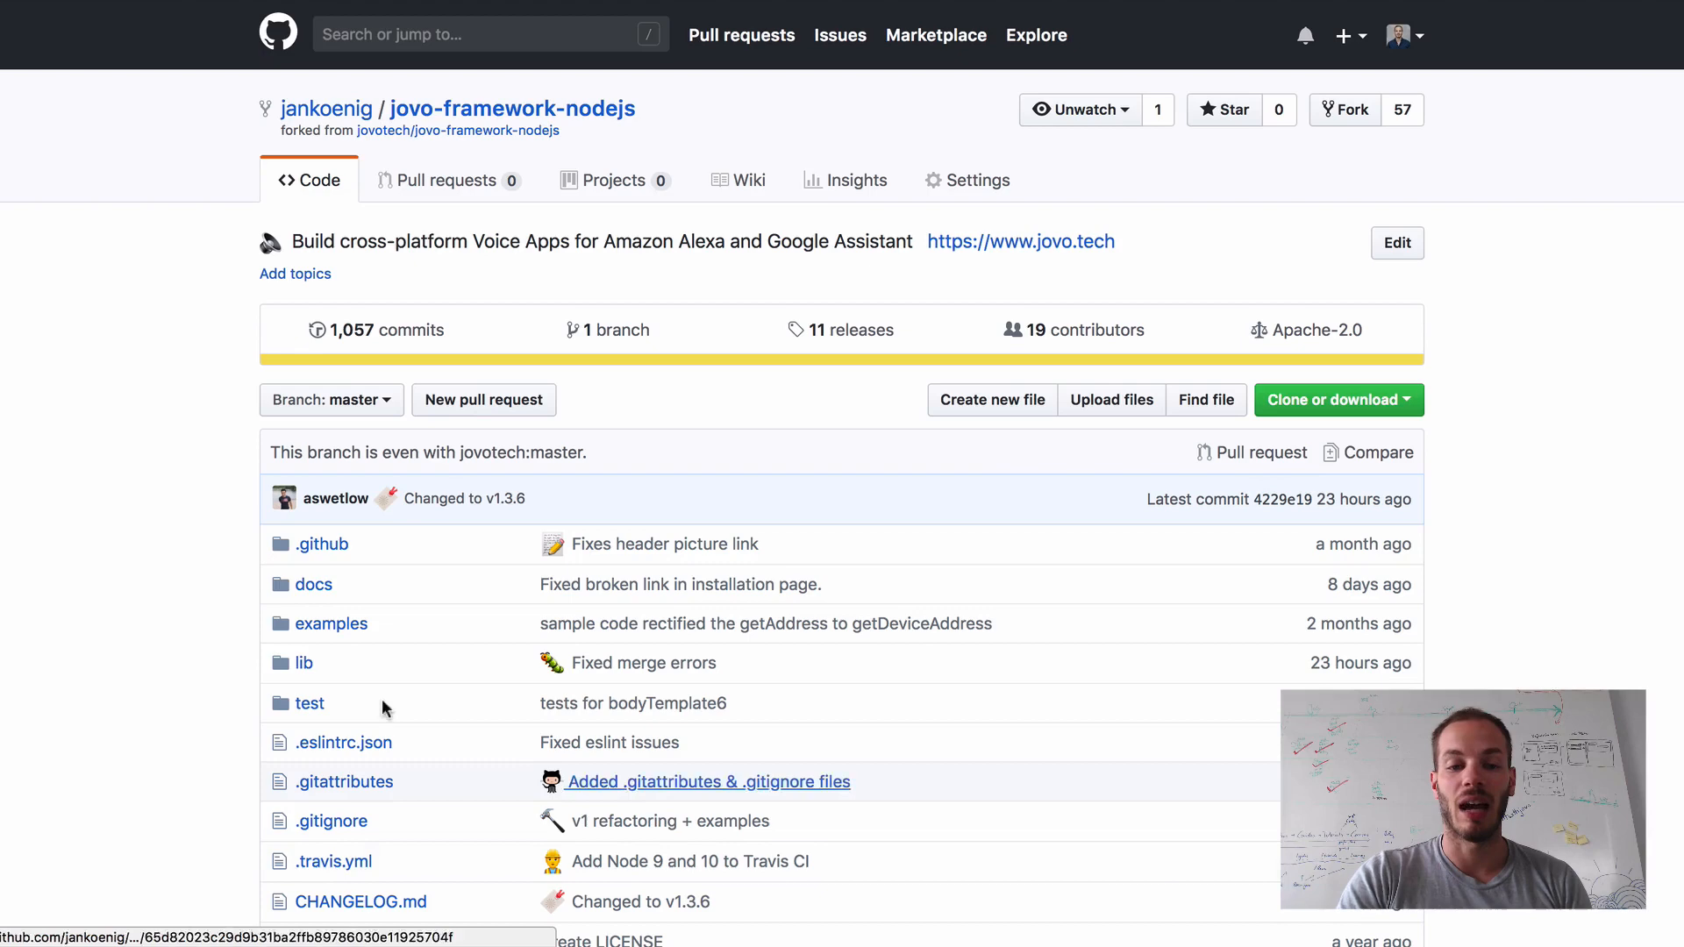
{"action": "scroll", "scroll_direction": "down", "scroll_amount": 3}
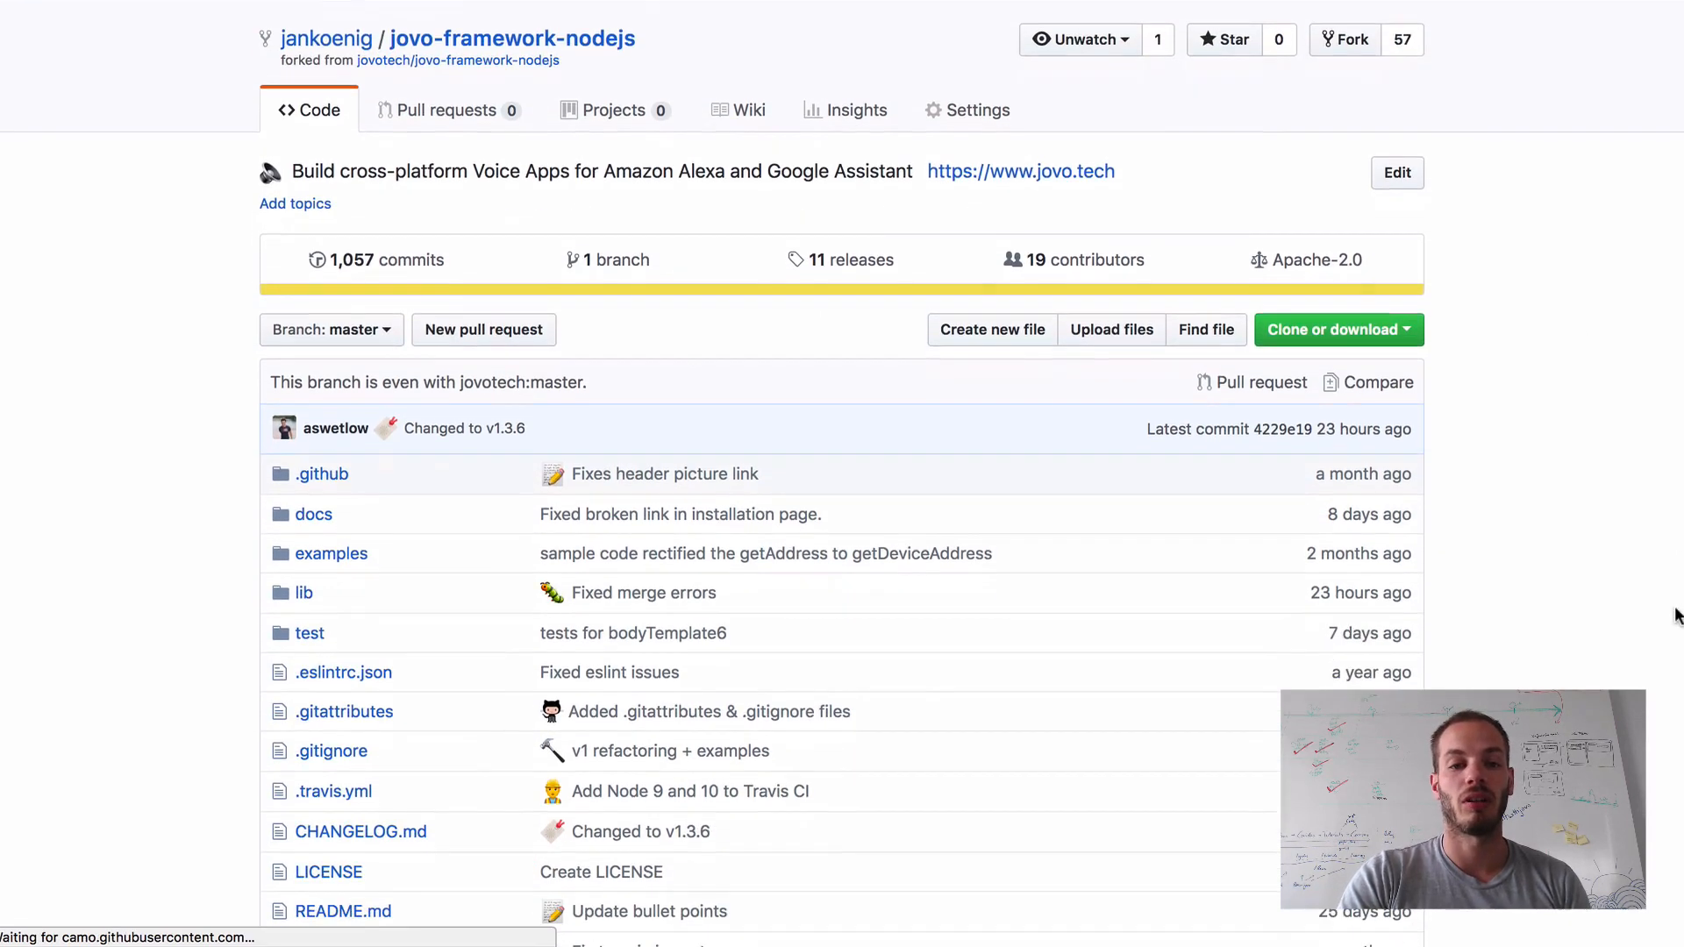
{"action": "mouse_move", "coordinate": [207, 369]}
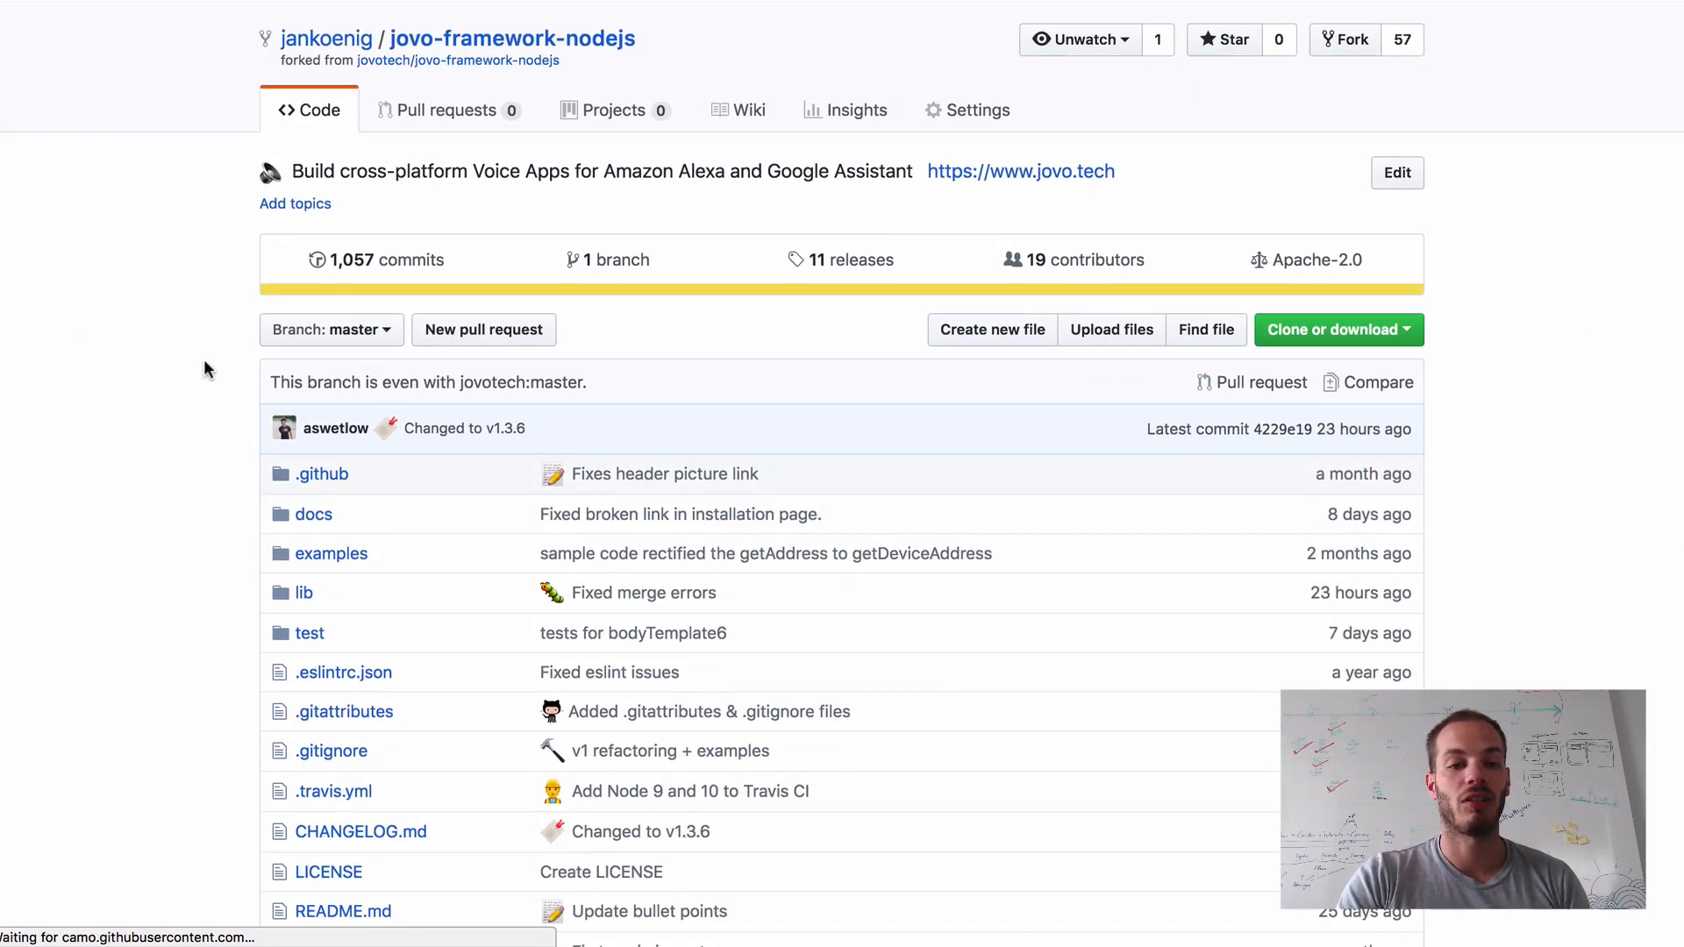
{"action": "scroll", "scroll_direction": "down", "scroll_amount": 3}
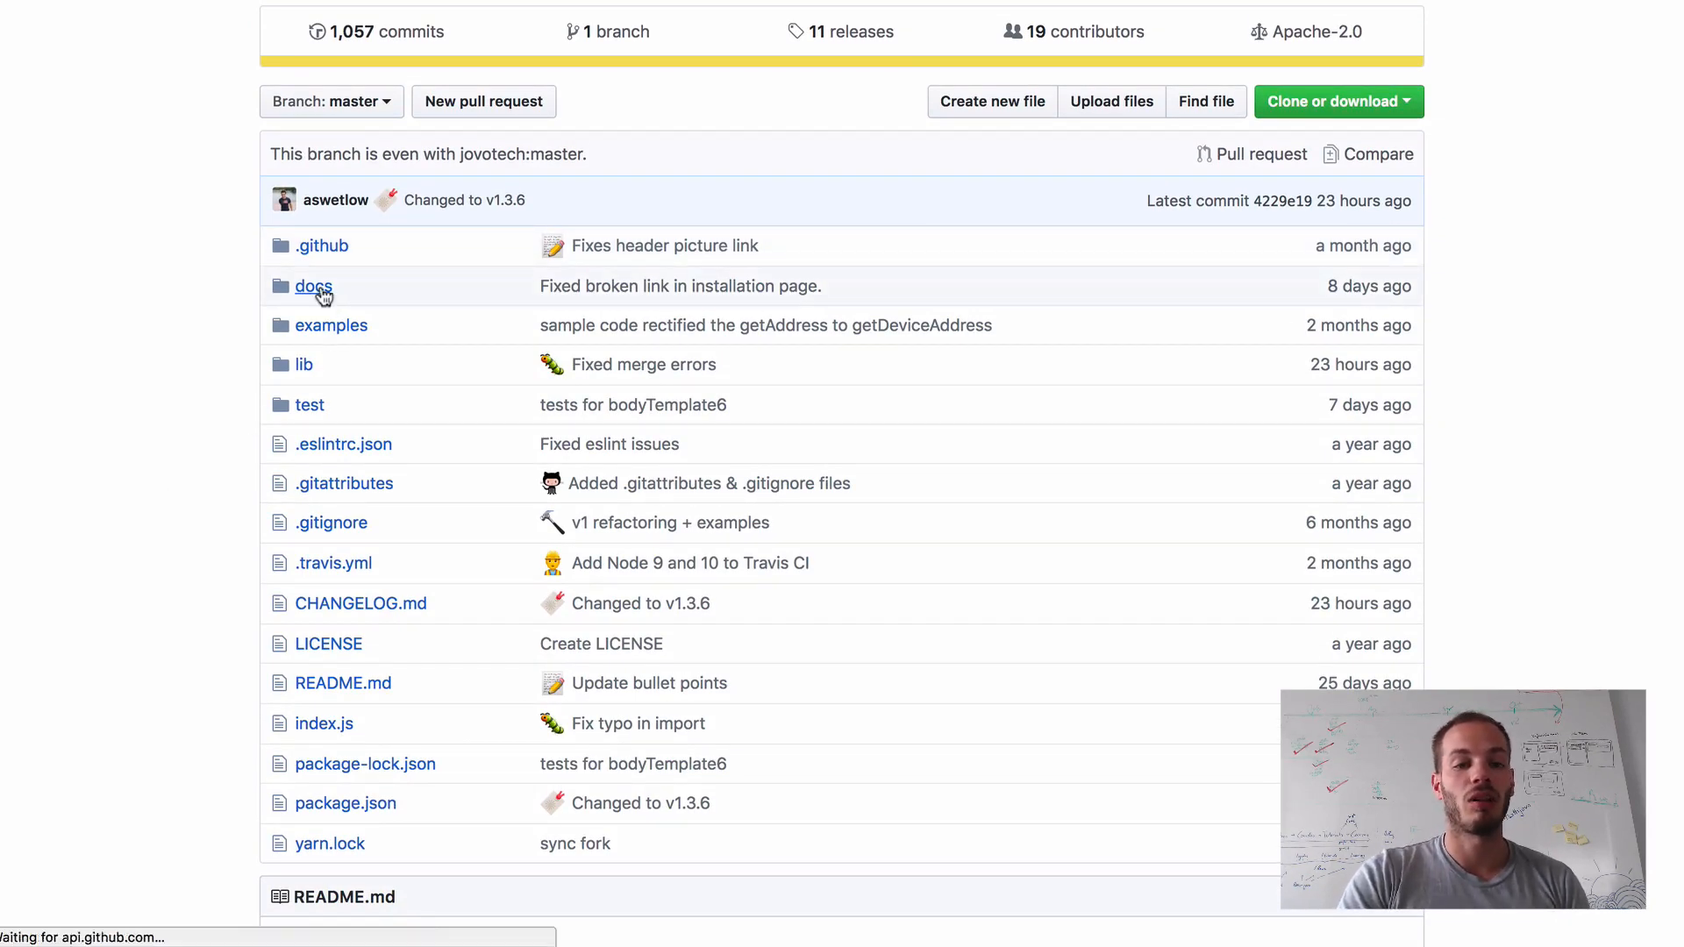
- Navigate the fork to docs/03_app-configuration/README.md and start editing it
{"action": "left_click", "coordinate": [312, 286]}
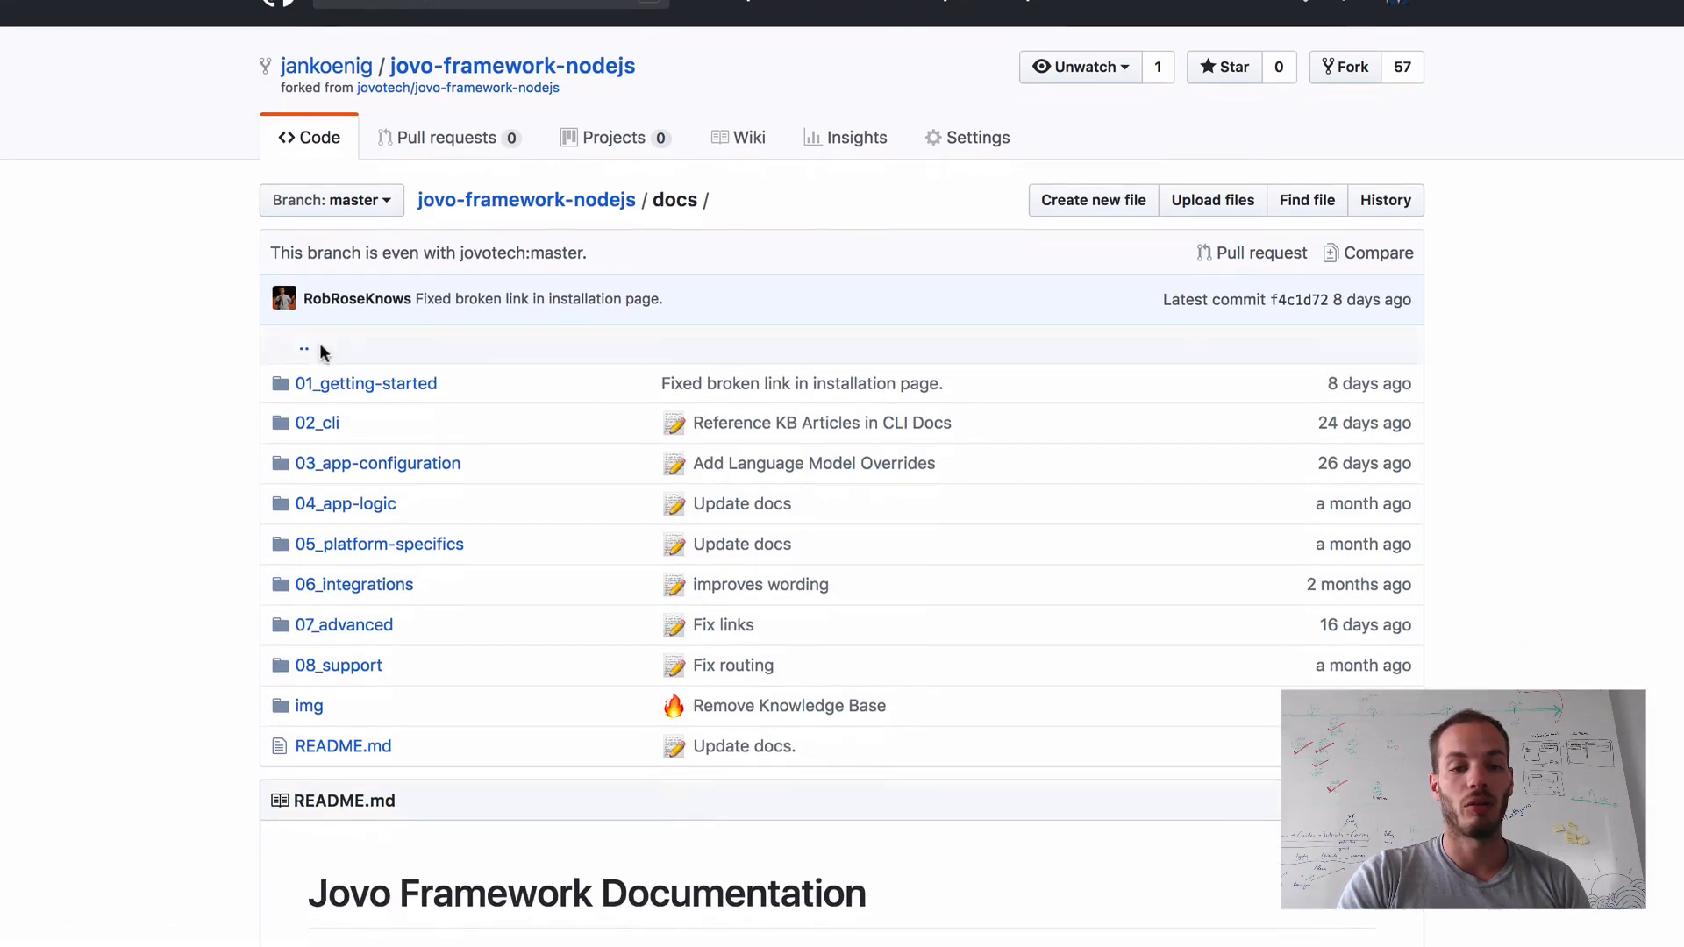
{"action": "left_click", "coordinate": [377, 463]}
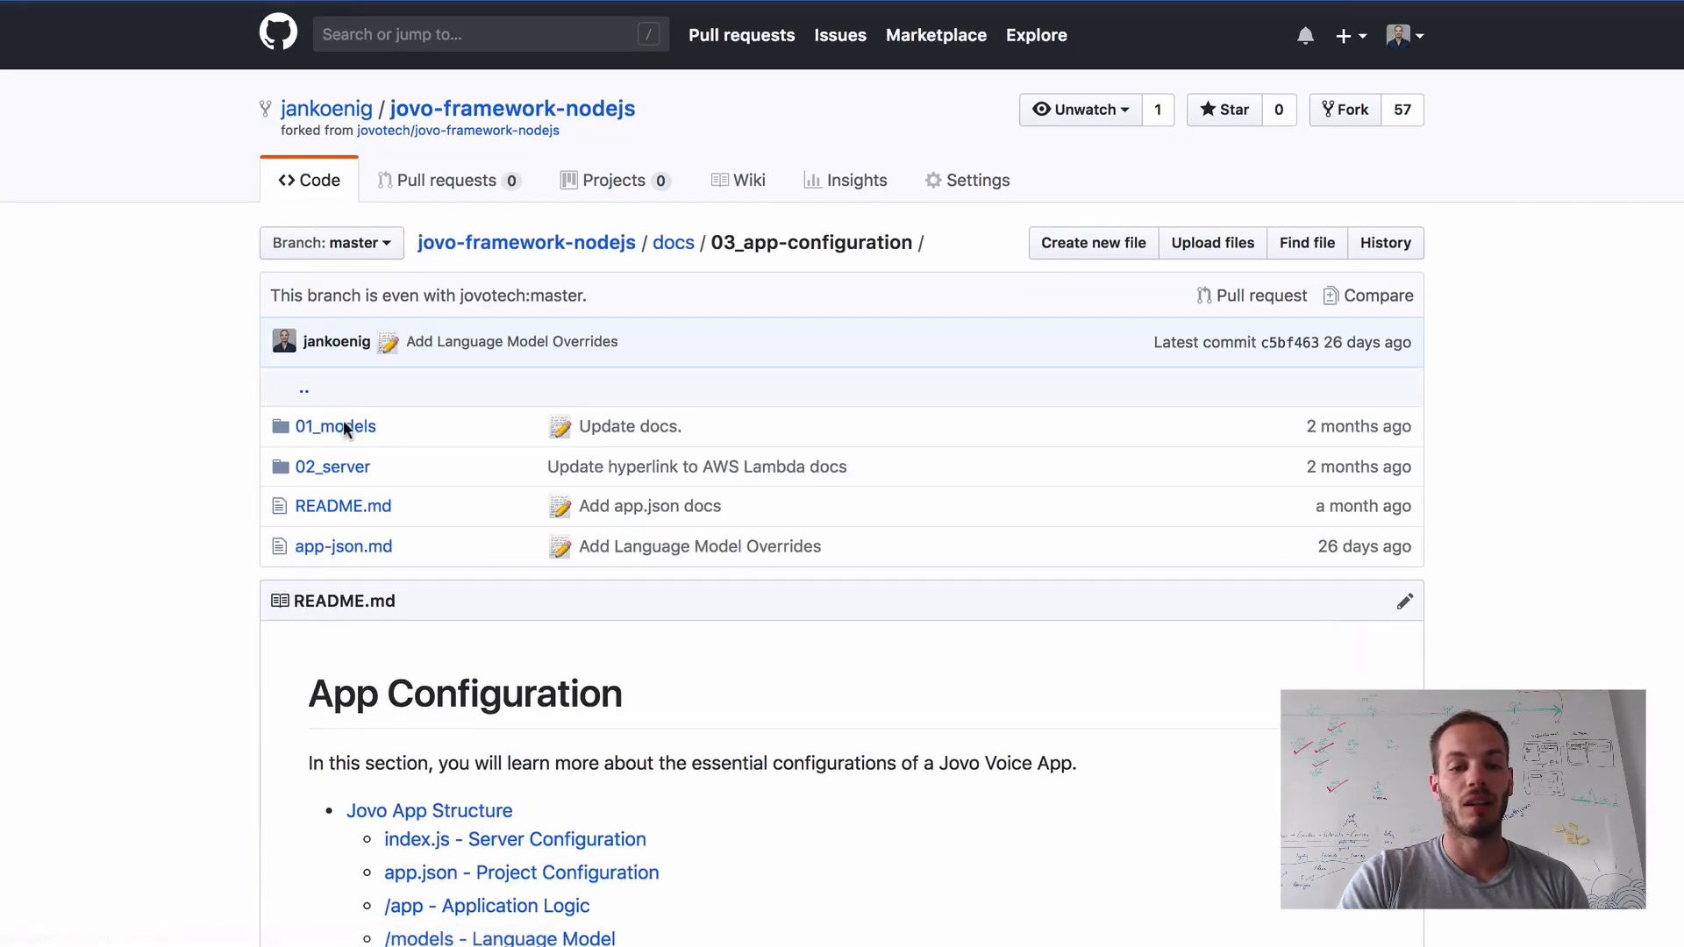
{"action": "left_click", "coordinate": [342, 505]}
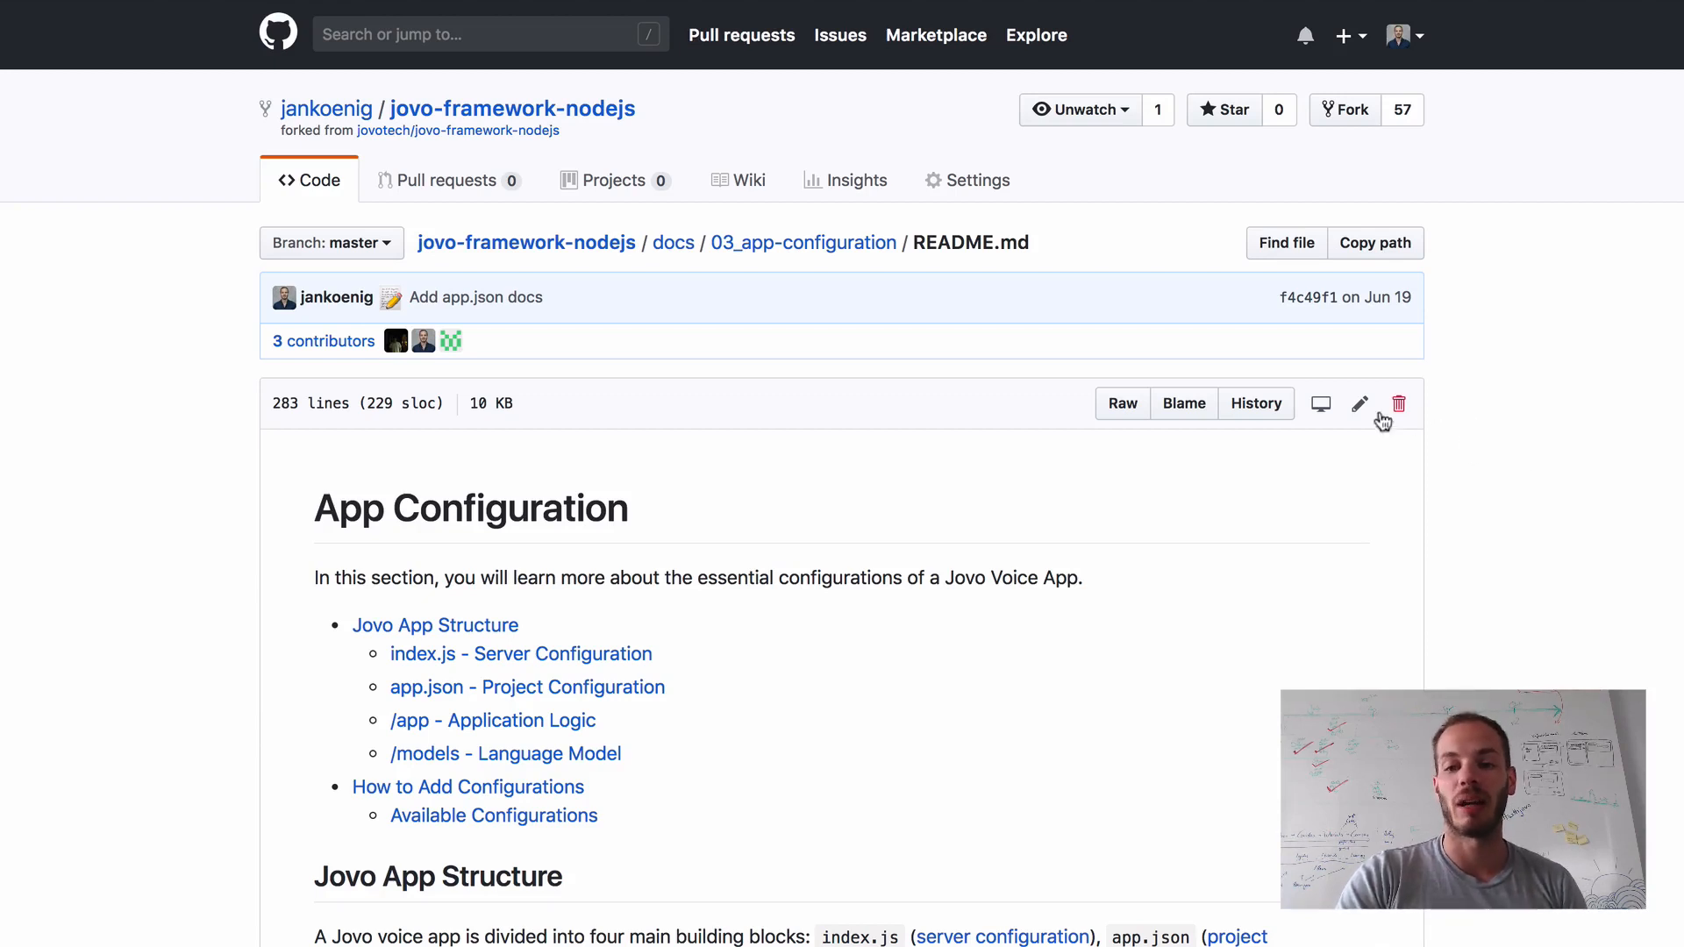
{"action": "left_click", "coordinate": [1359, 403]}
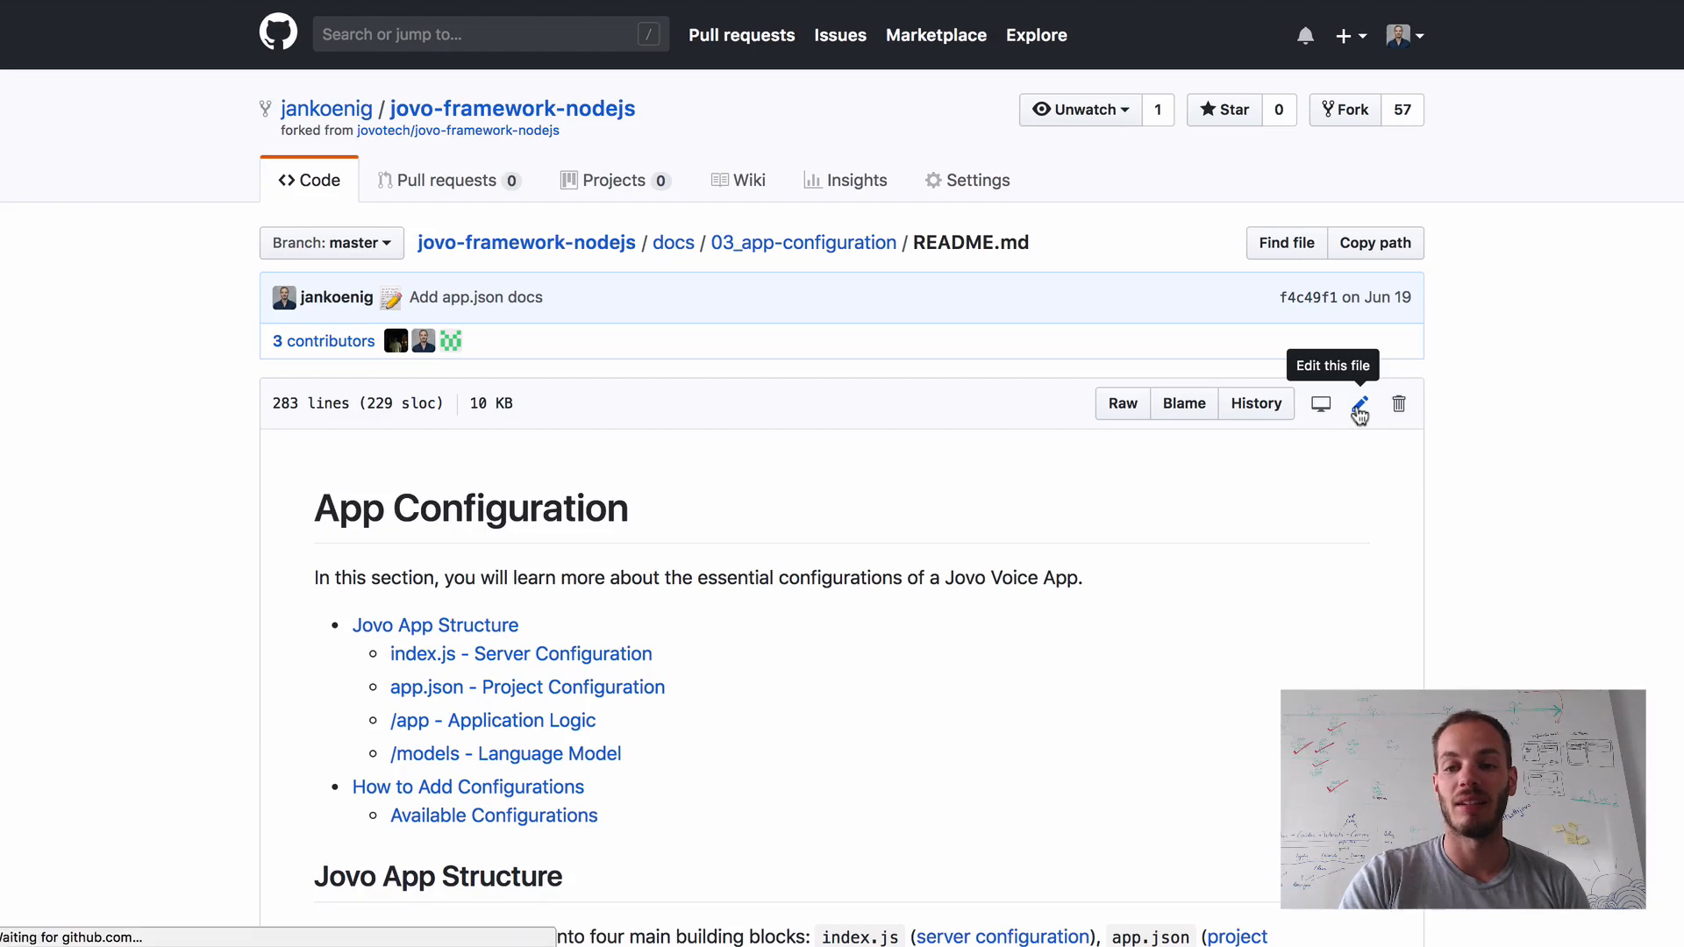
- Replace `models` with `/models` on line 15, preview the diff, and return to editing
{"action": "left_click", "coordinate": [1358, 403]}
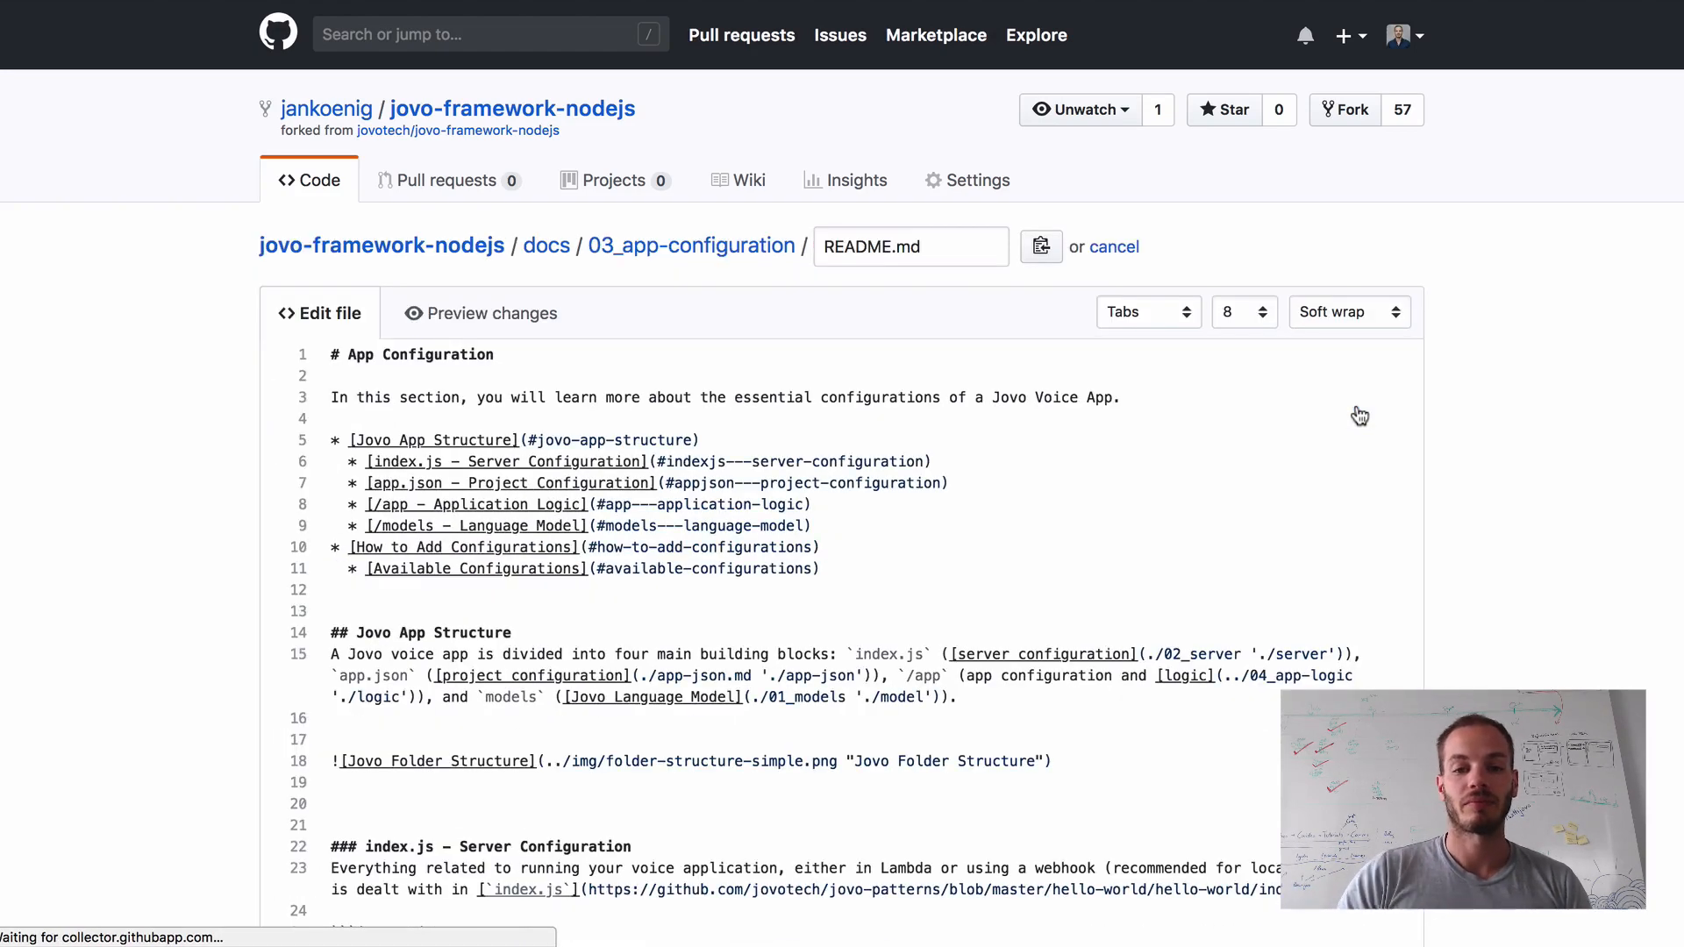
{"action": "scroll", "scroll_direction": "down", "scroll_amount": 3}
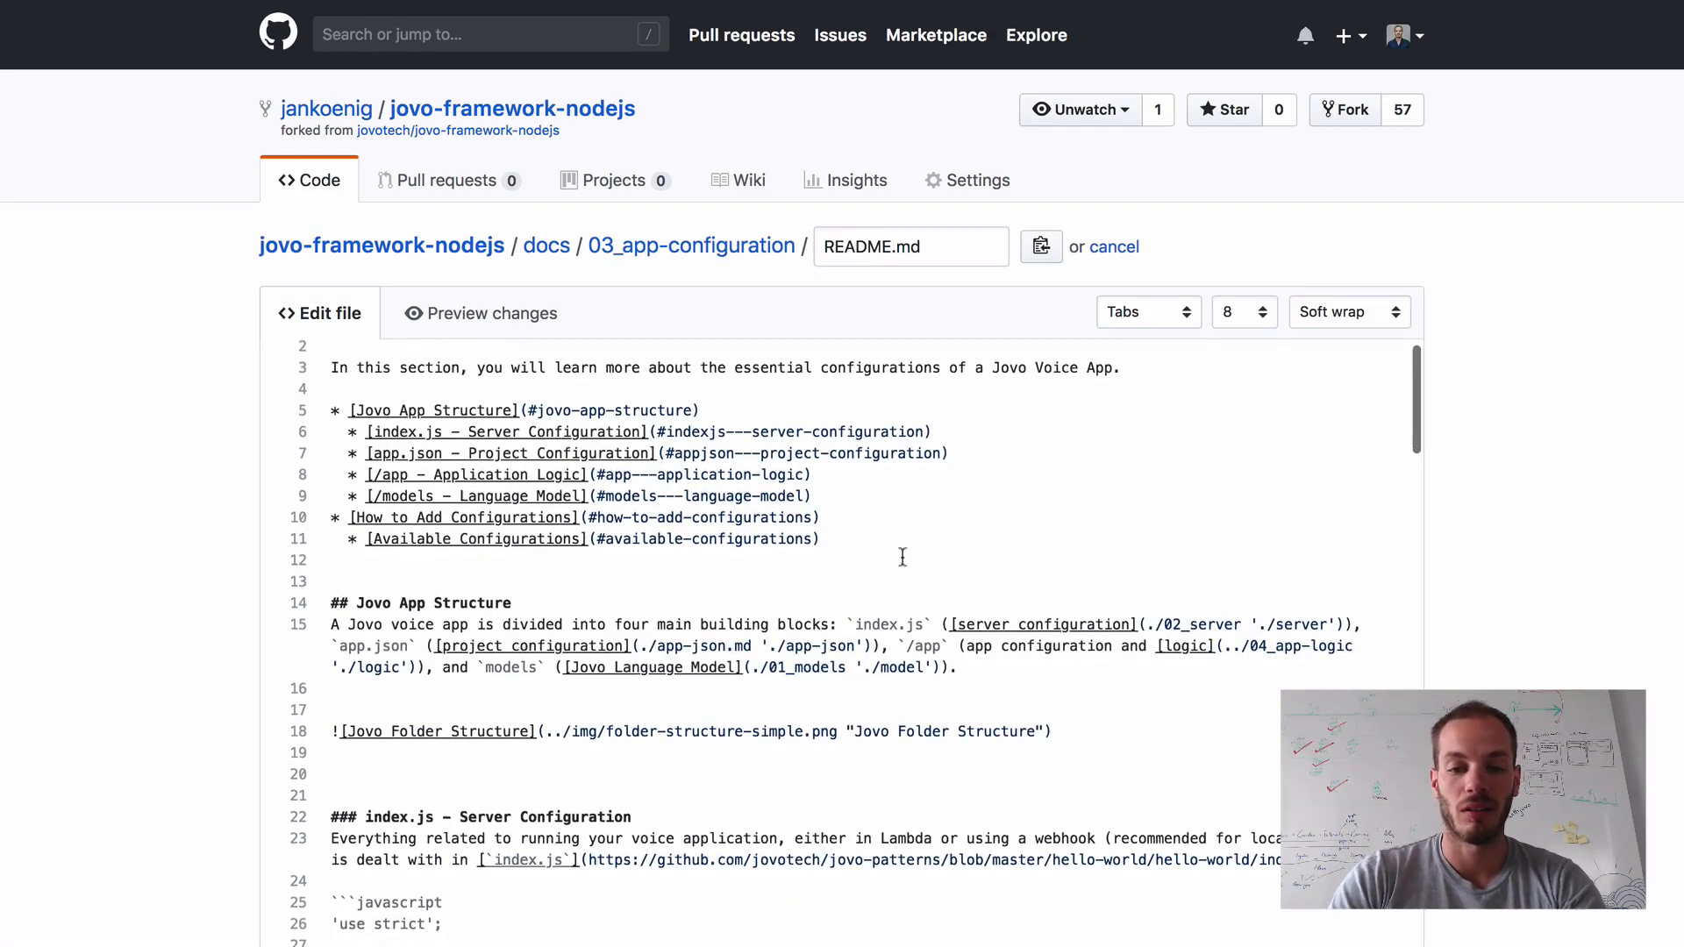
{"action": "mouse_move", "coordinate": [831, 807]}
{"action": "type", "text": "/"}
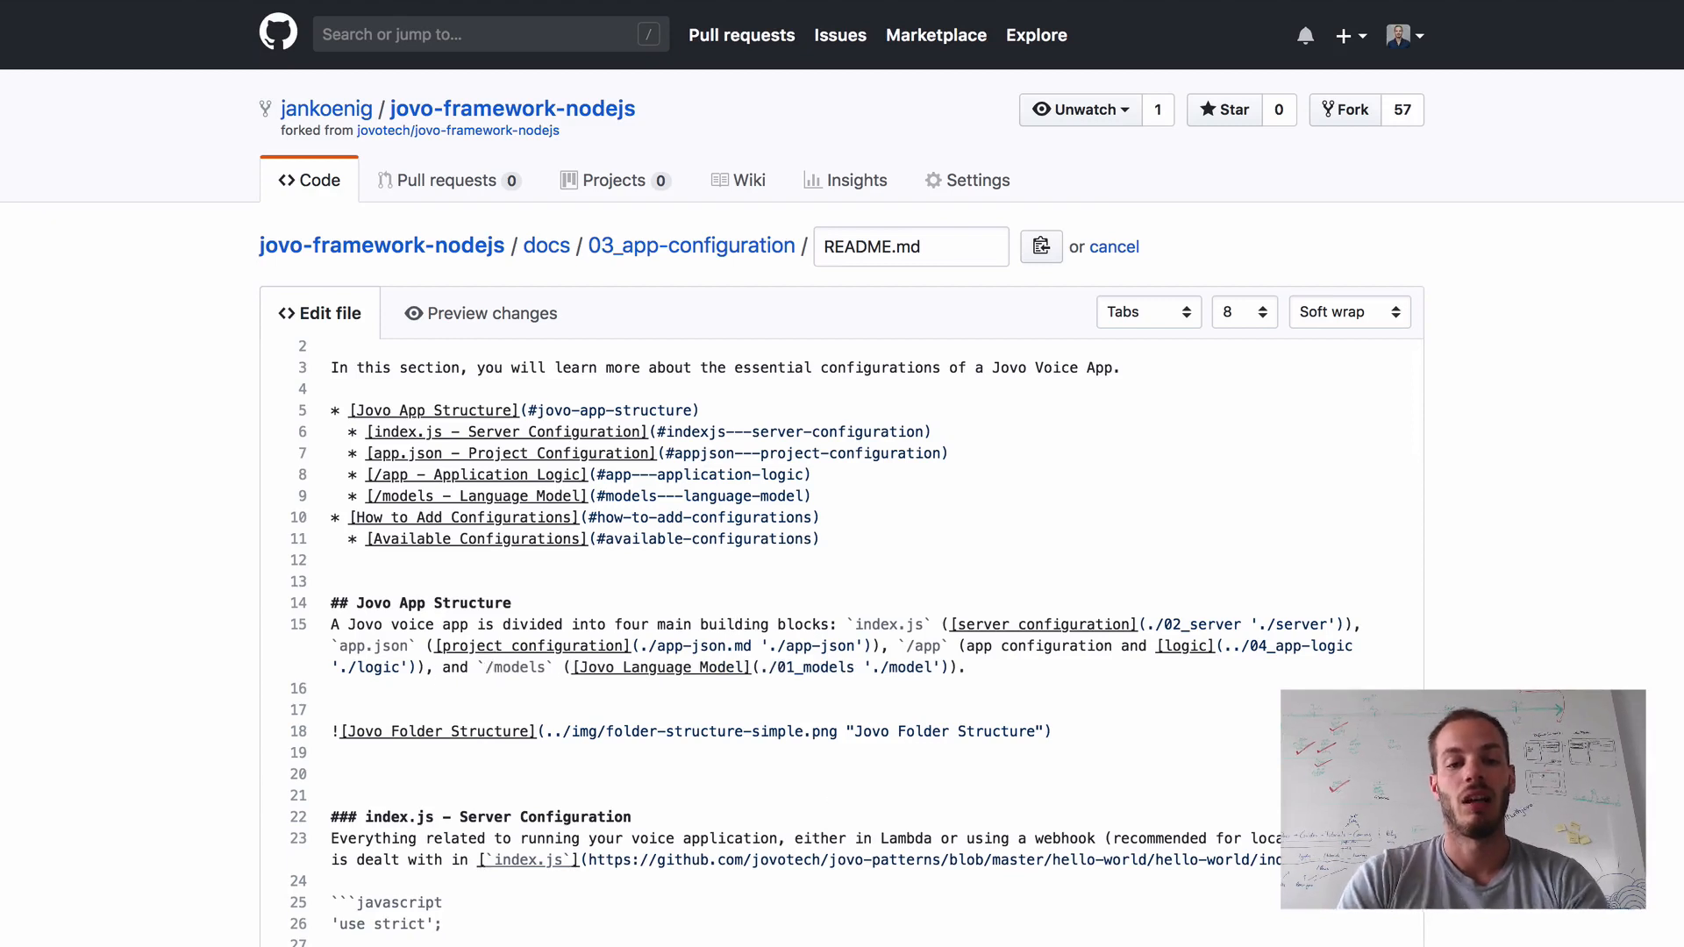
{"action": "left_click", "coordinate": [480, 312]}
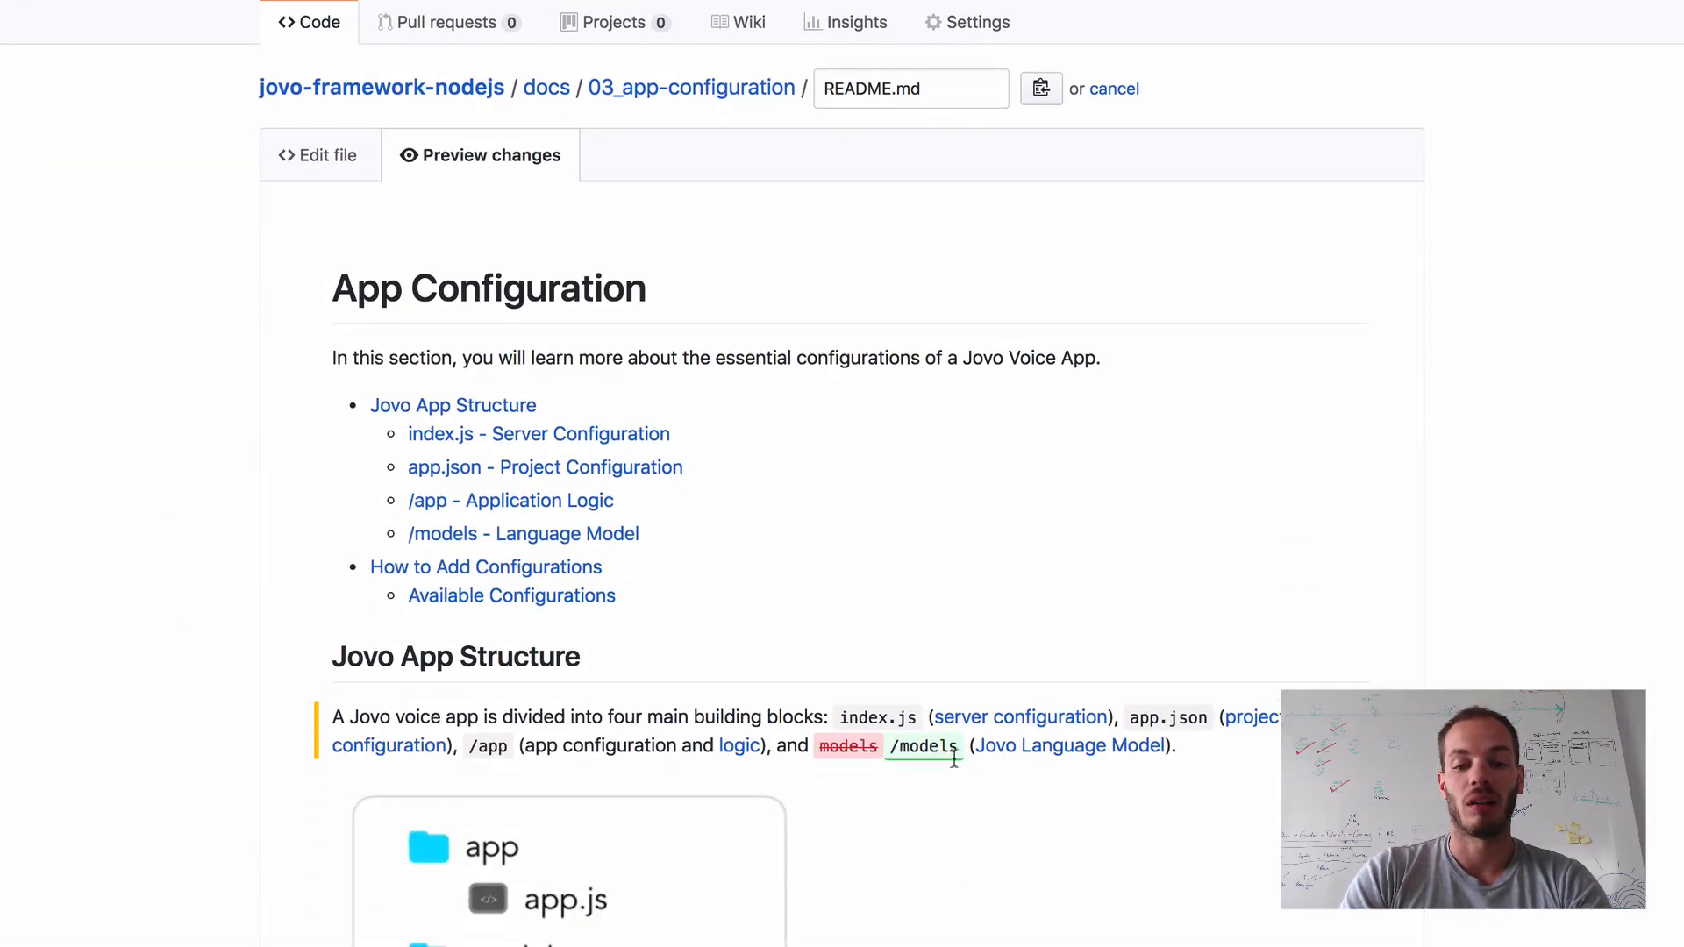
{"action": "mouse_move", "coordinate": [221, 643]}
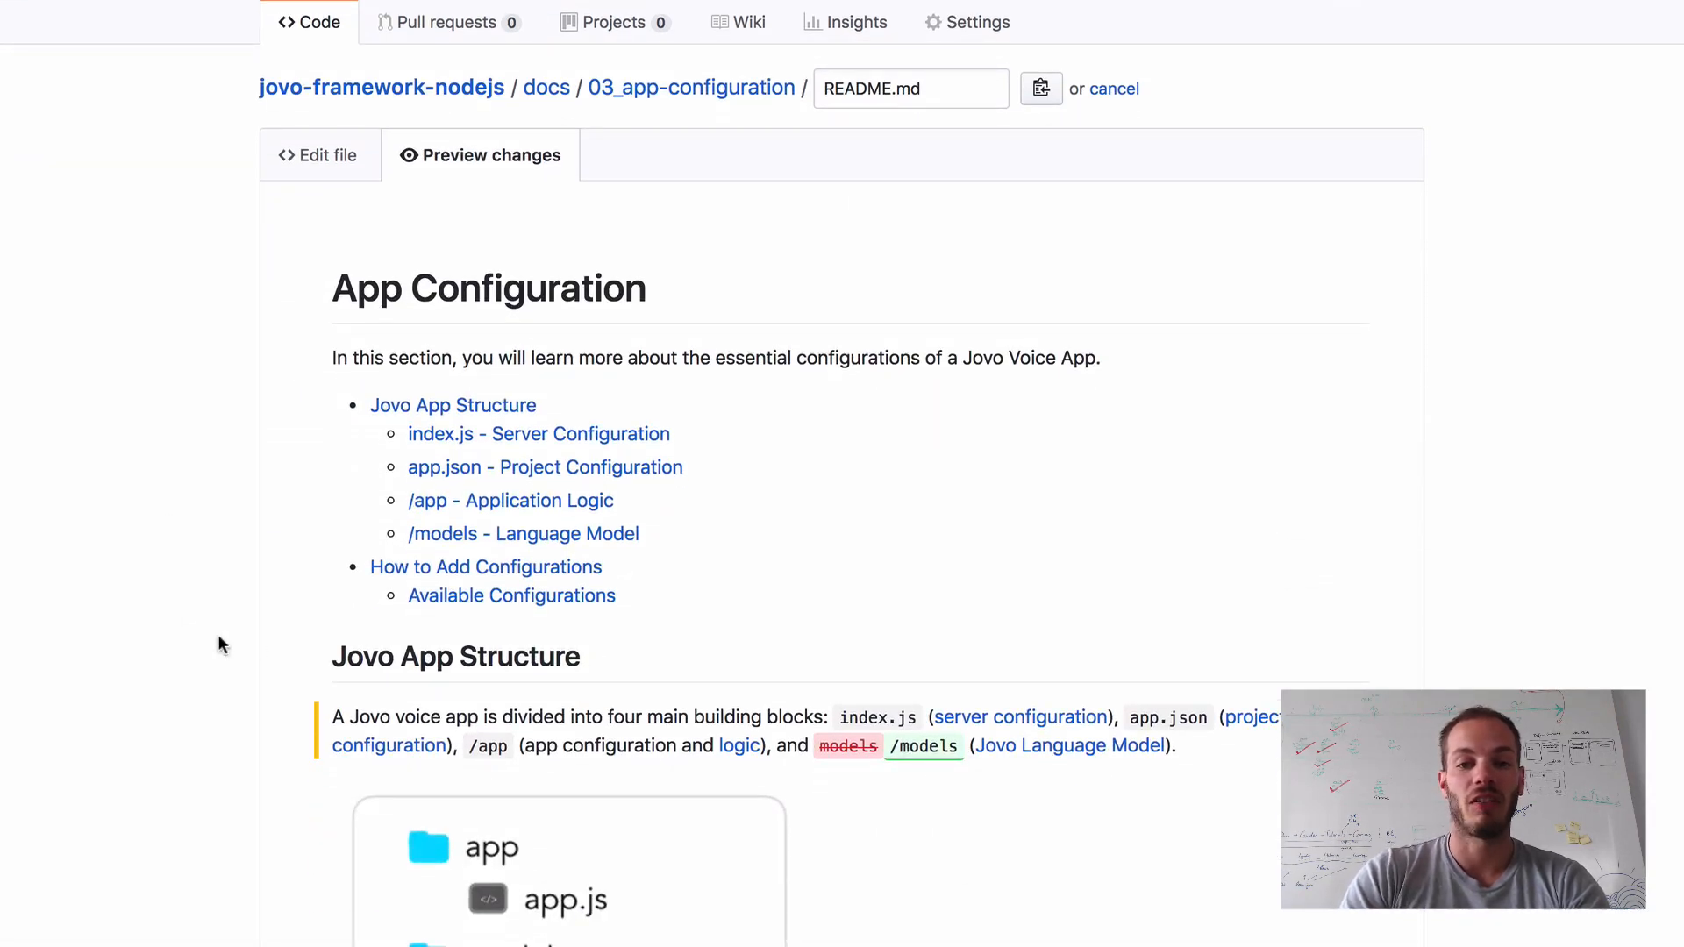
{"action": "left_click", "coordinate": [319, 155]}
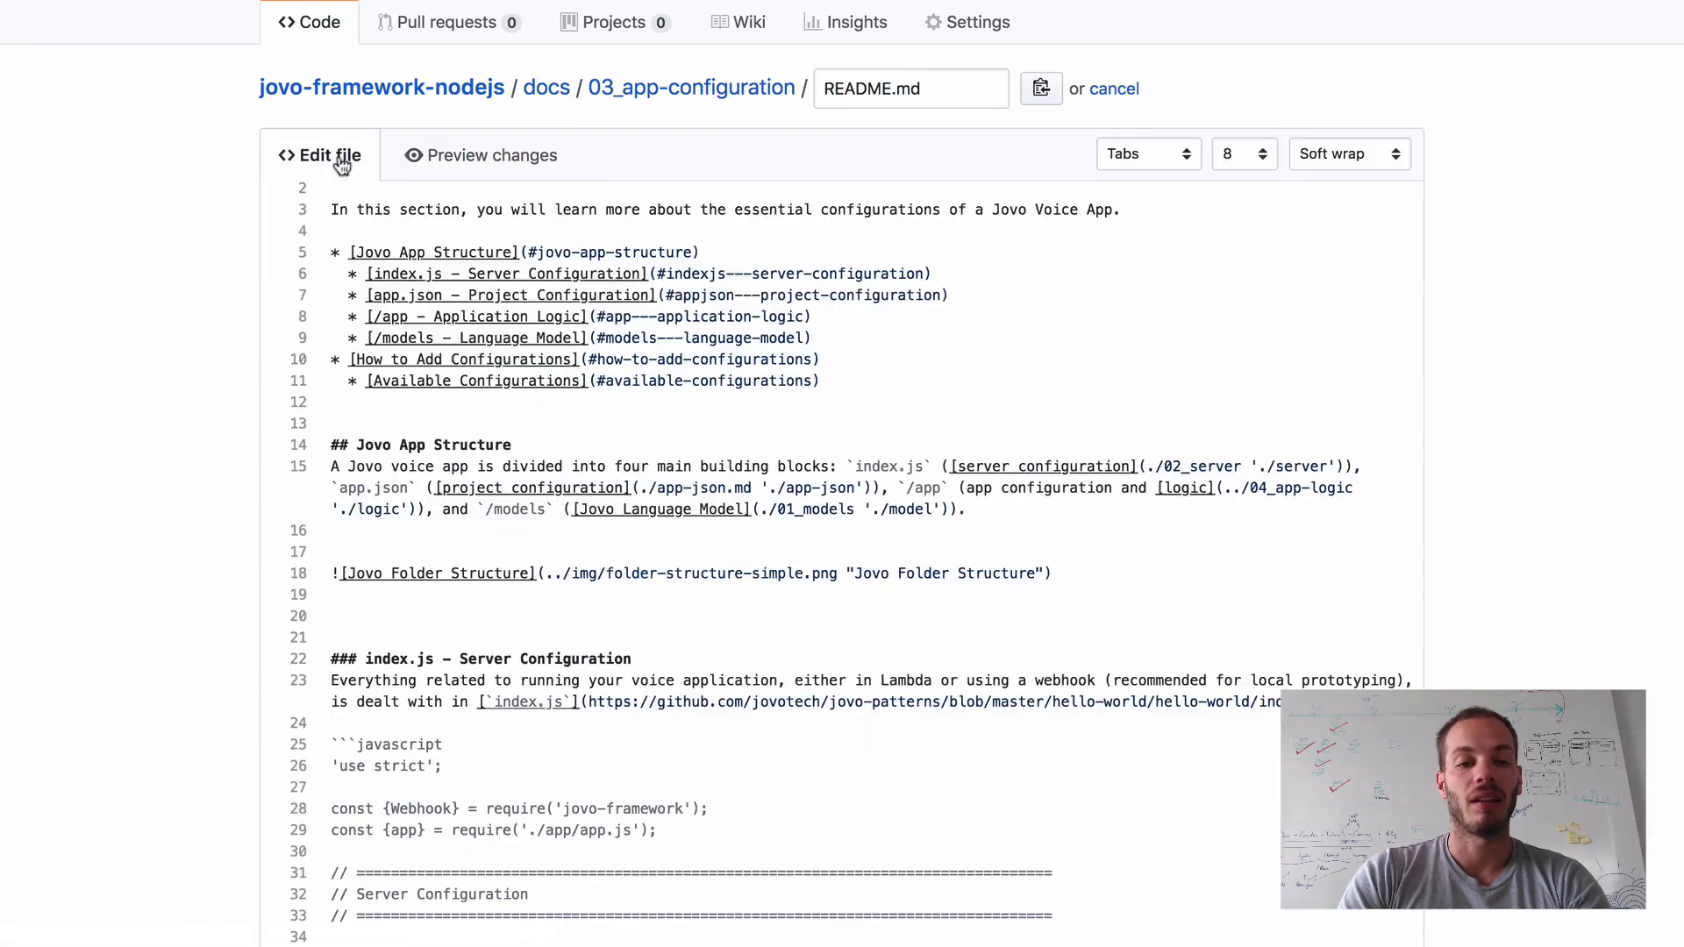
{"action": "scroll", "scroll_direction": "down", "scroll_amount": 3}
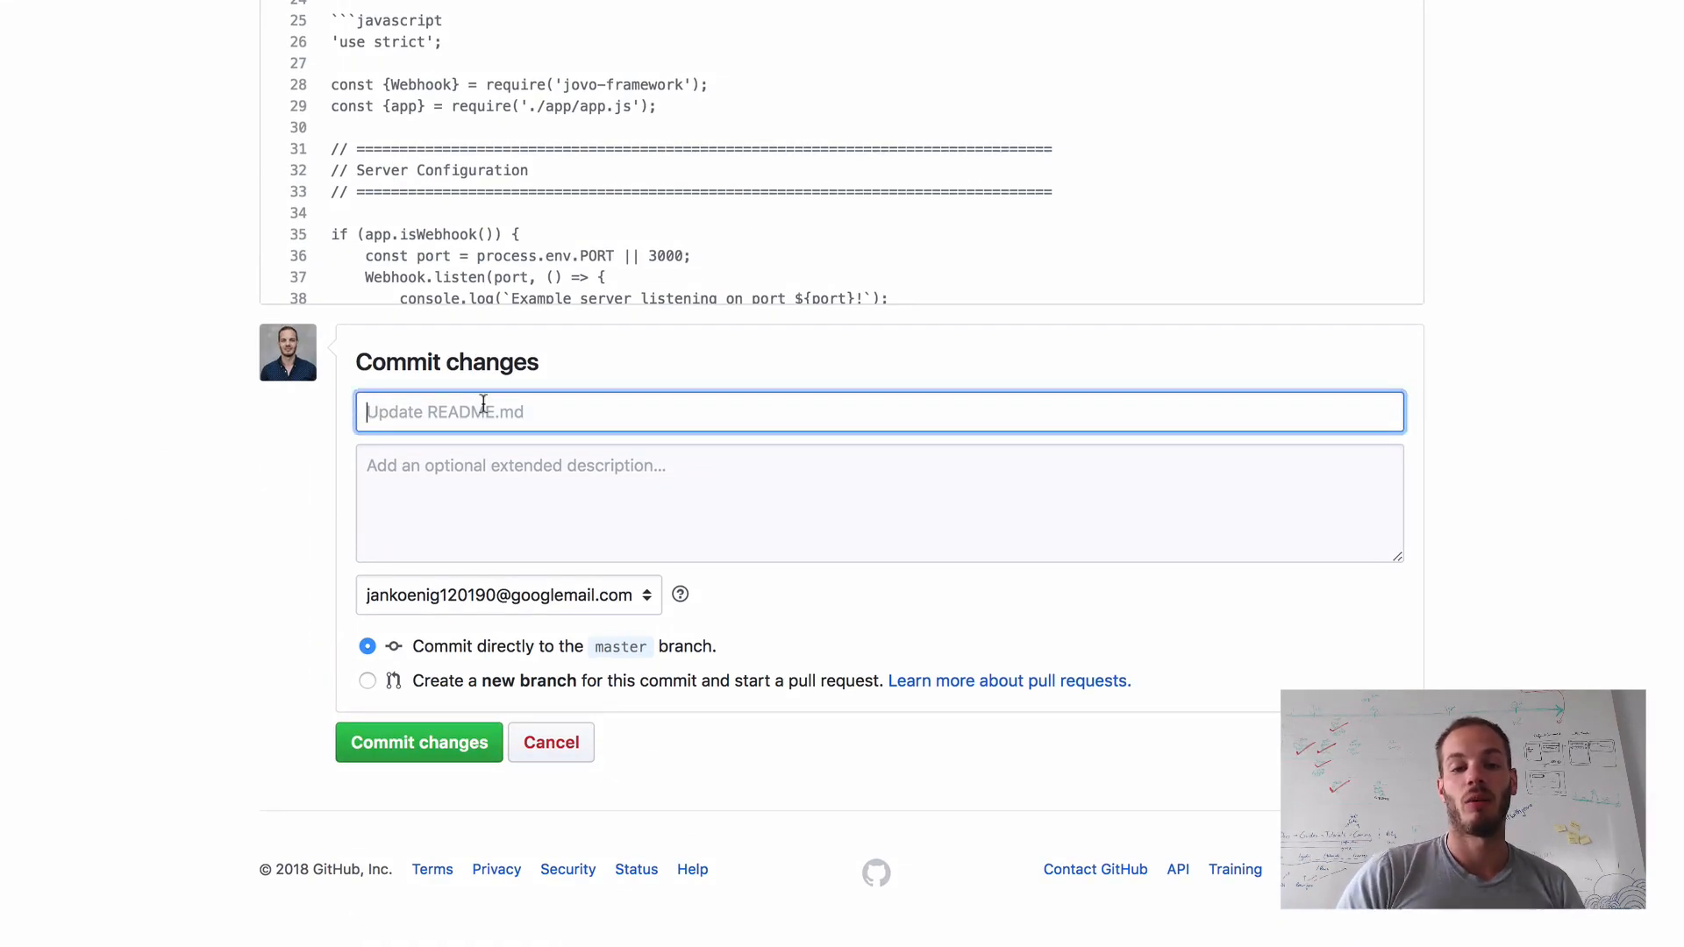
{"action": "mouse_move", "coordinate": [227, 523]}
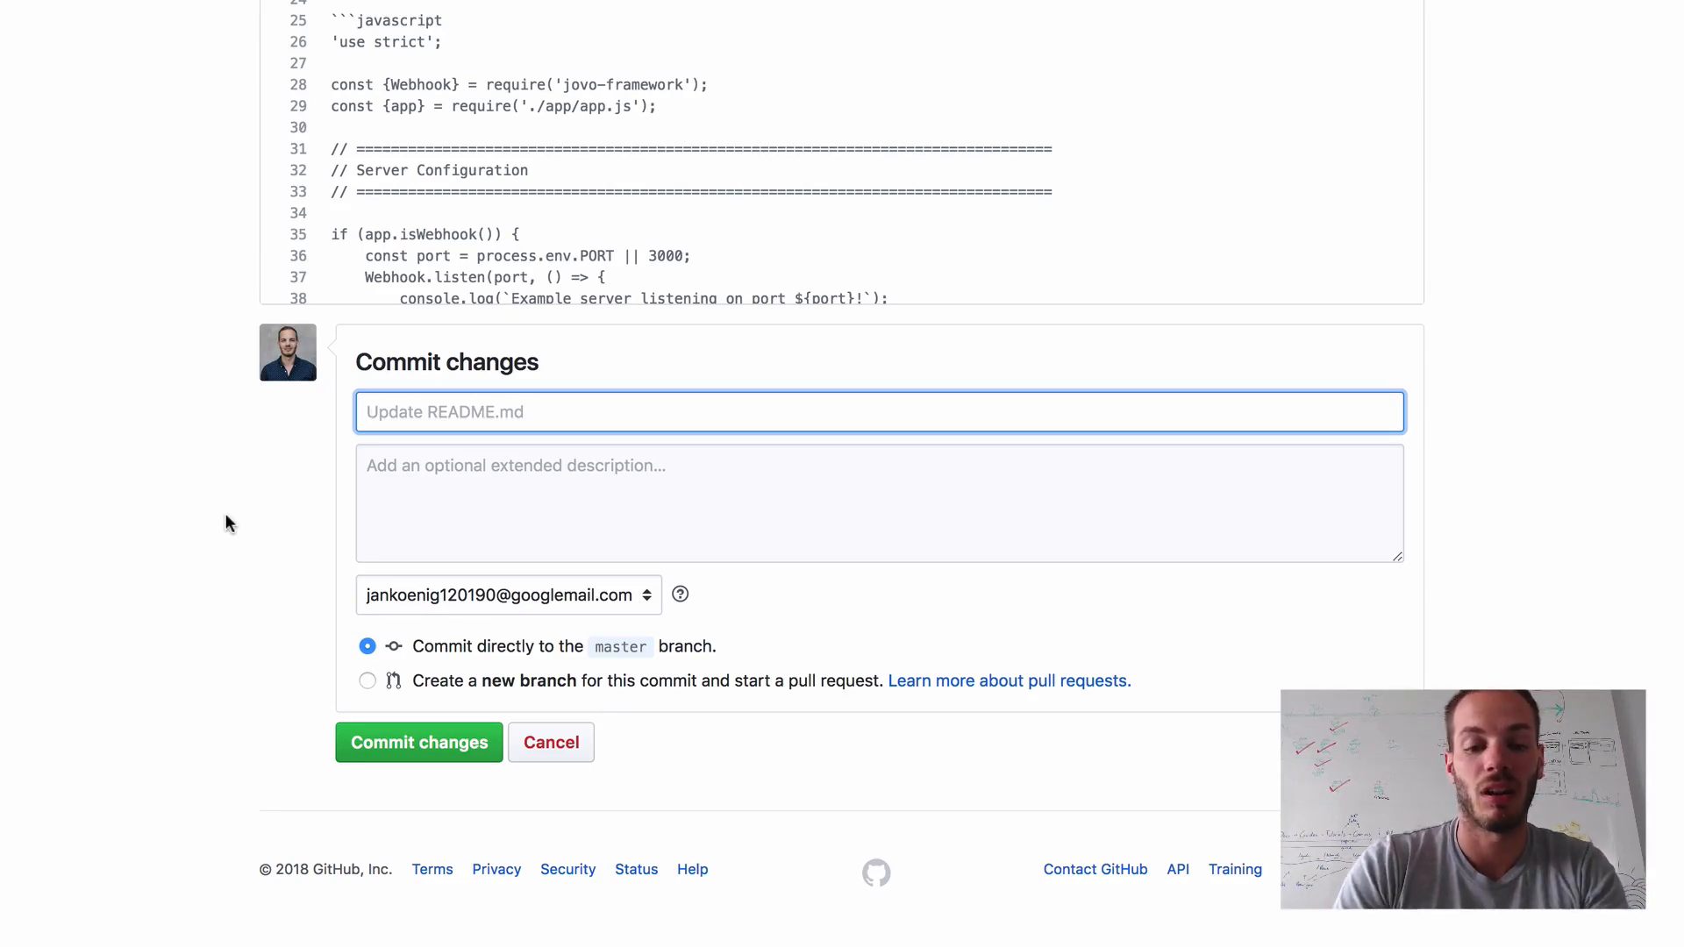
- Commit the edit to master with the message ':memo: Update app config docs'
{"action": "type", "text": "Update app"}
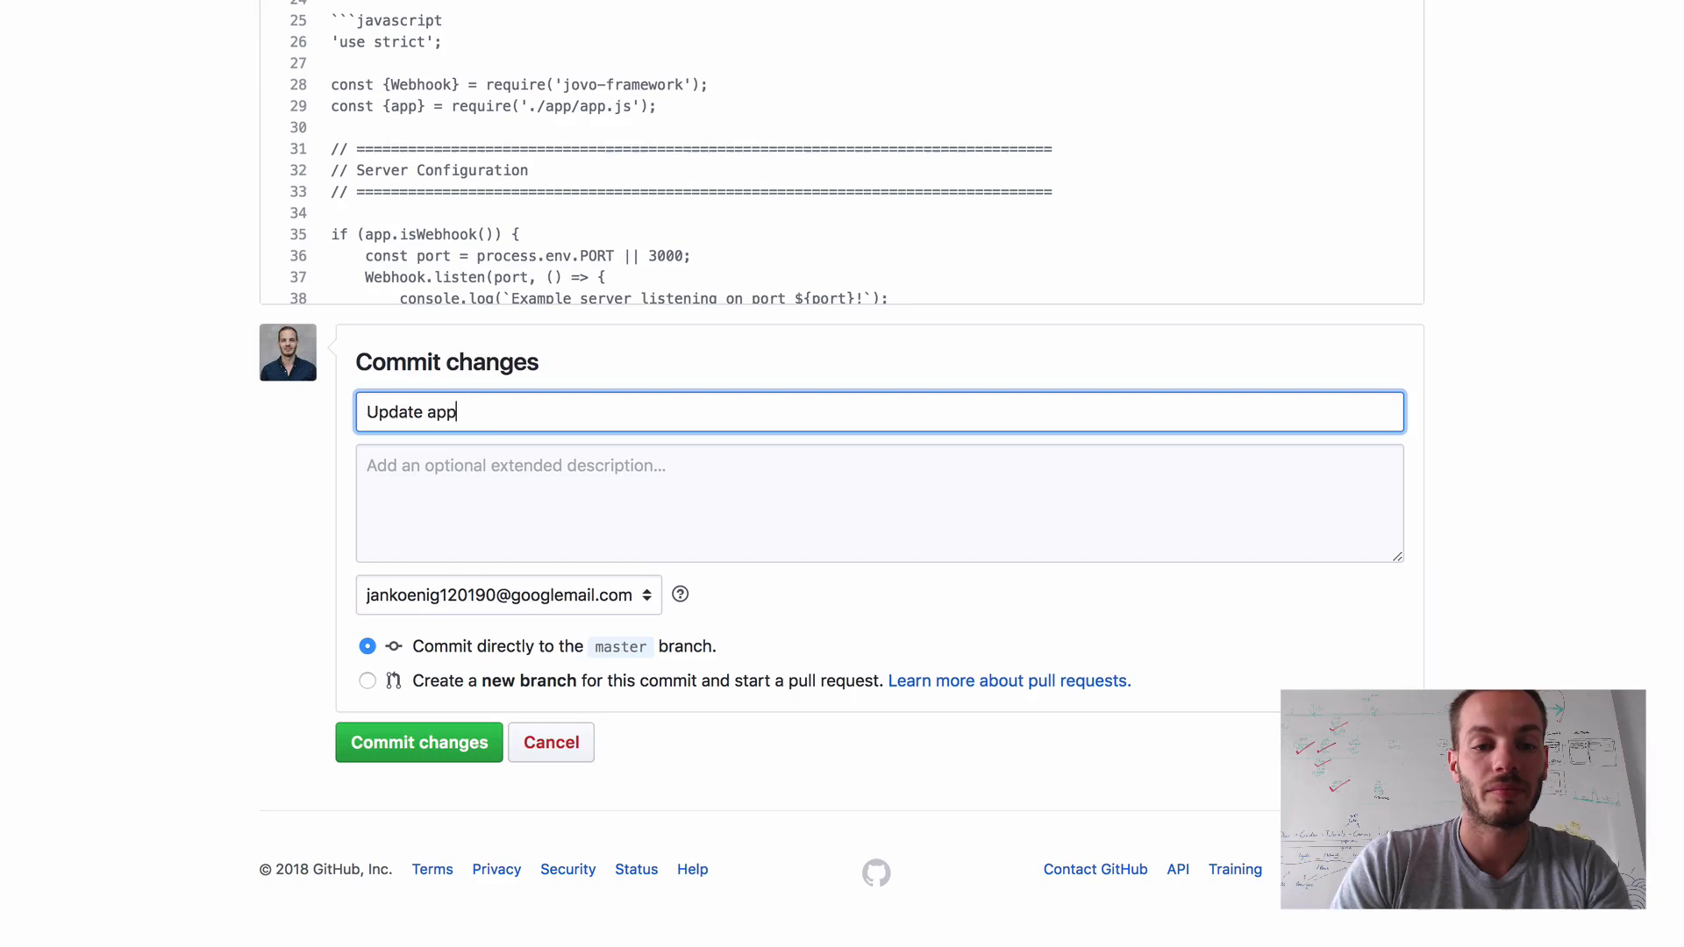
{"action": "type", "text": "config doc"}
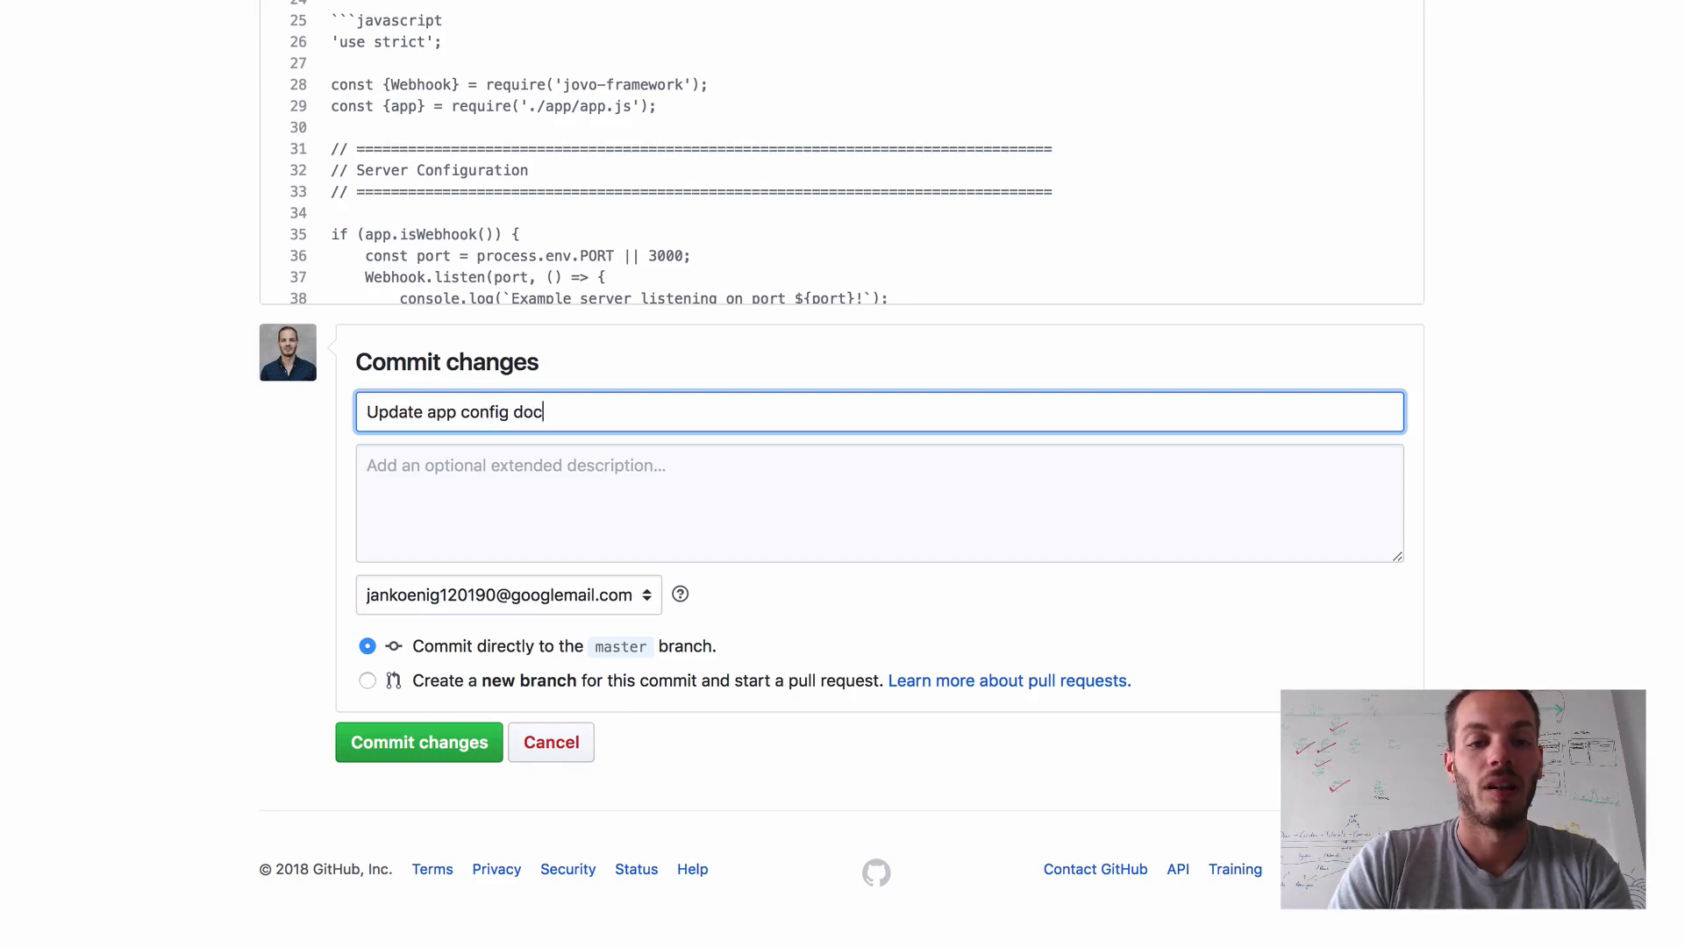
{"action": "type", "text": "s"}
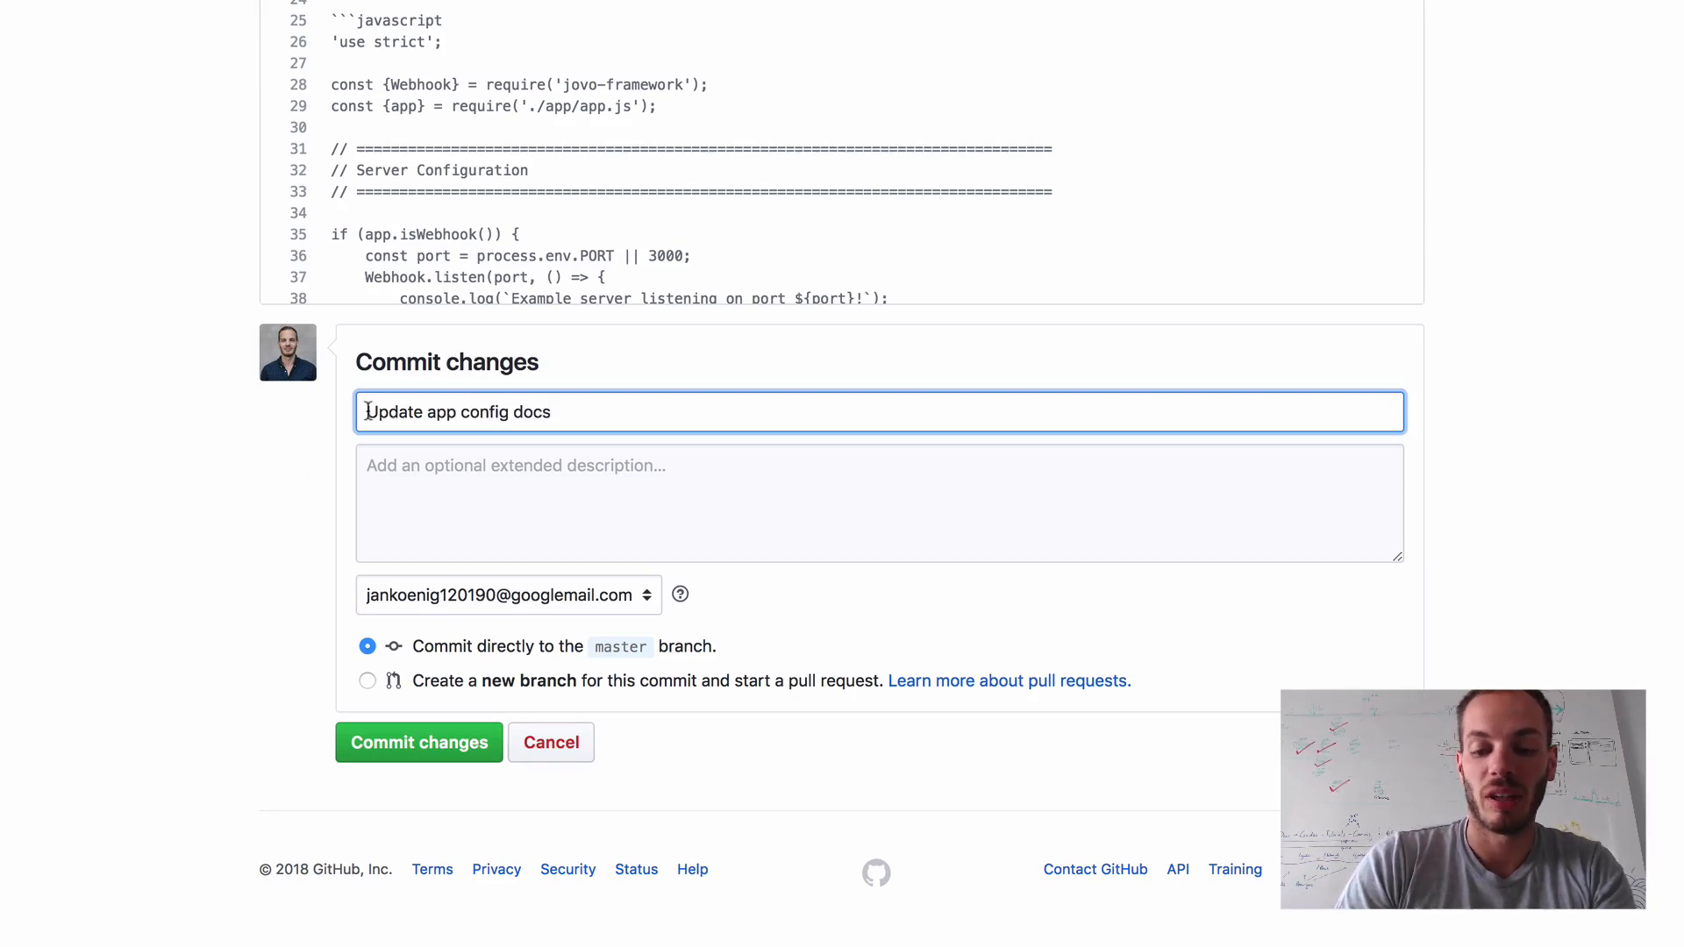
{"action": "type", "text": ":mem"}
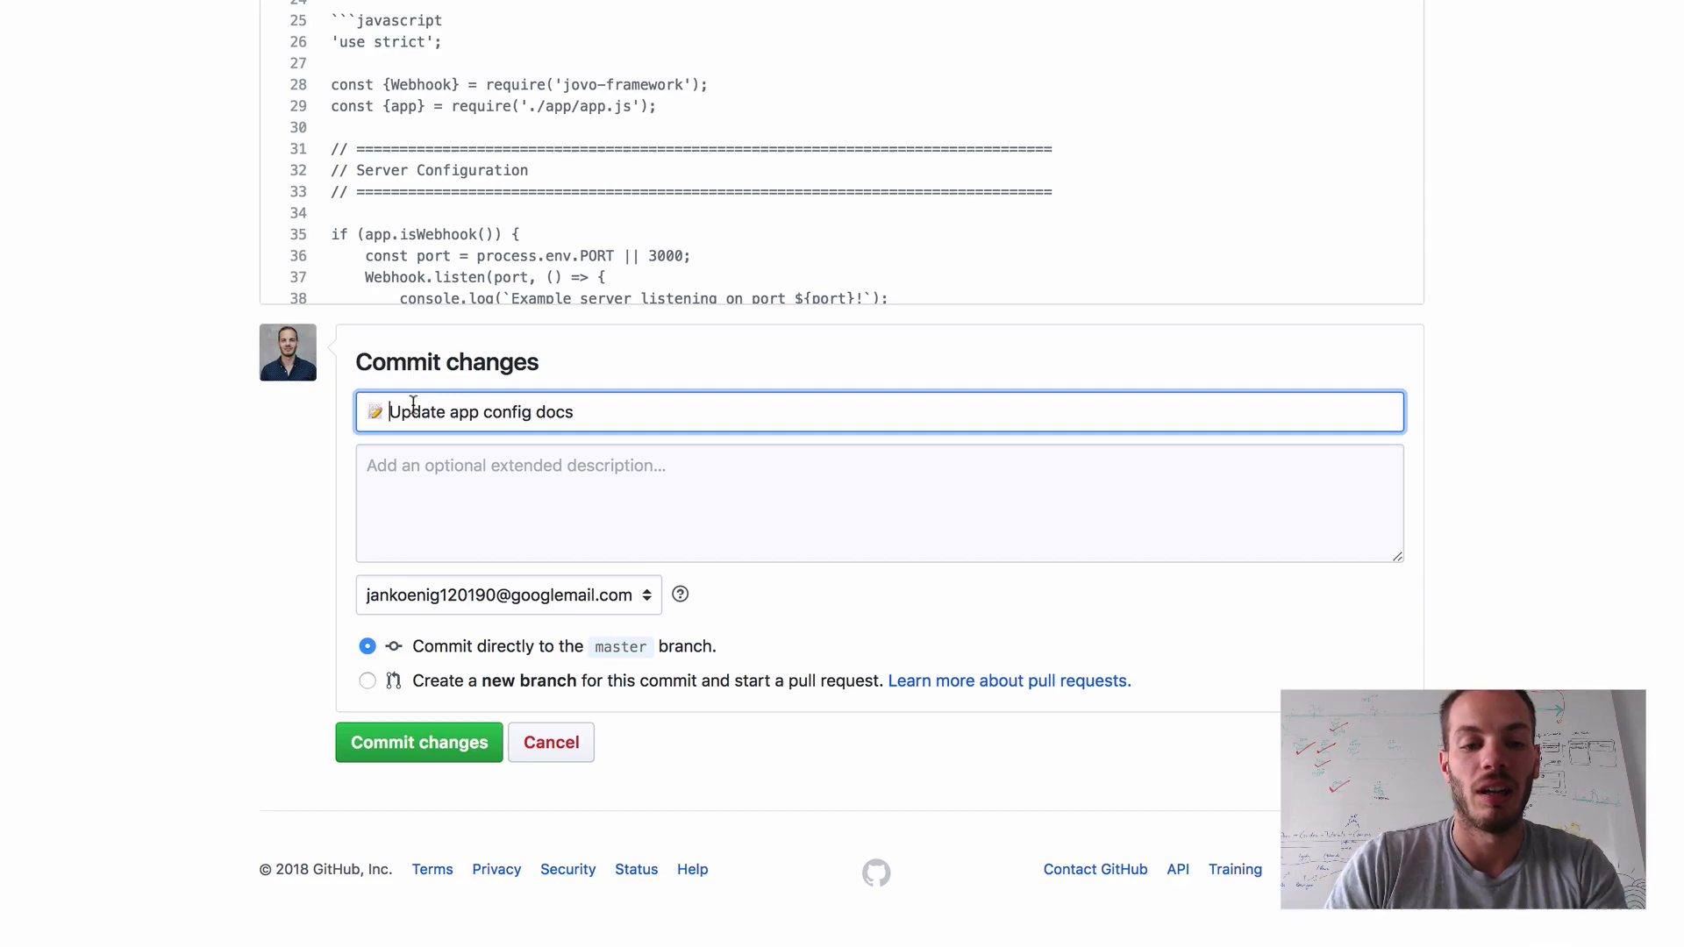
{"action": "left_click", "coordinate": [417, 742]}
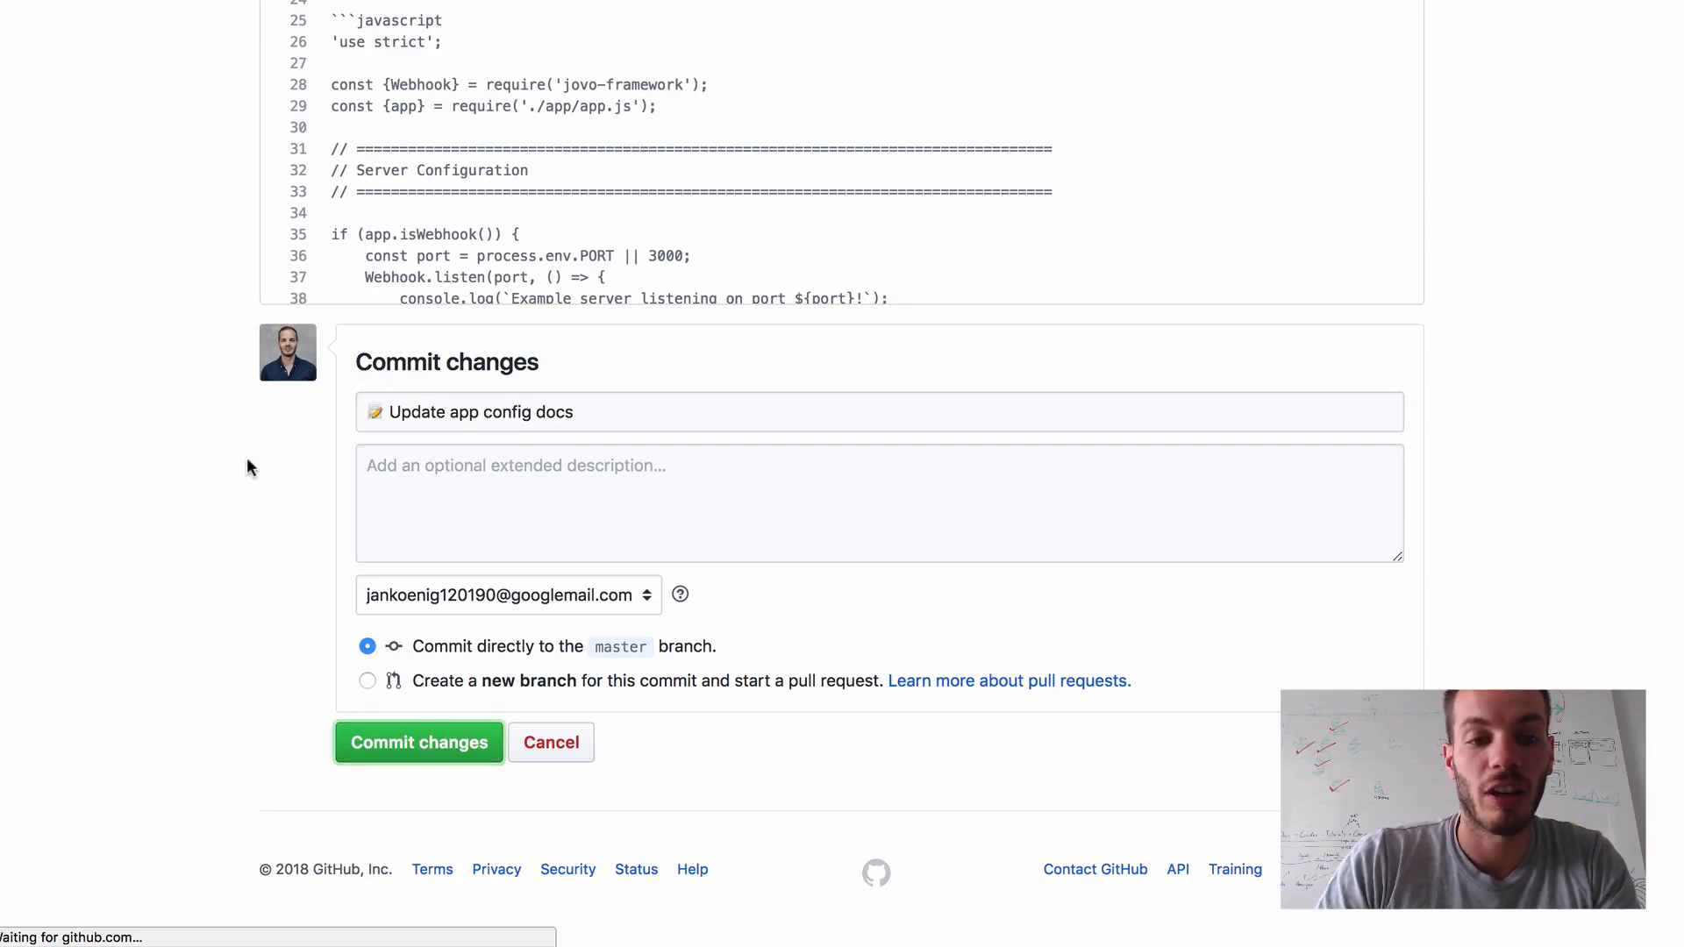
- From the fork's home page, start a new pull request comparing against jovotech's master
{"action": "left_click", "coordinate": [417, 742]}
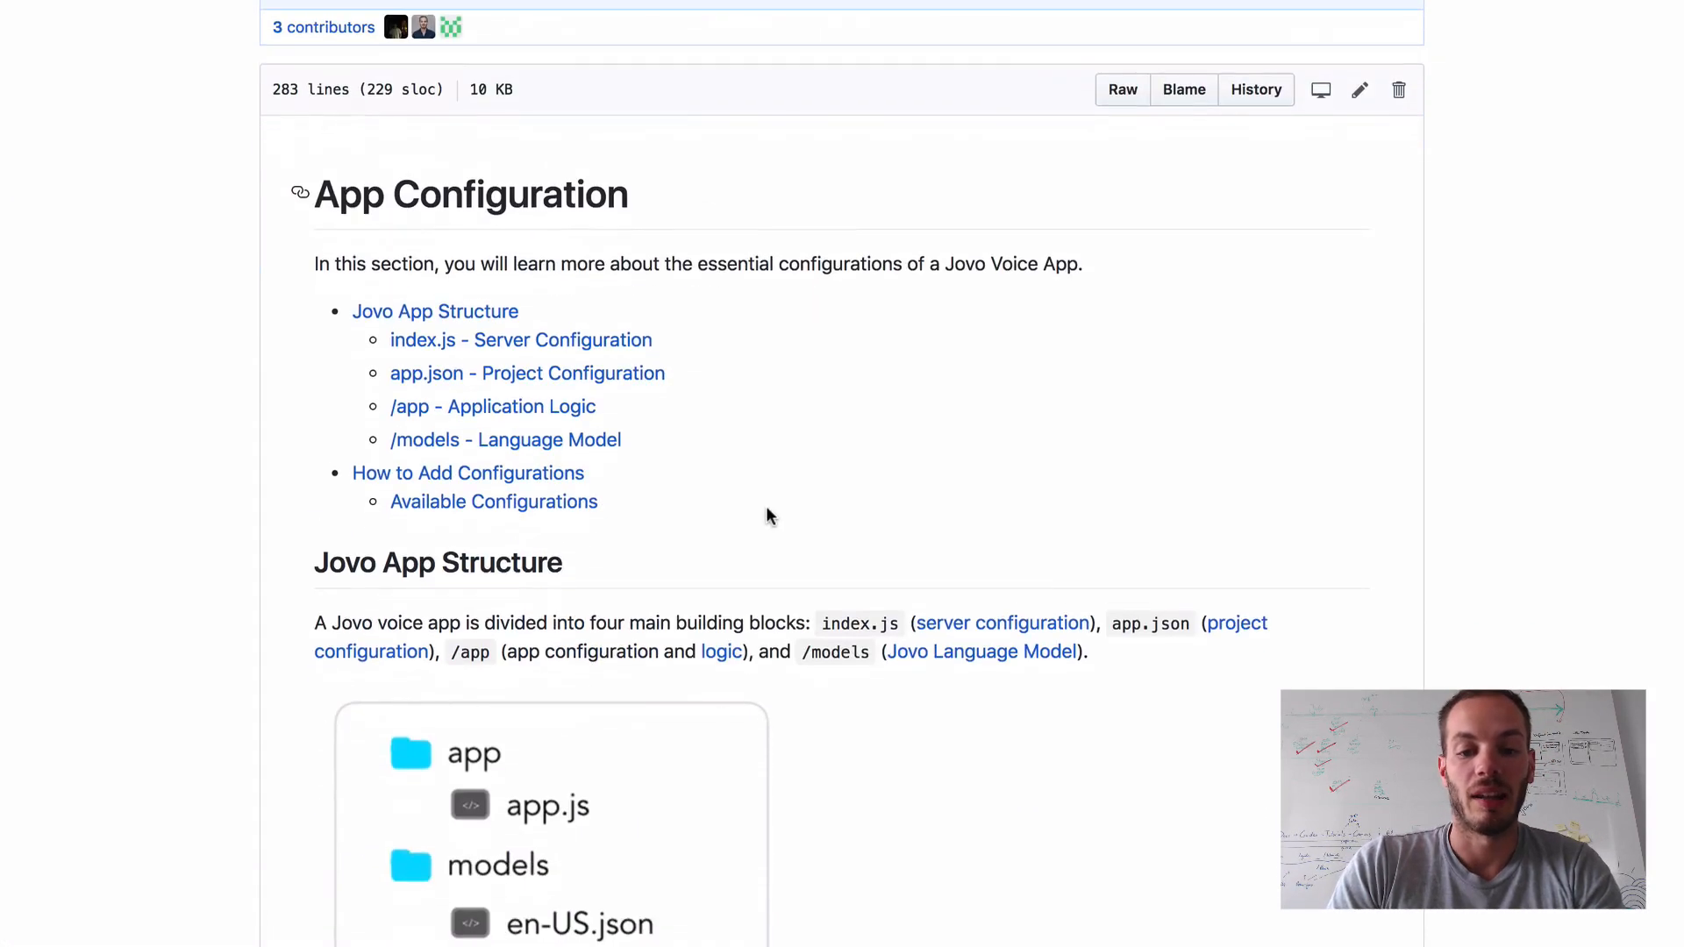
{"action": "mouse_move", "coordinate": [1103, 491]}
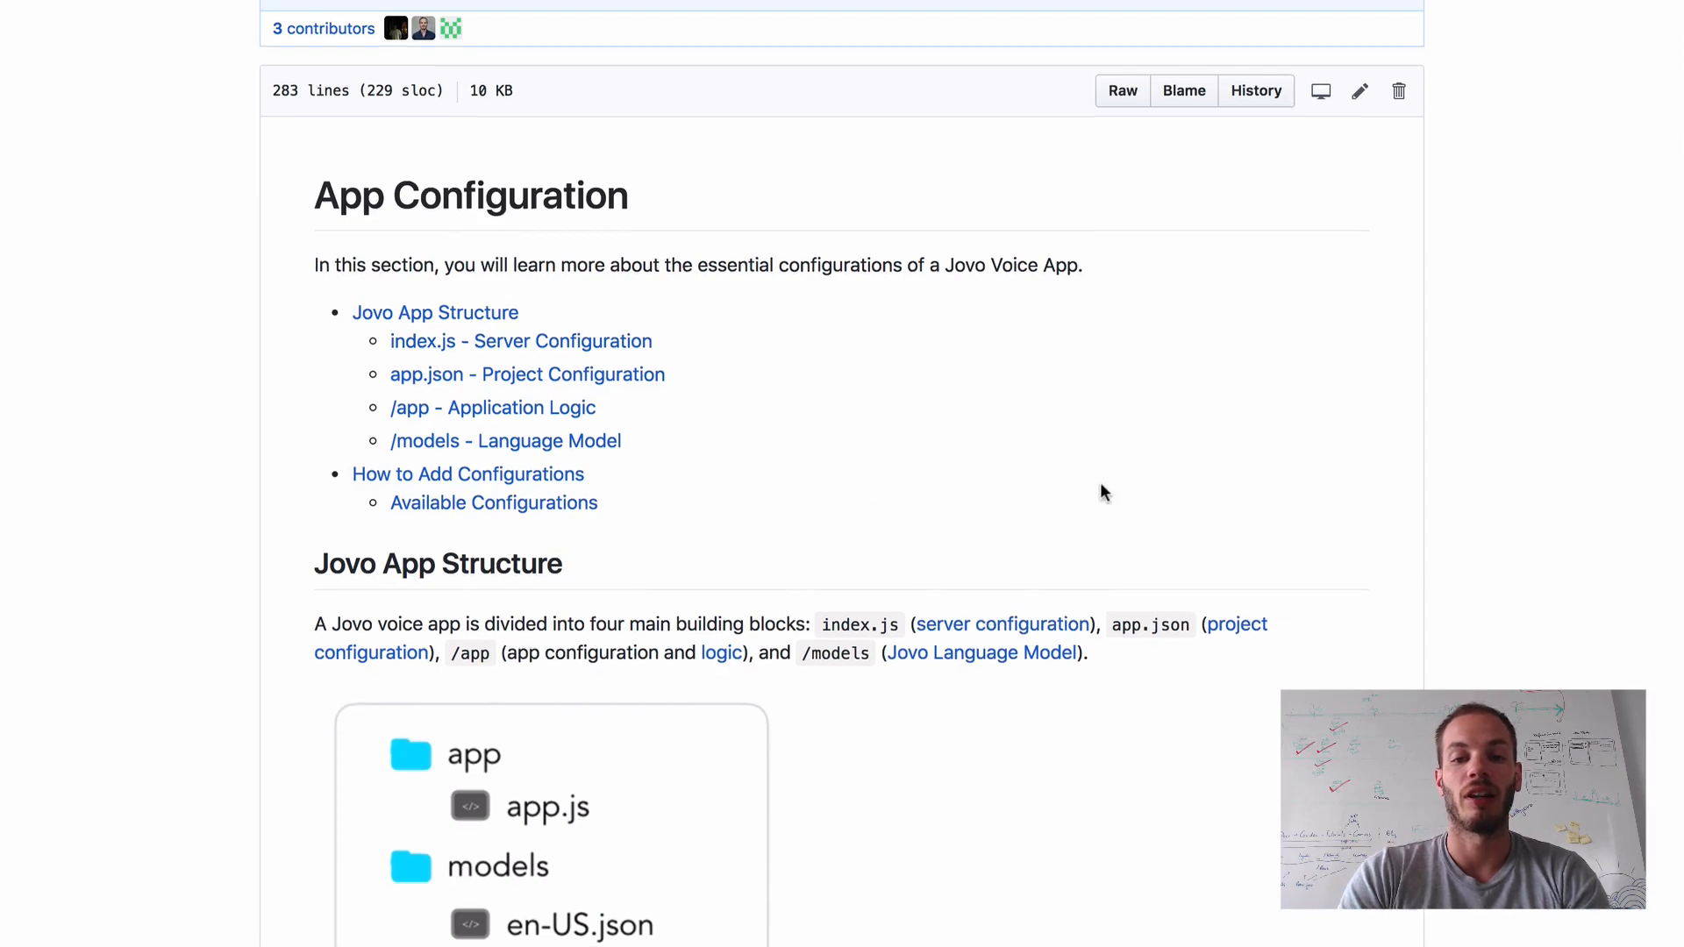
{"action": "scroll", "scroll_direction": "up", "scroll_amount": 3}
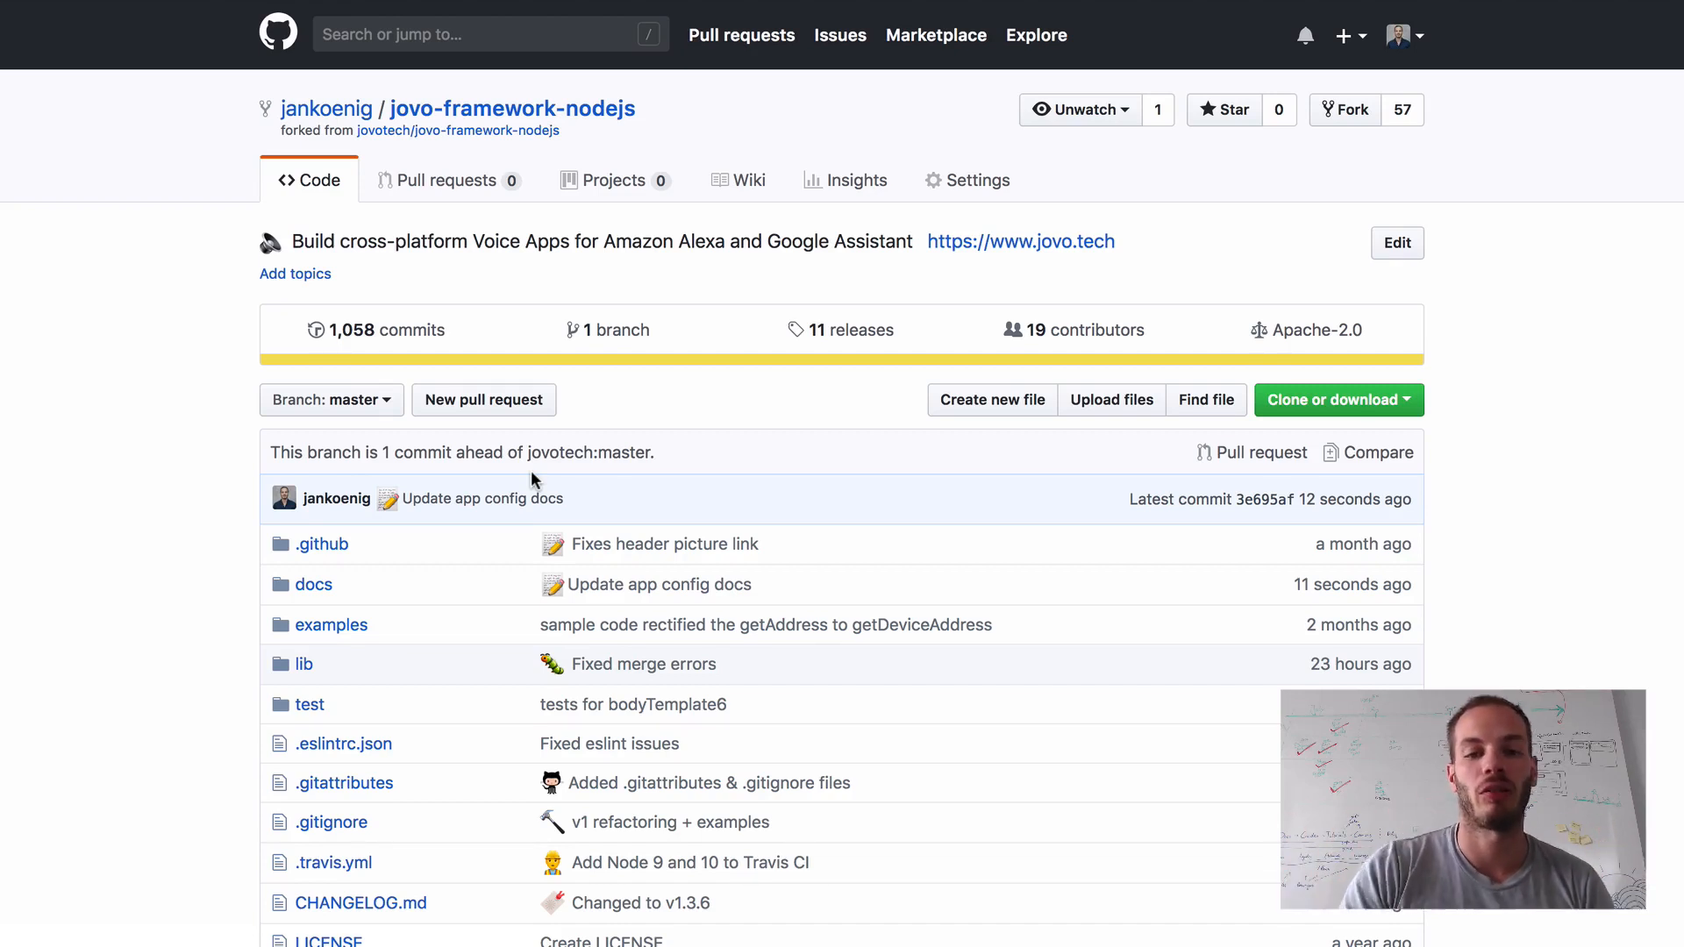
{"action": "mouse_move", "coordinate": [484, 400]}
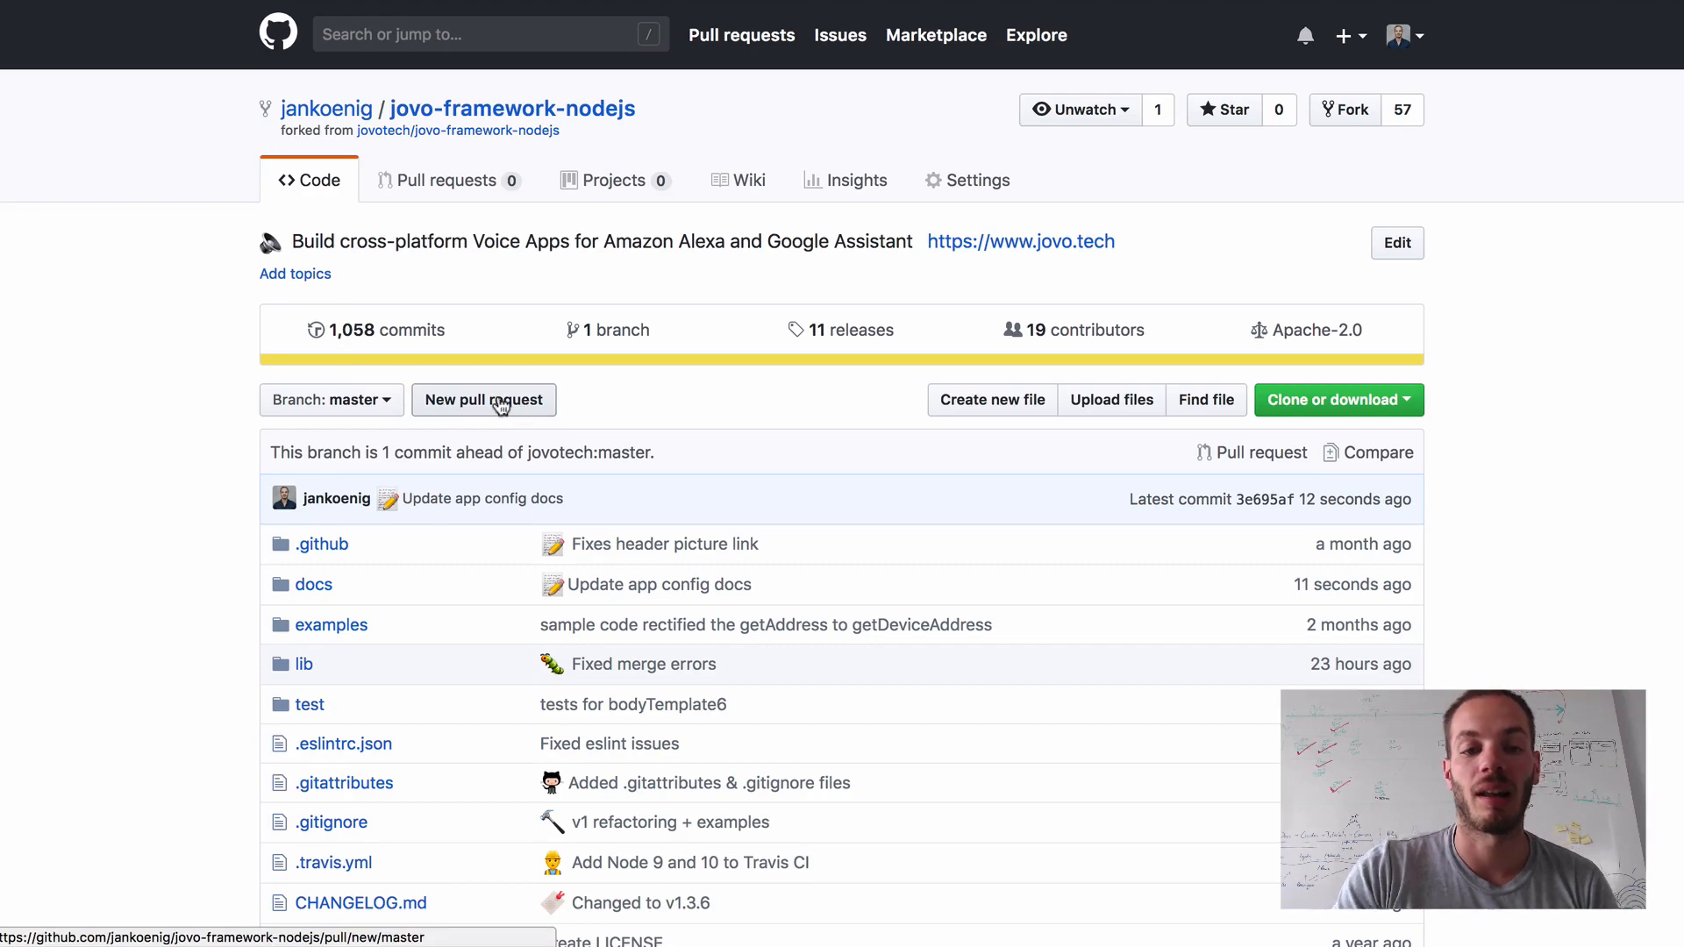
{"action": "left_click", "coordinate": [485, 400]}
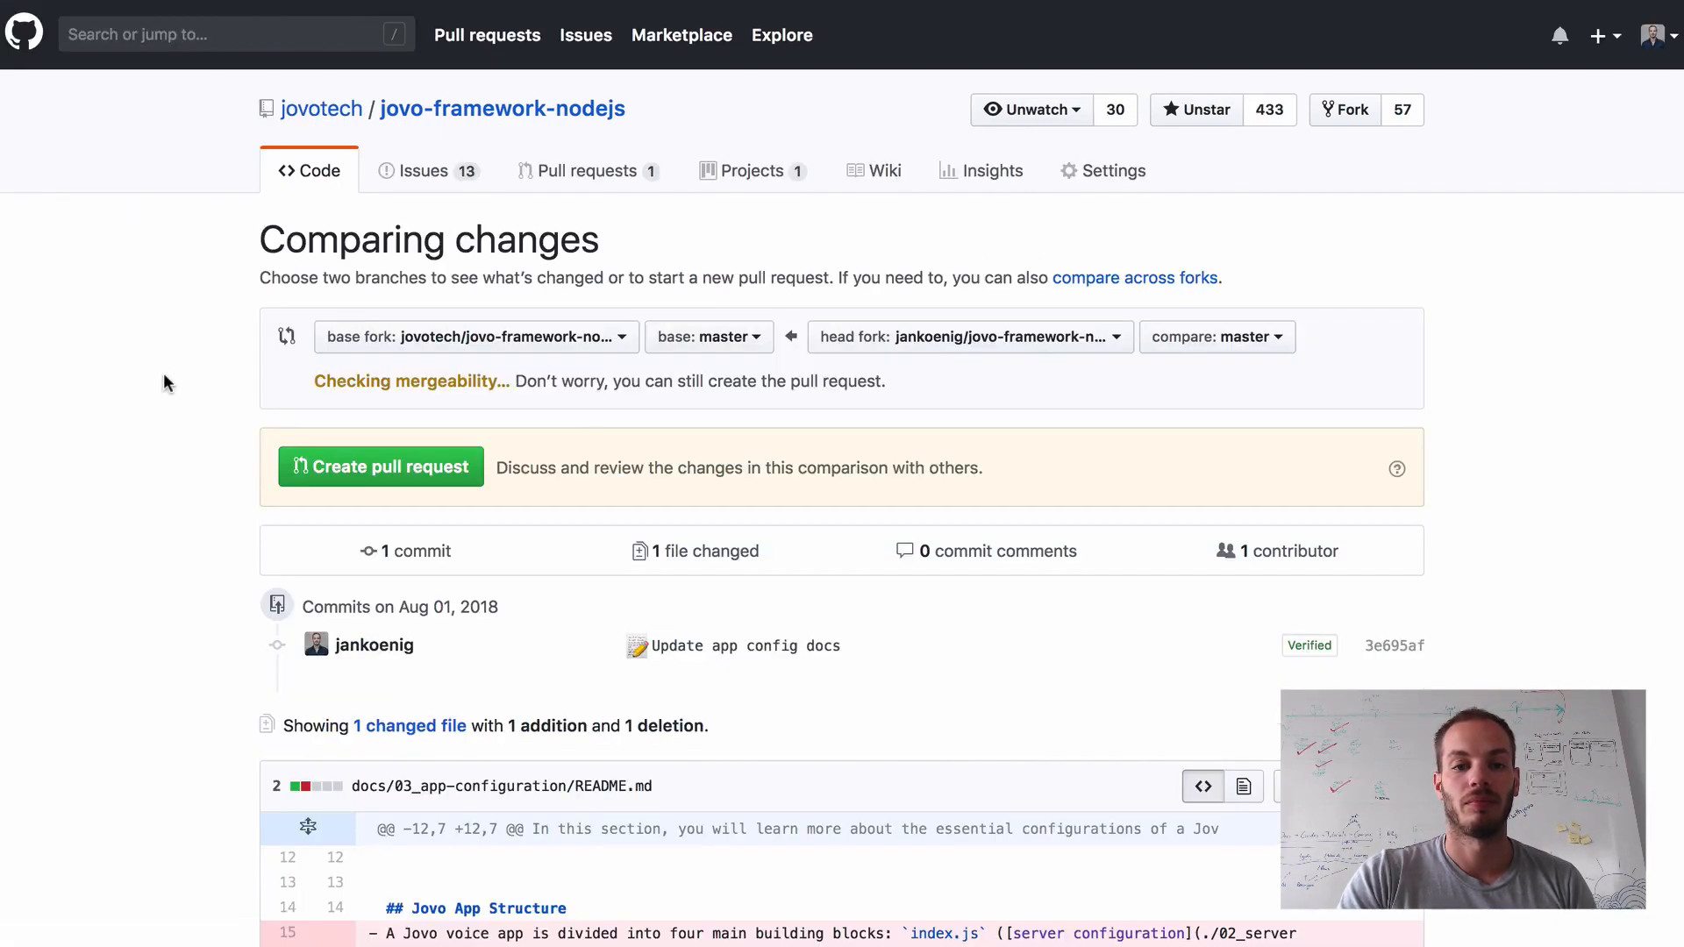
{"action": "scroll", "scroll_direction": "down", "scroll_amount": 3}
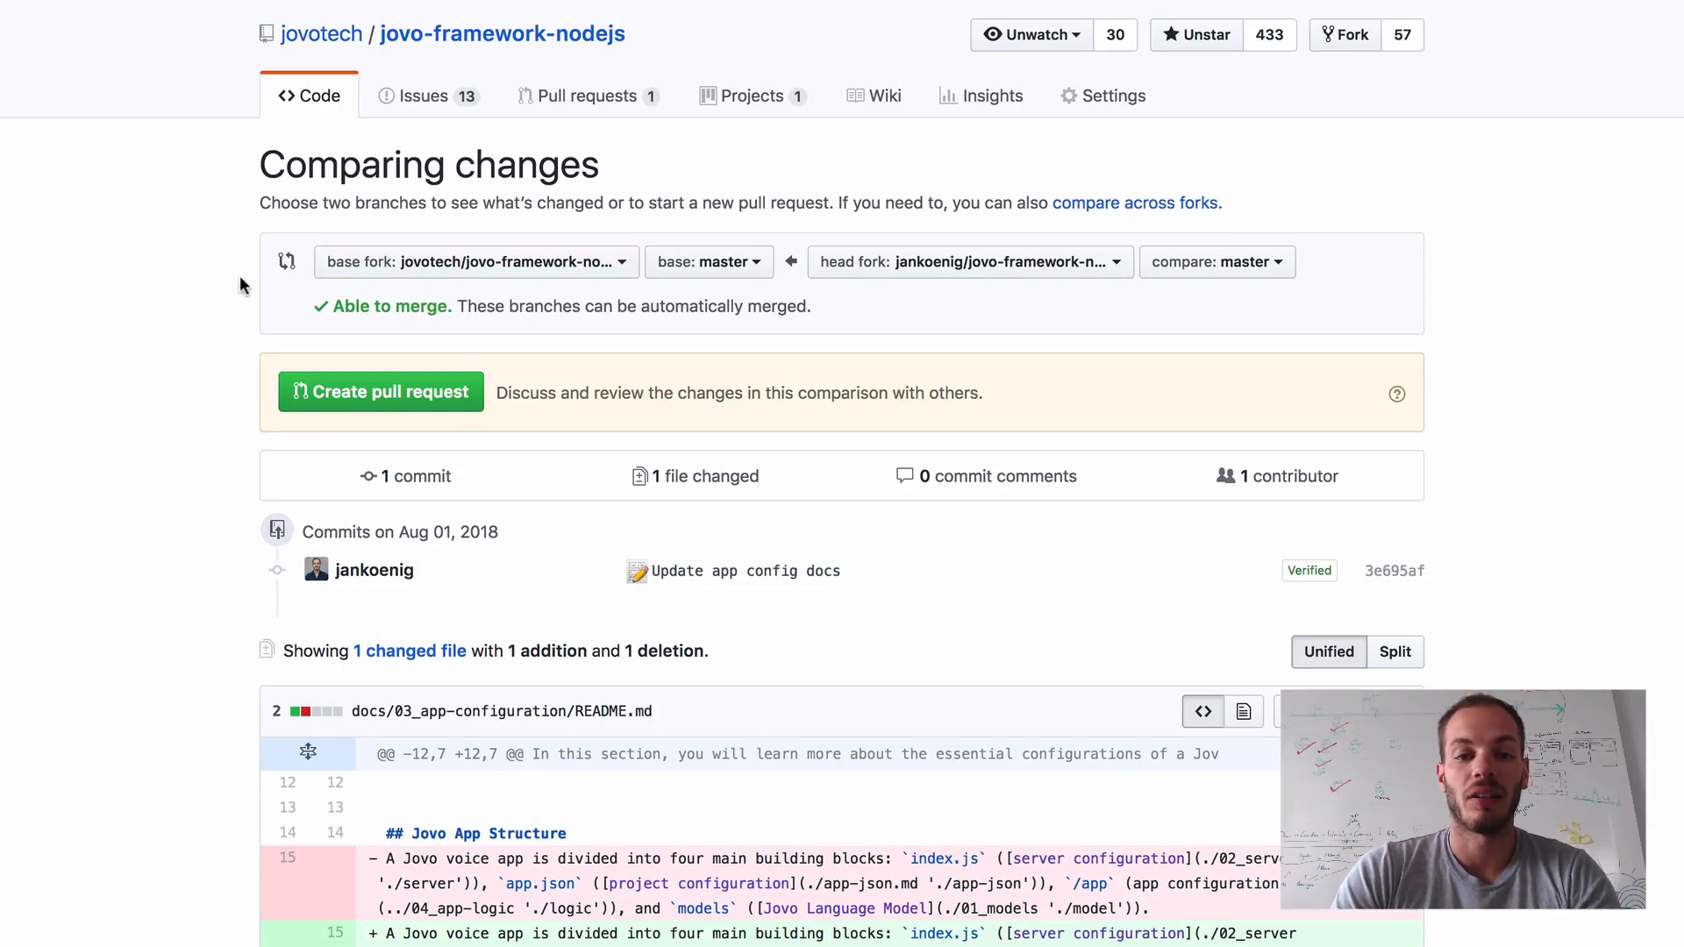
{"action": "mouse_move", "coordinate": [753, 314]}
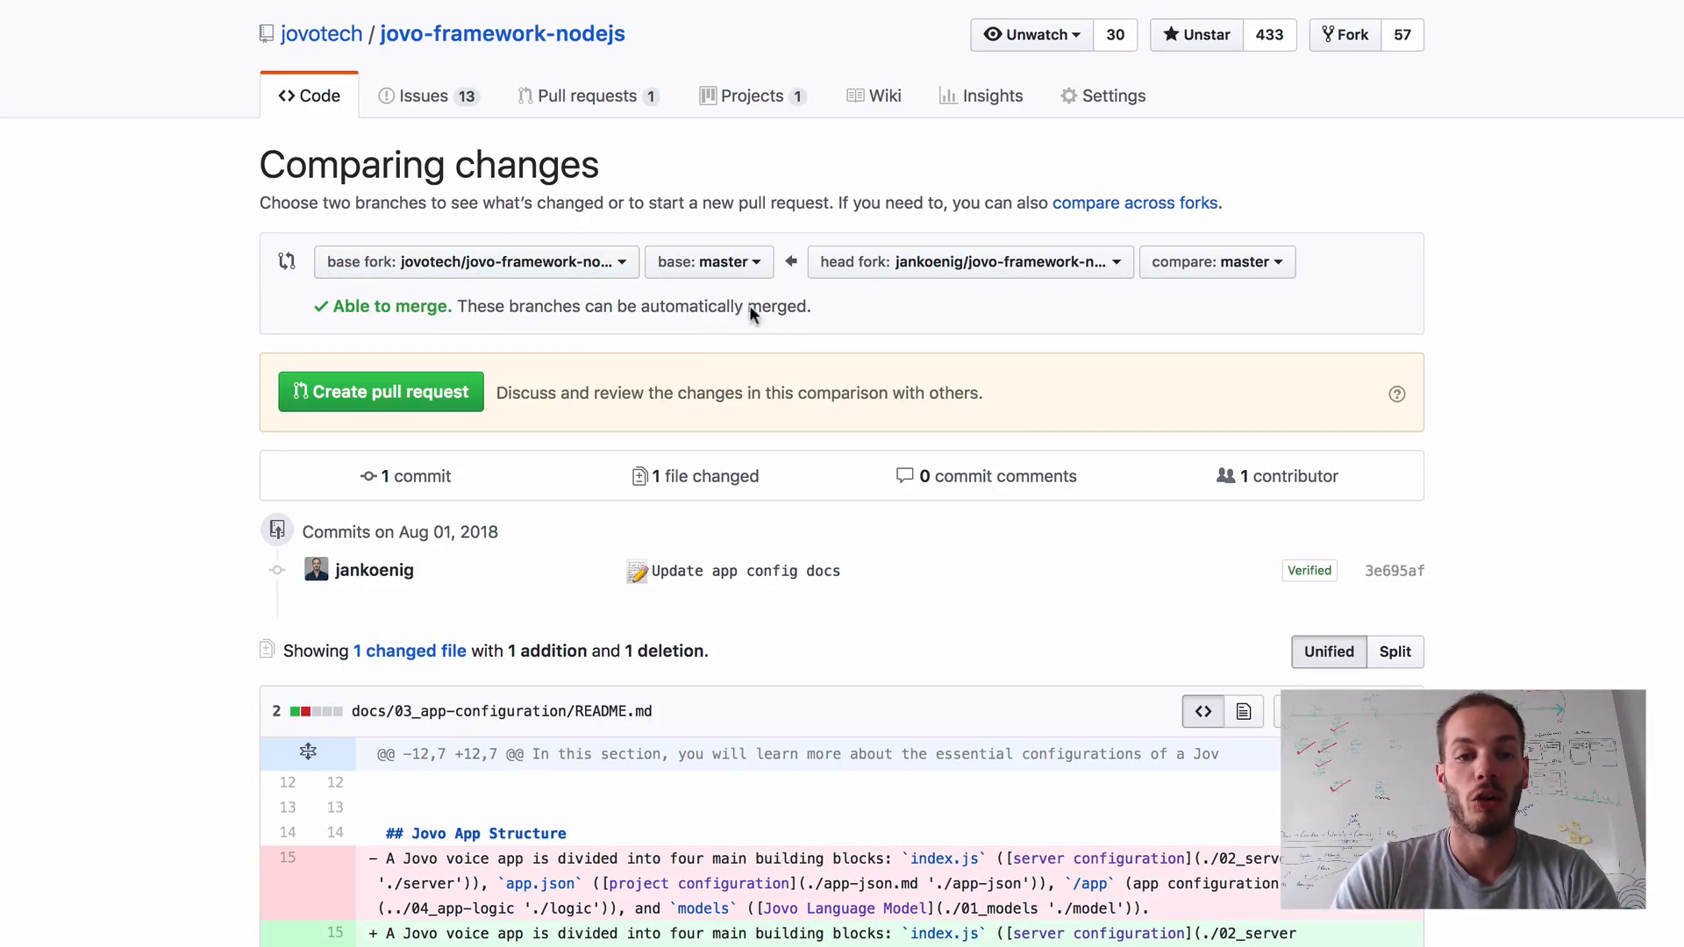
{"action": "mouse_move", "coordinate": [400, 286]}
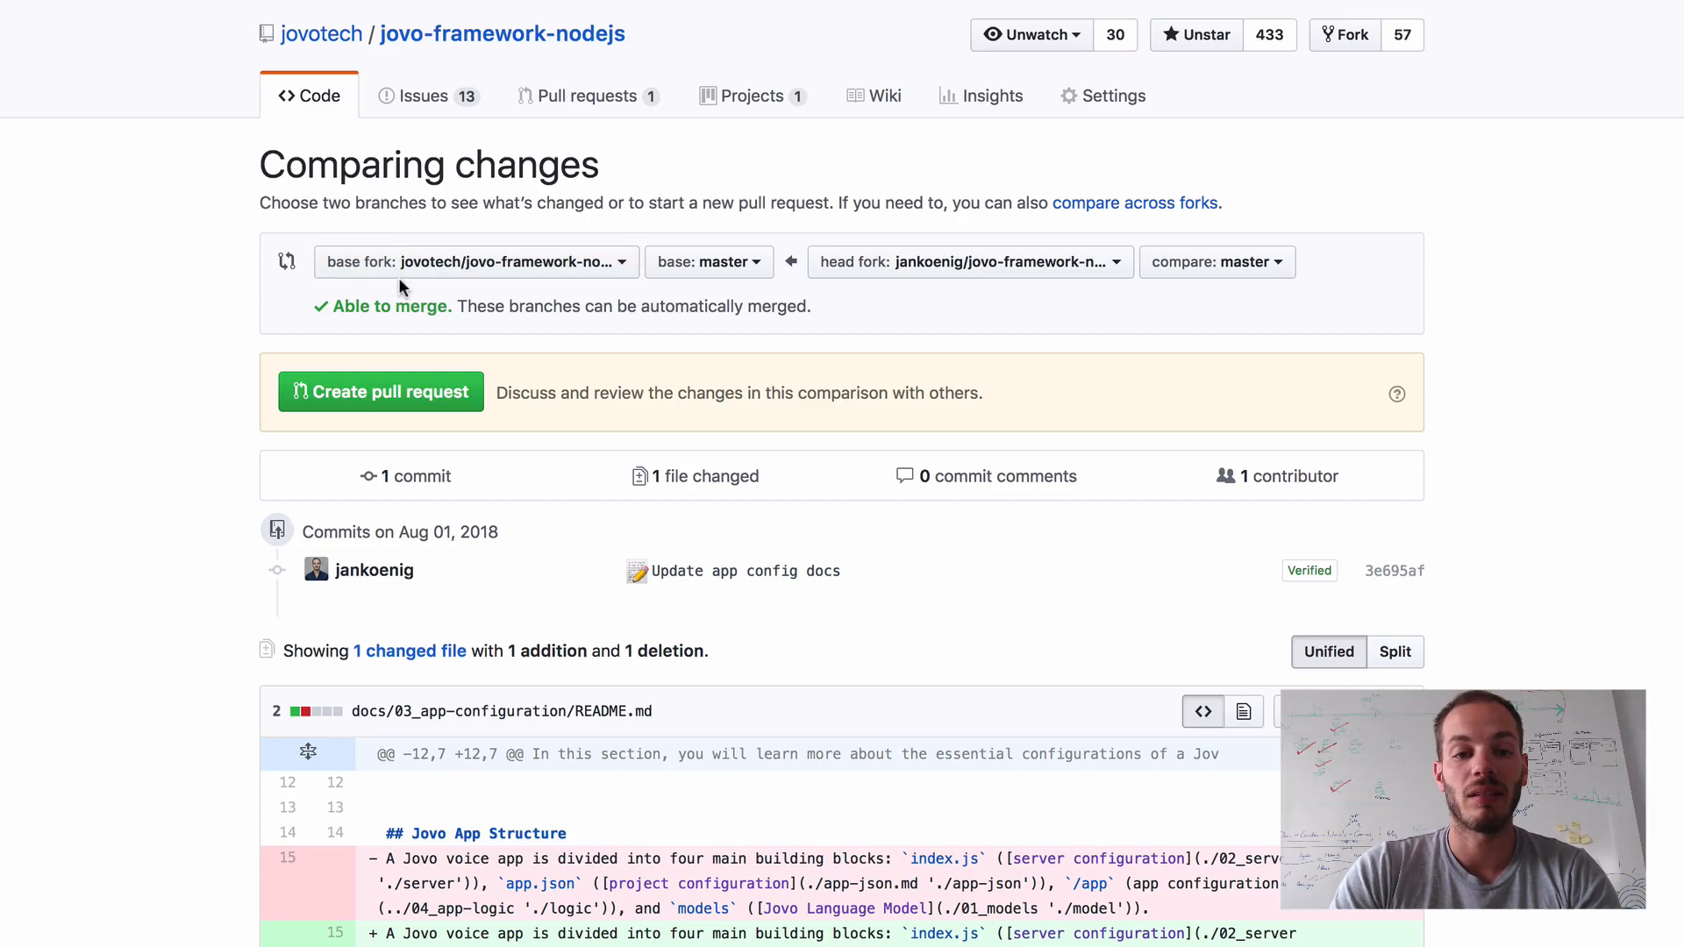
{"action": "mouse_move", "coordinate": [451, 280]}
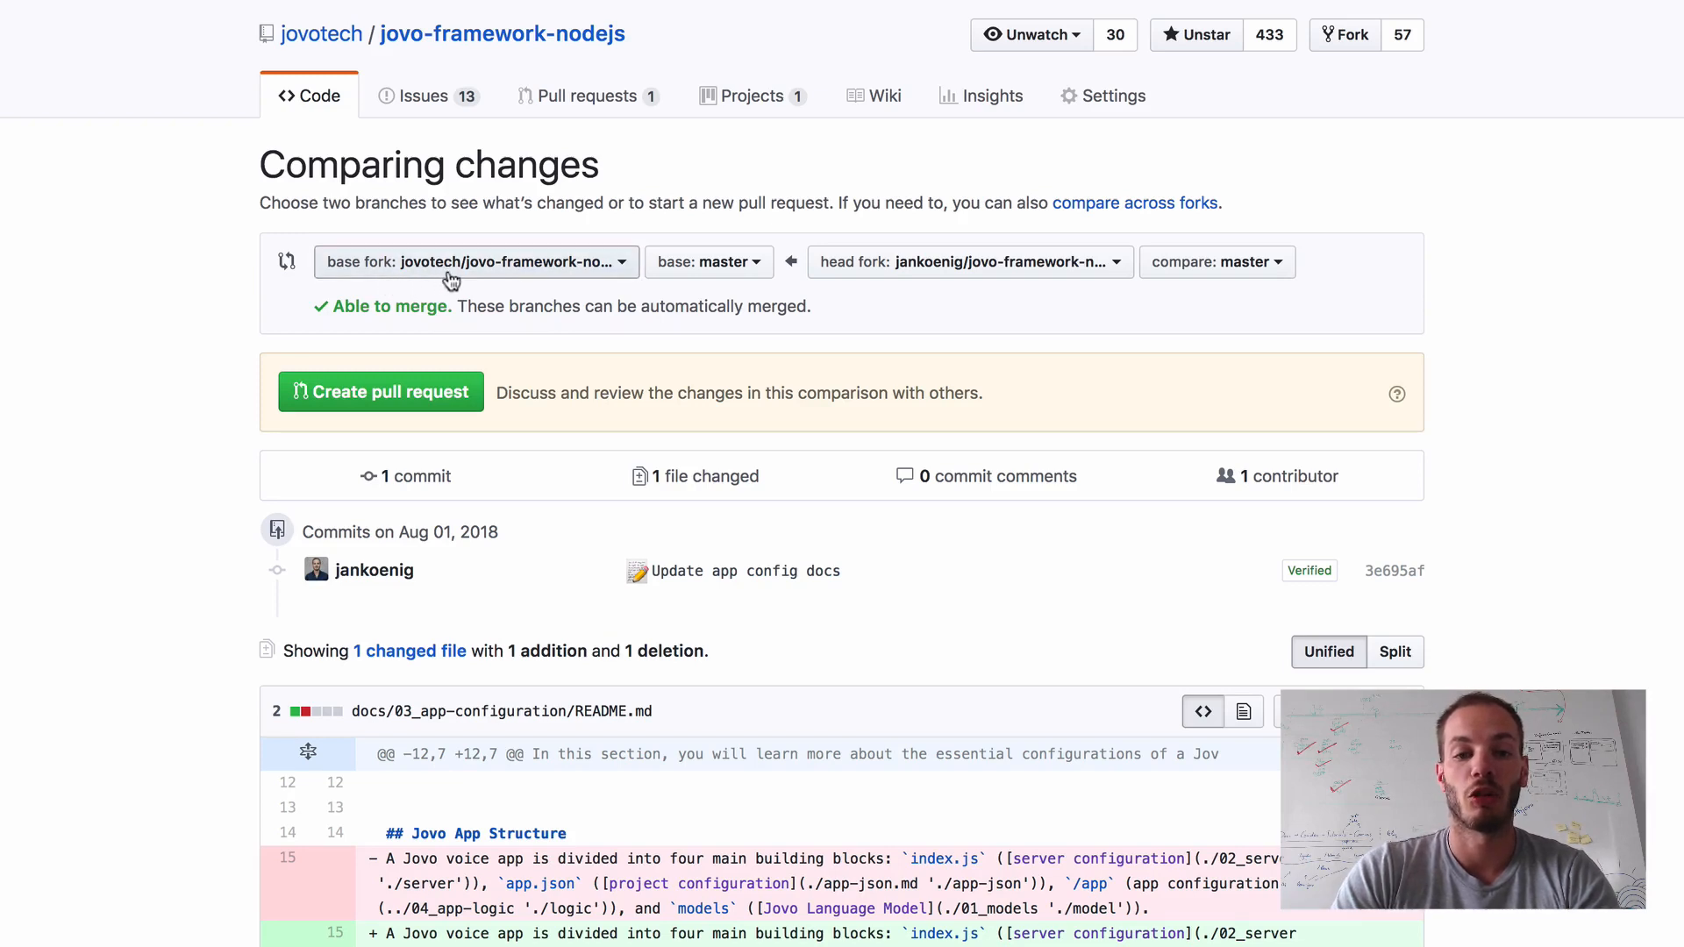
{"action": "mouse_move", "coordinate": [1311, 405]}
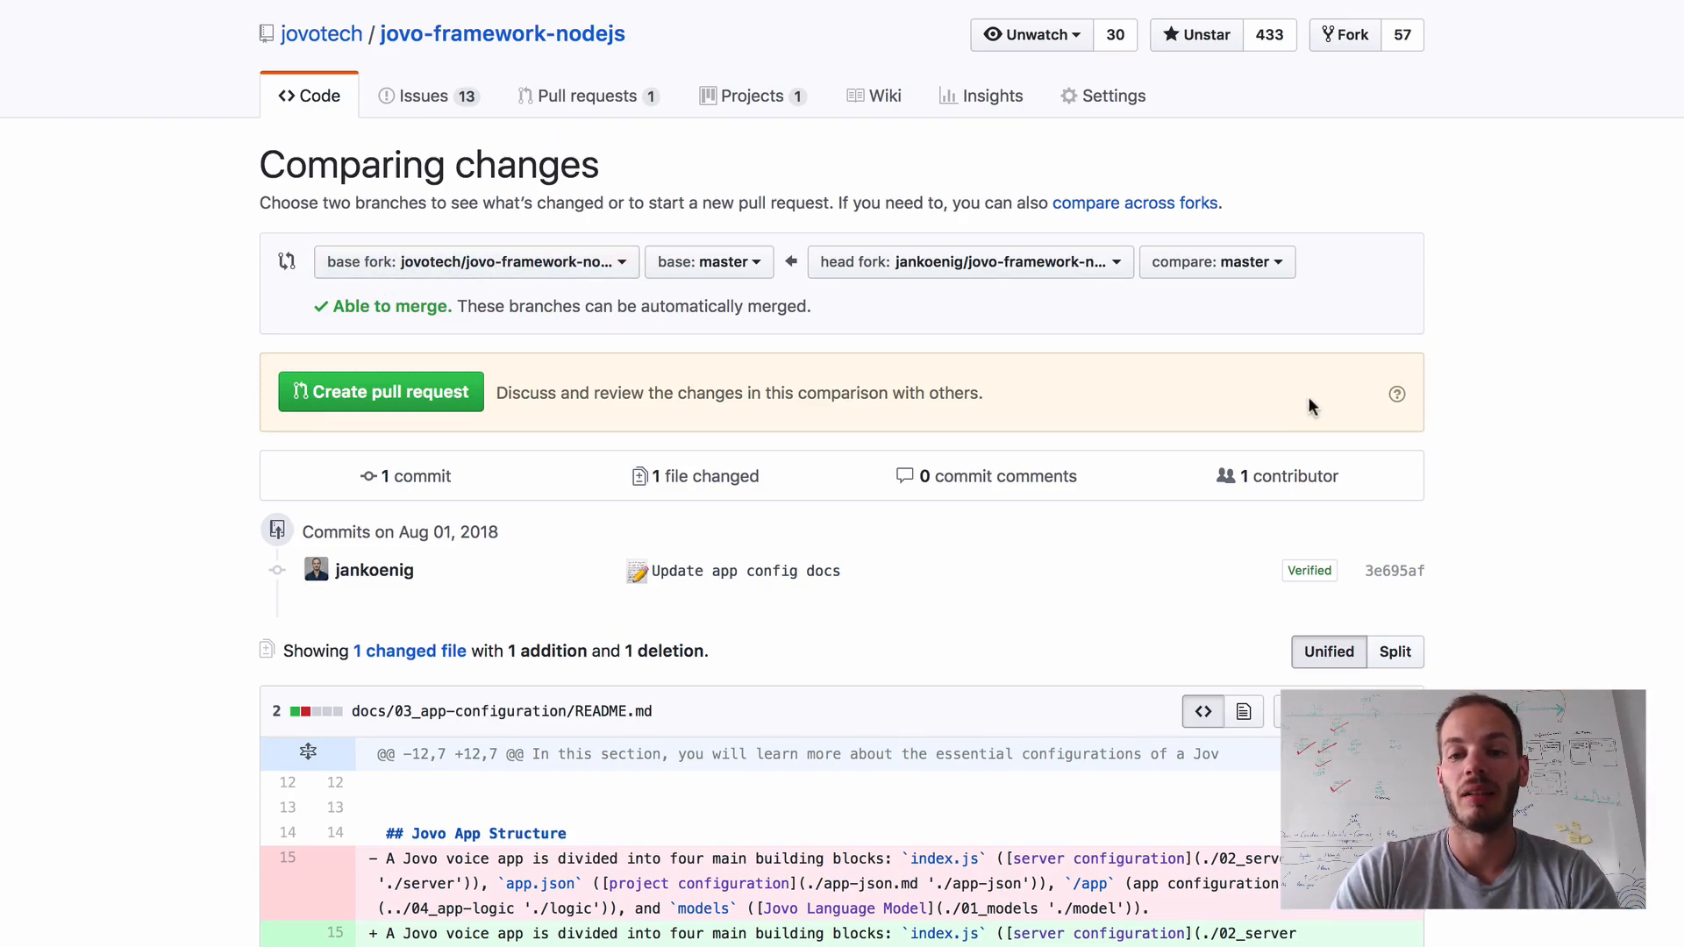
{"action": "scroll", "scroll_direction": "down", "scroll_amount": 3}
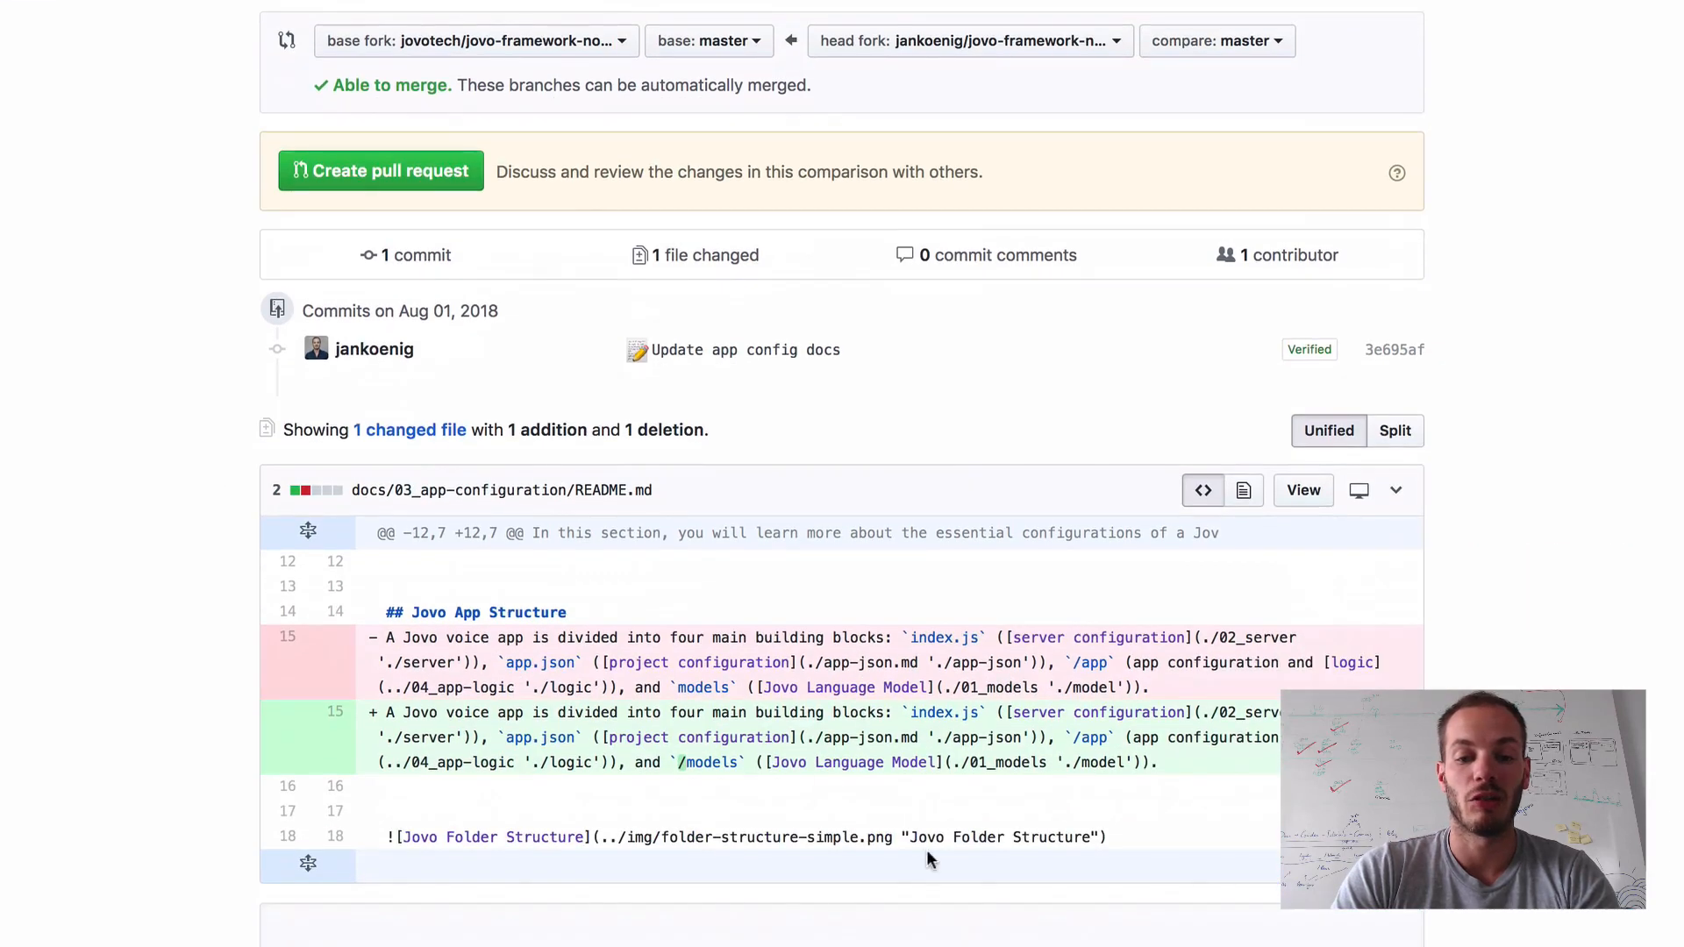
{"action": "mouse_move", "coordinate": [767, 441]}
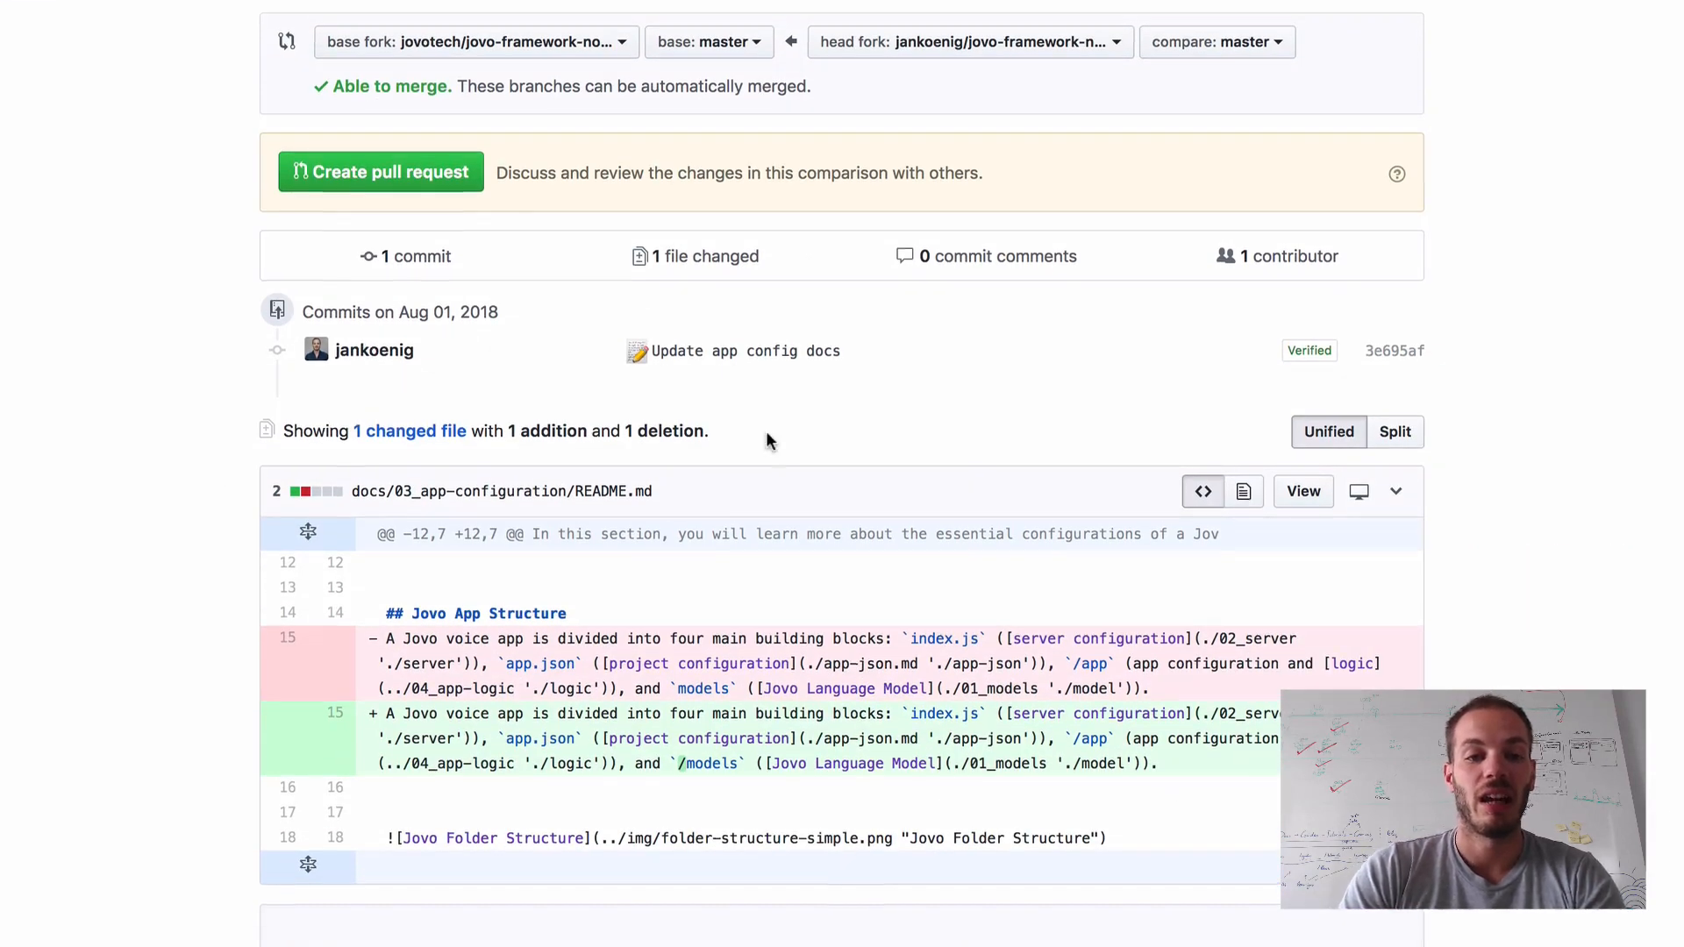
{"action": "left_click", "coordinate": [381, 171]}
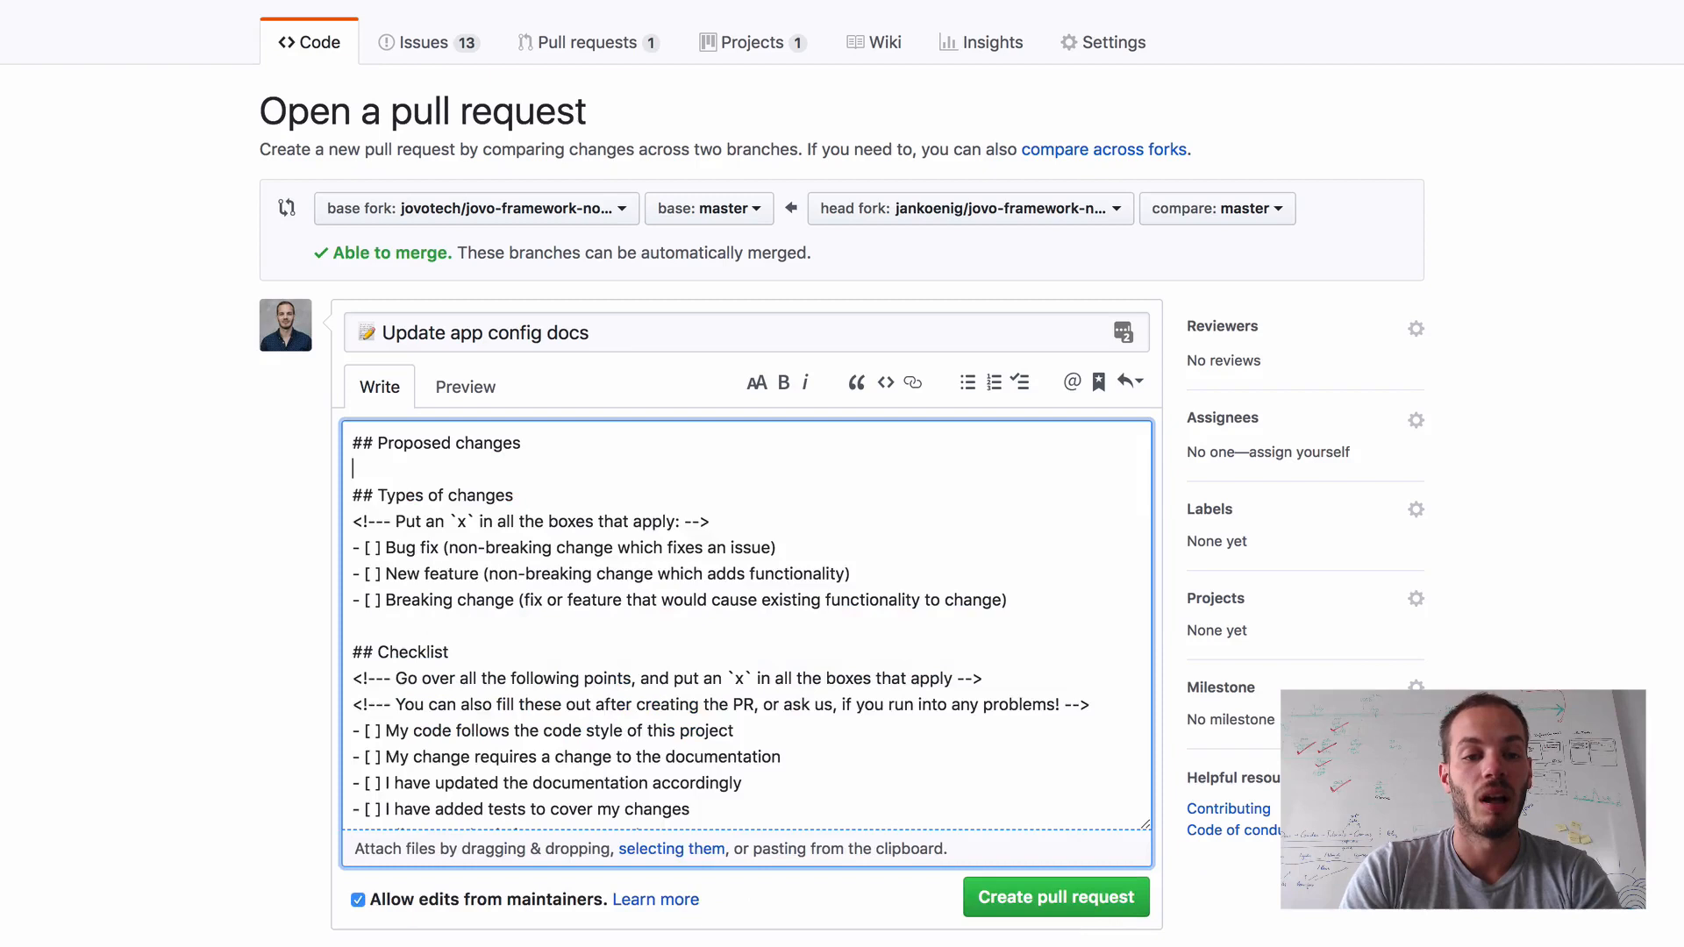
- Describe the change as 'Update Docs', remove the template checklist, and create pull request #208
{"action": "type", "text": "Update Docs"}
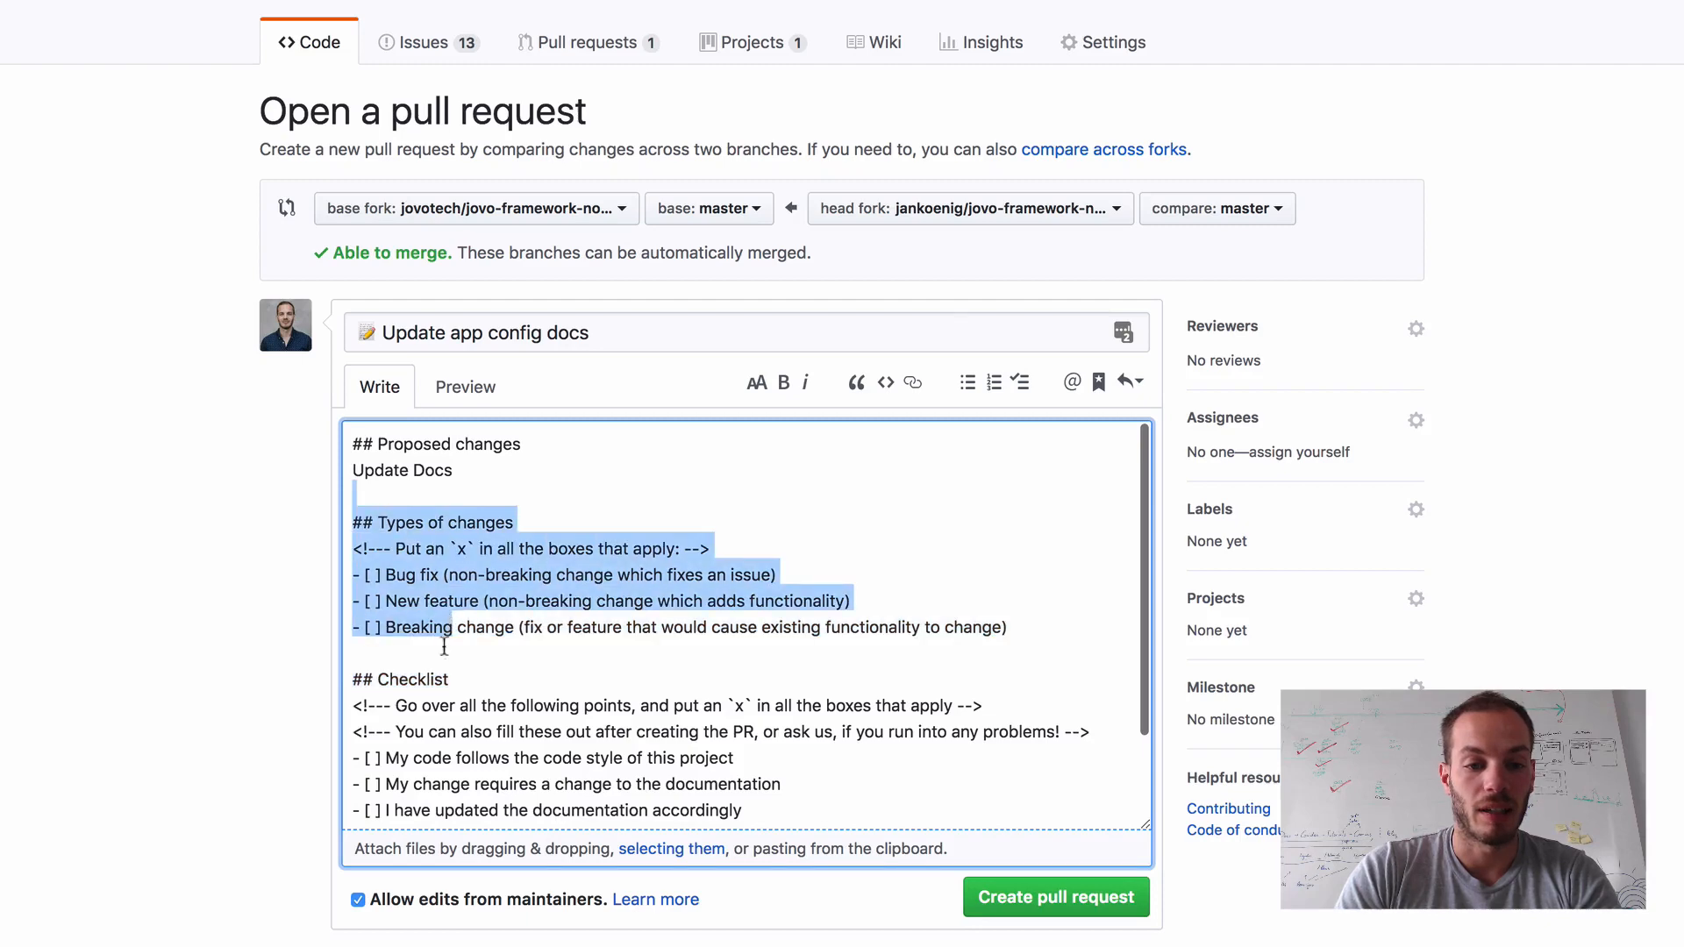
{"action": "key", "text": "Delete"}
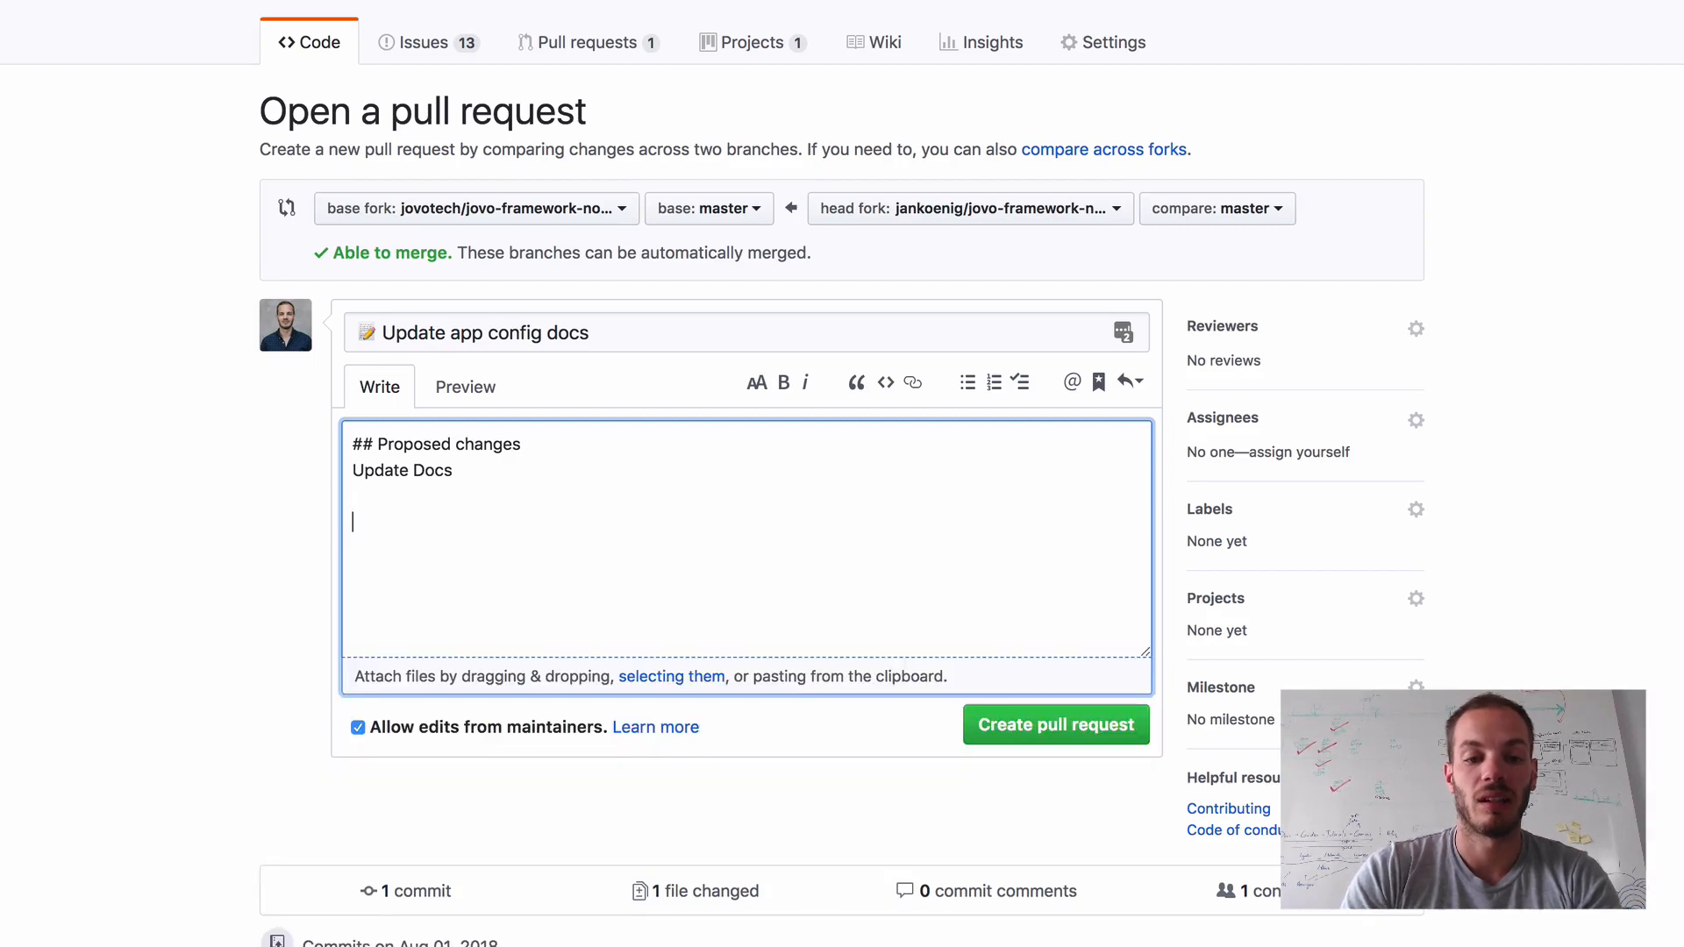
{"action": "mouse_move", "coordinate": [293, 635]}
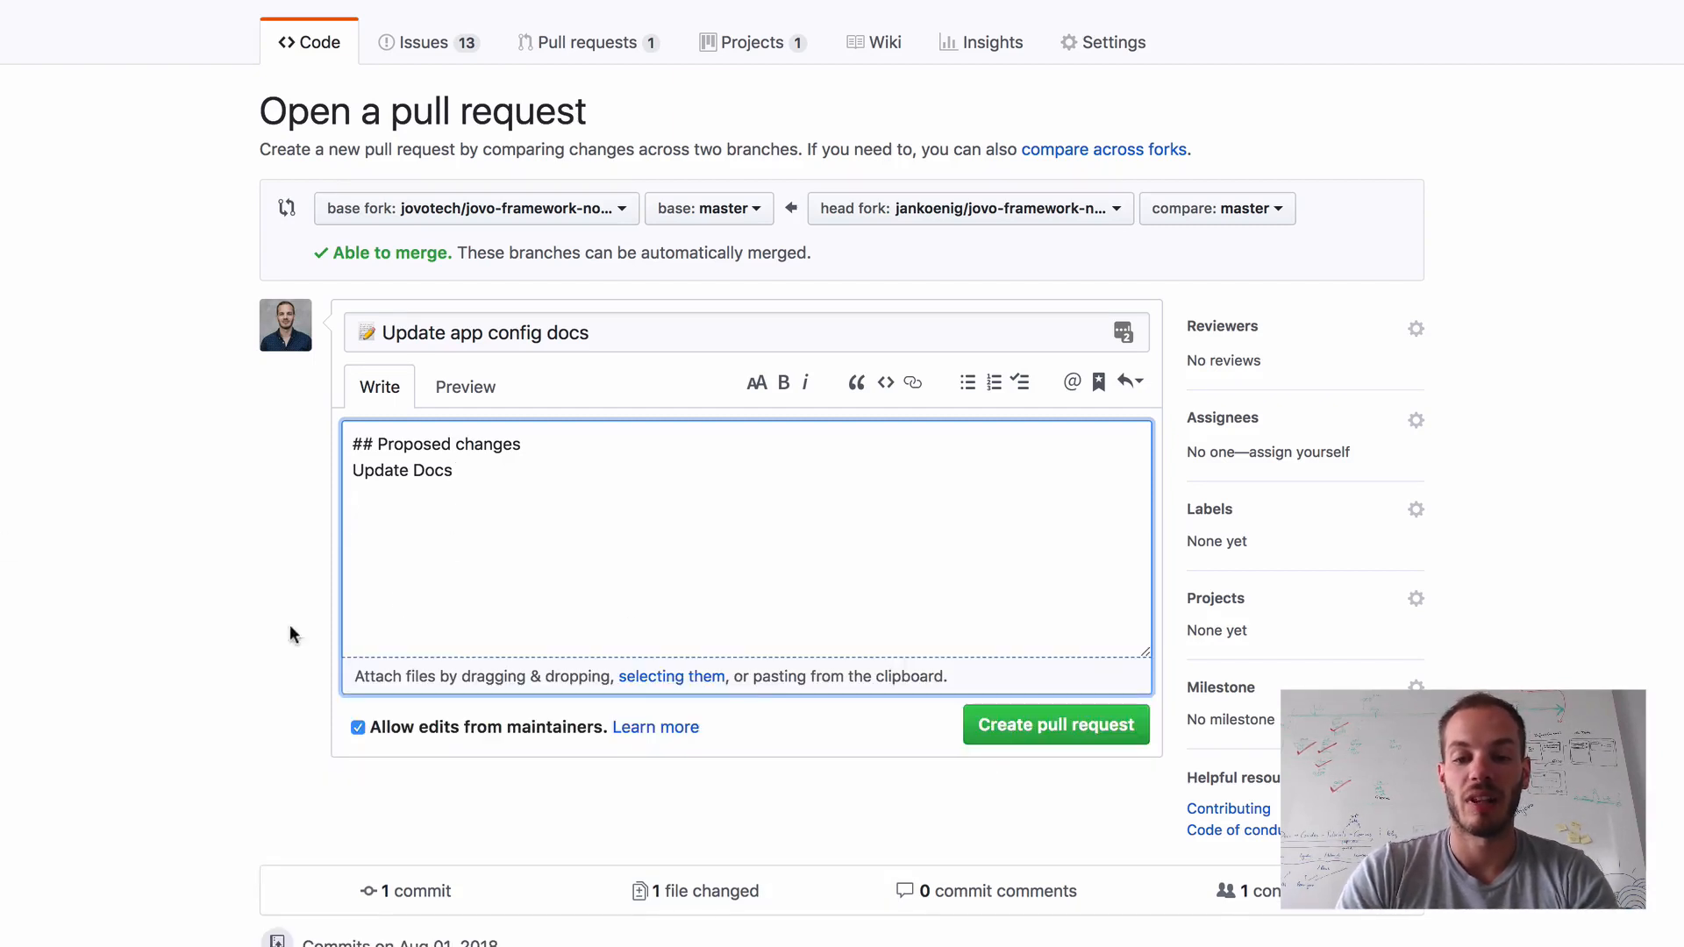
{"action": "left_click", "coordinate": [1056, 724]}
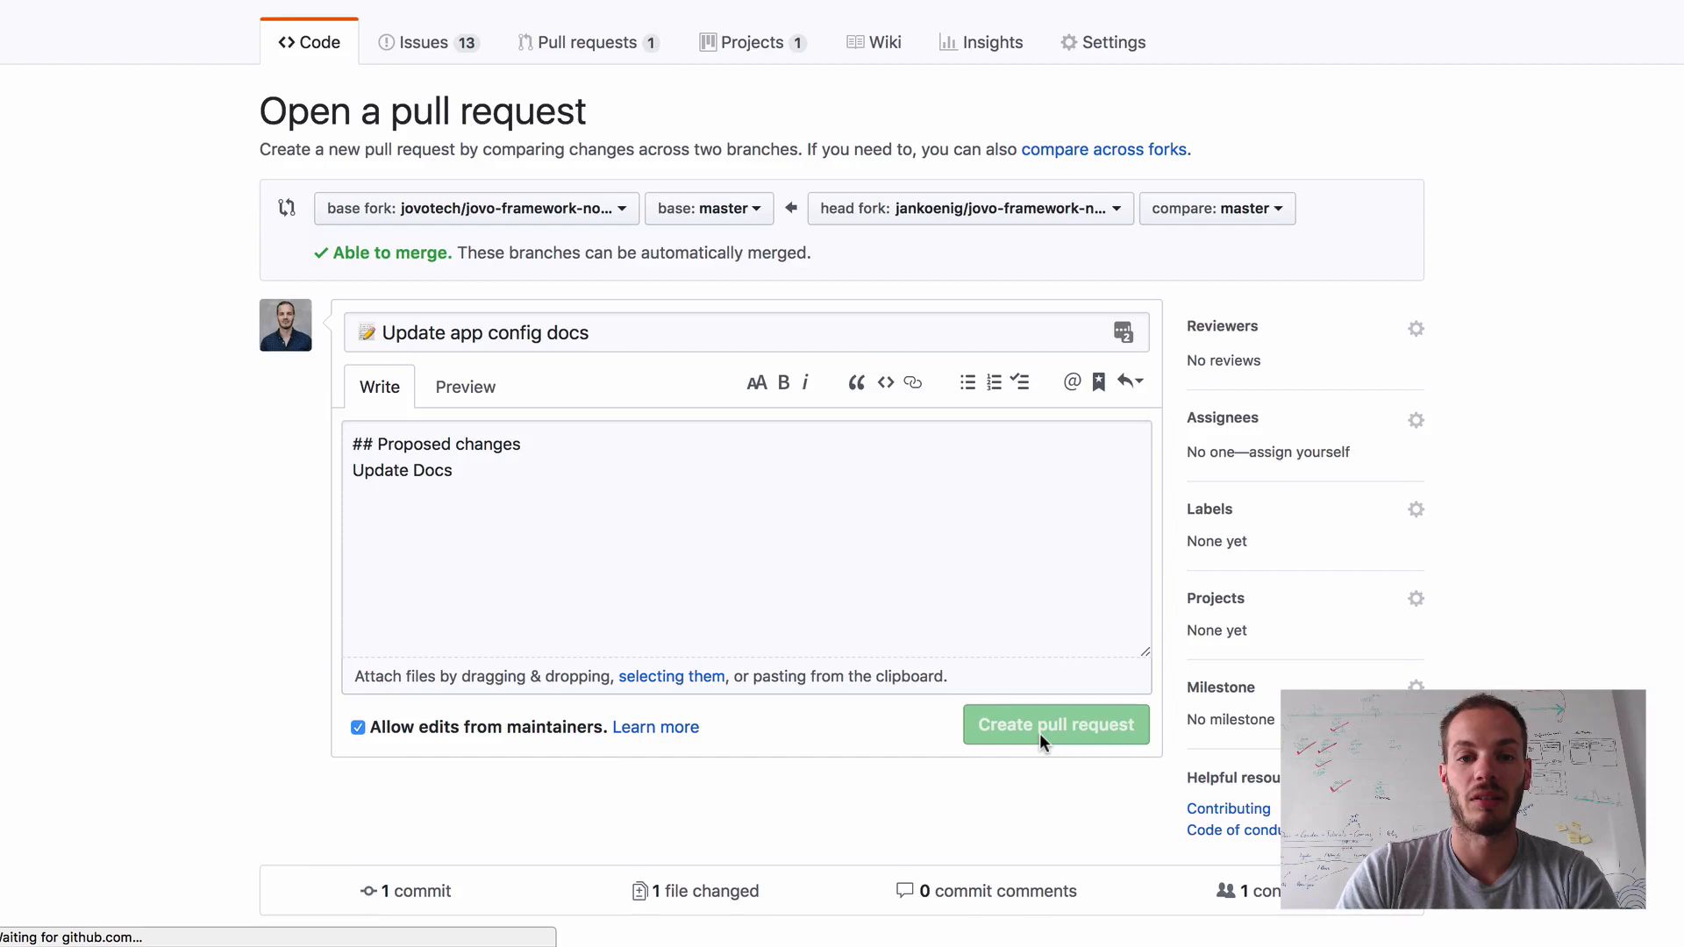
{"action": "left_click", "coordinate": [1056, 724]}
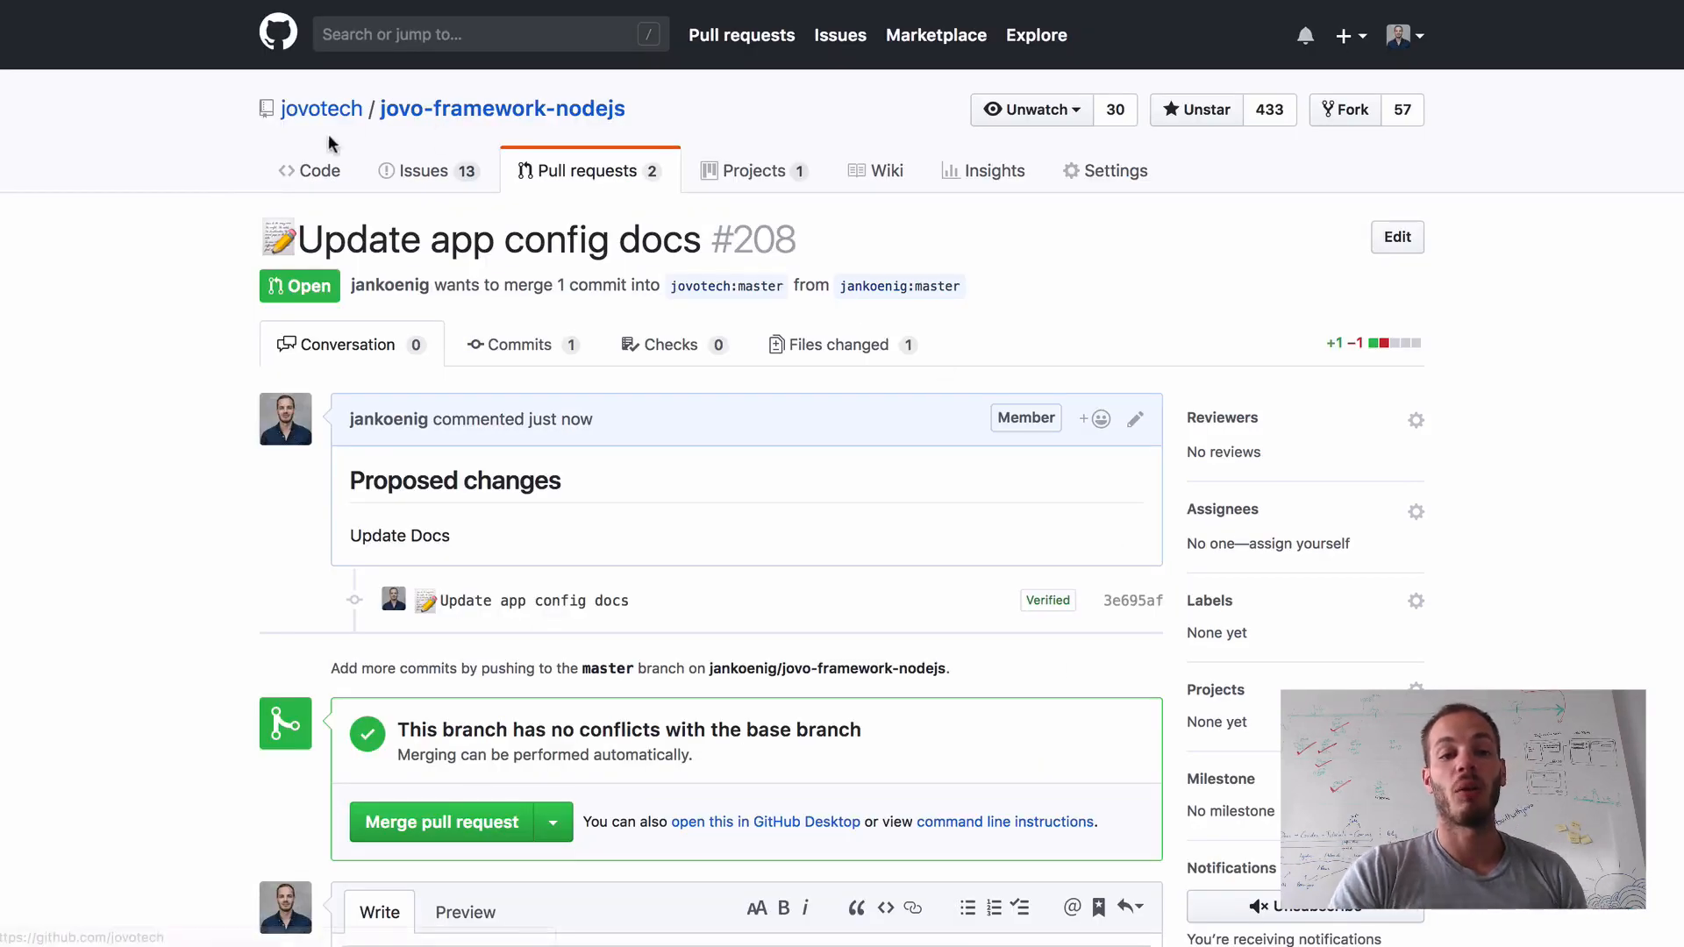
{"action": "left_click", "coordinate": [309, 171]}
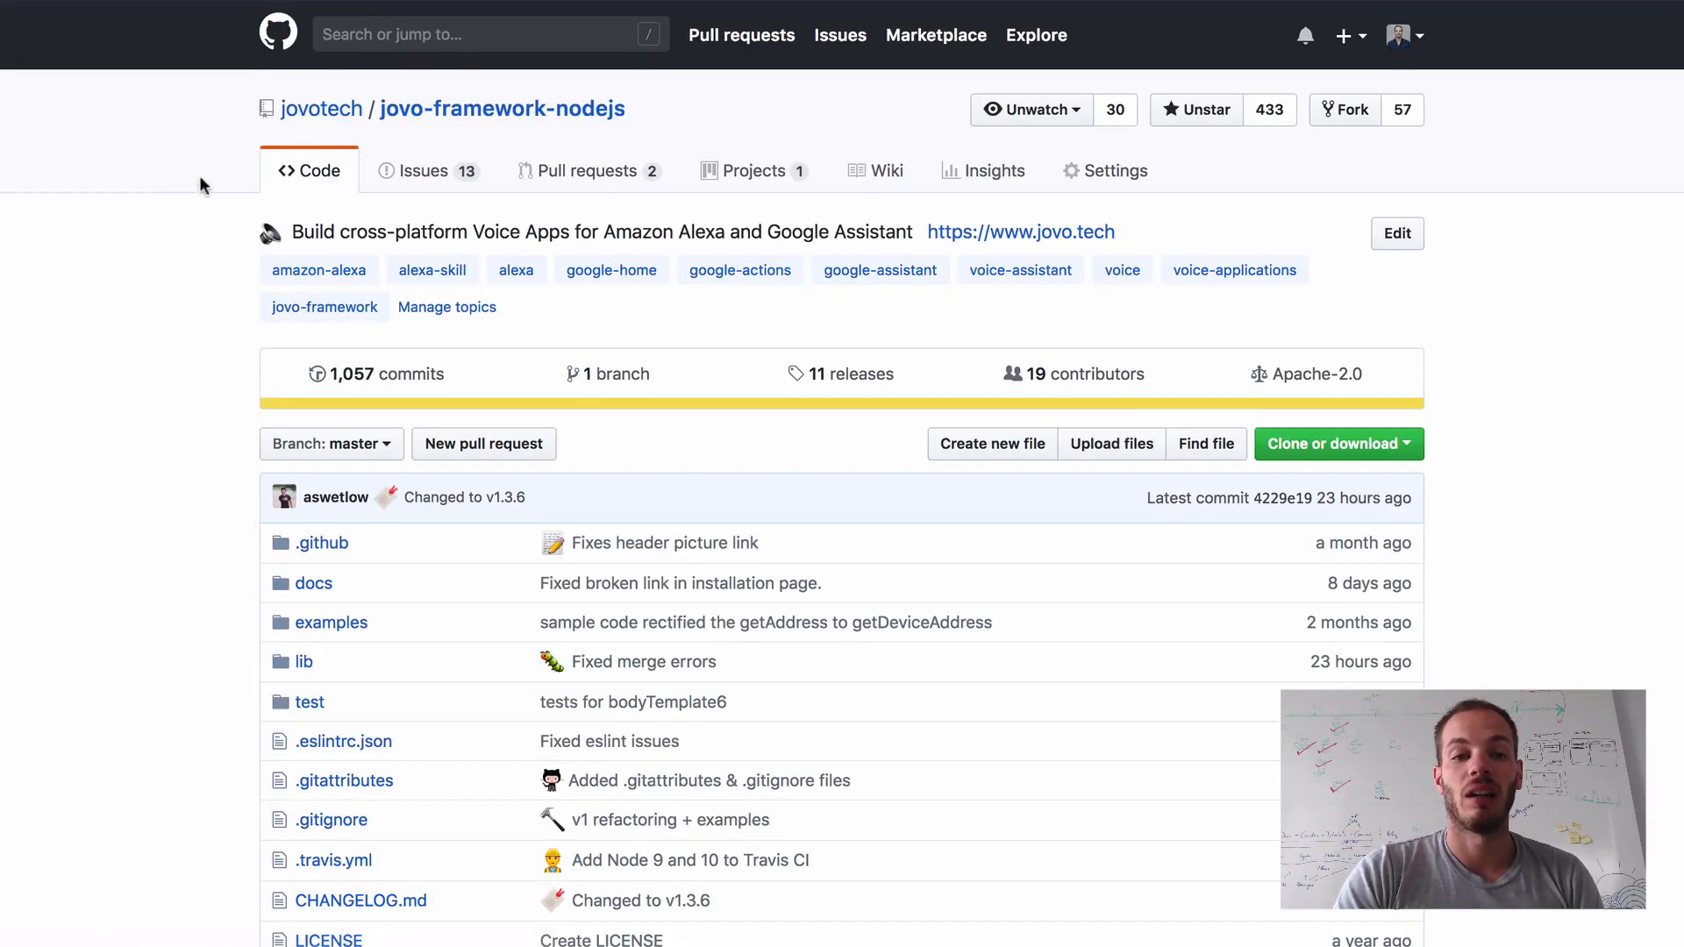
{"action": "left_click", "coordinate": [577, 170]}
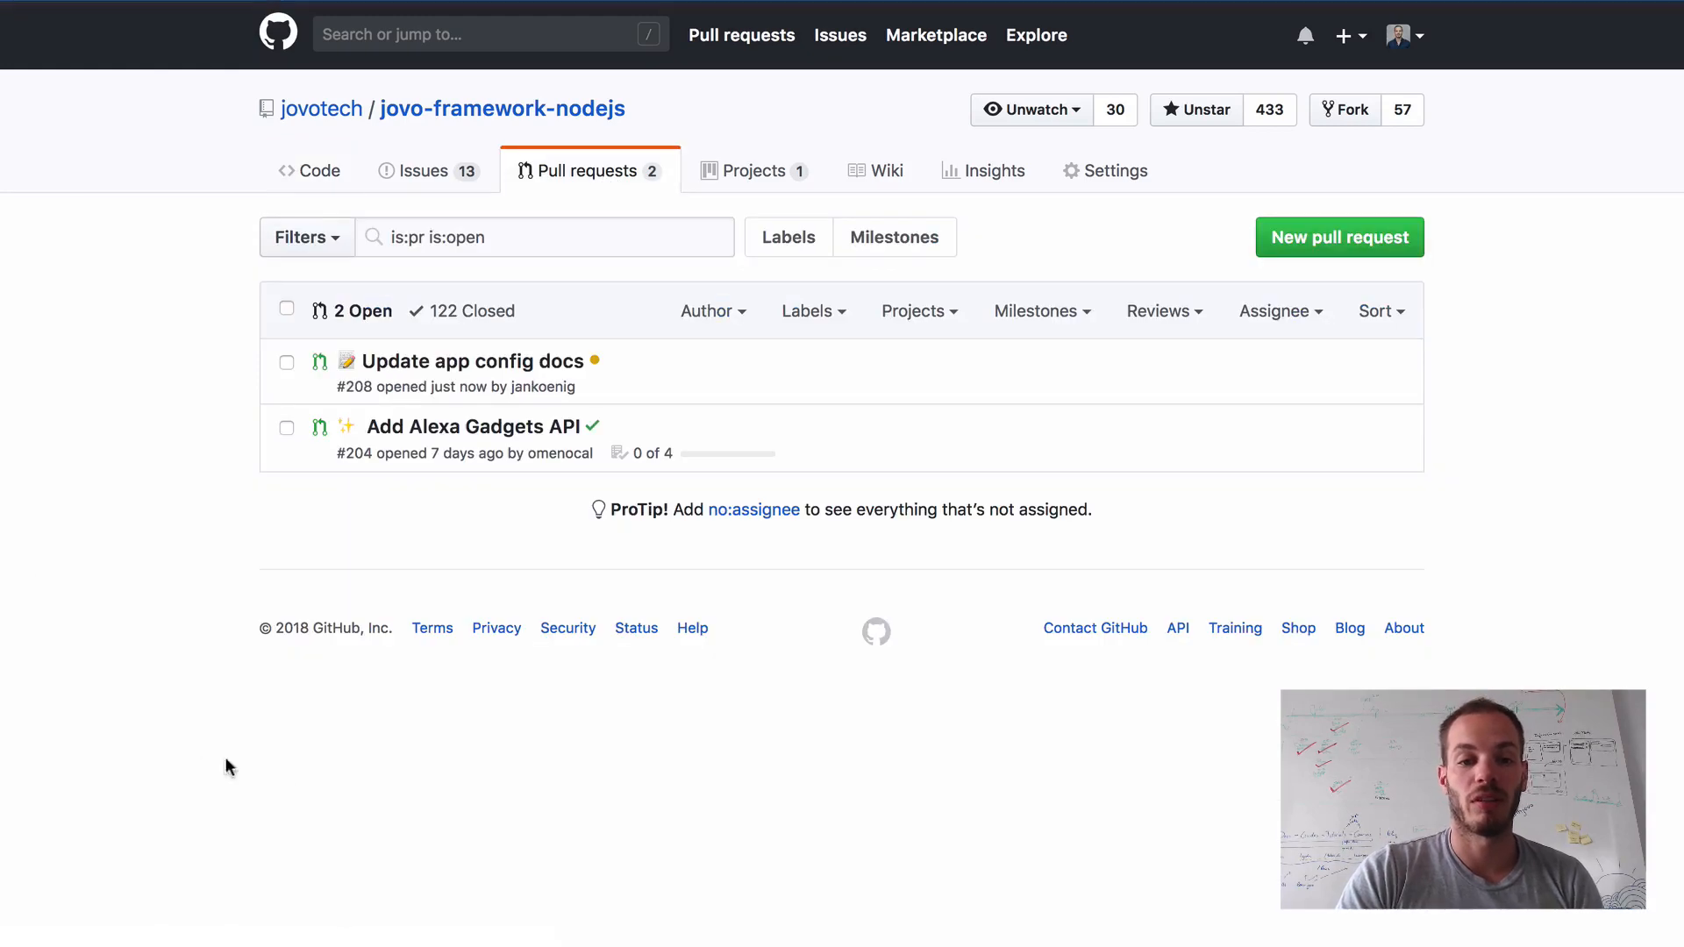
{"action": "mouse_move", "coordinate": [472, 361]}
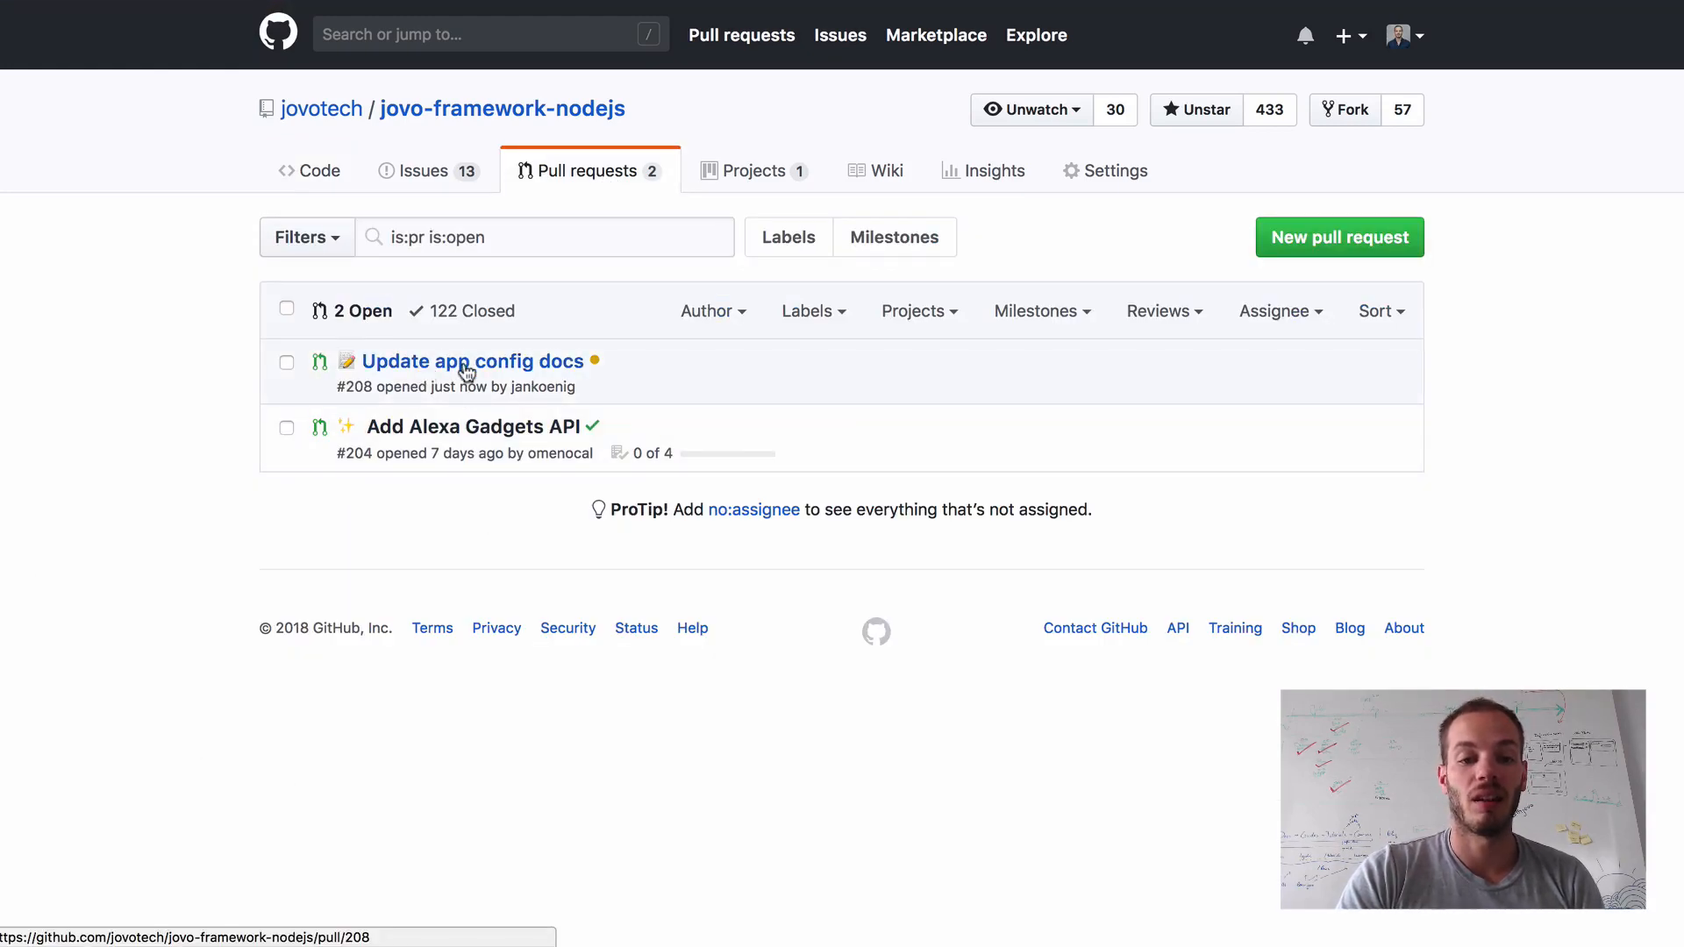
{"action": "left_click", "coordinate": [472, 362]}
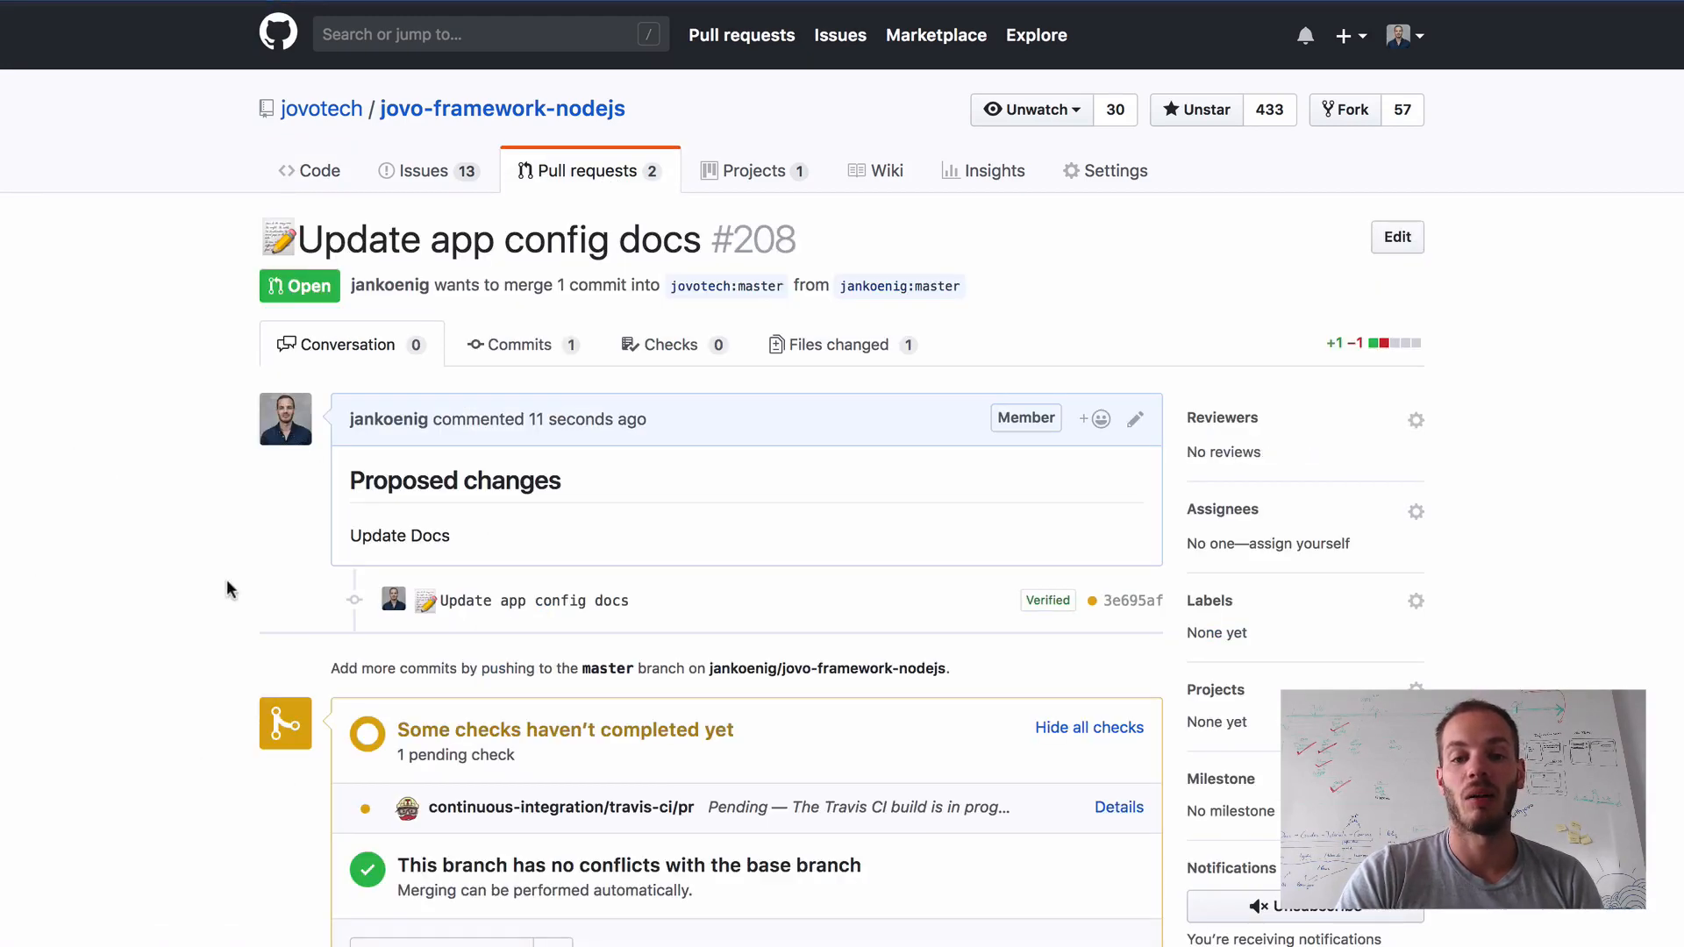
{"action": "scroll", "scroll_direction": "down", "scroll_amount": 3}
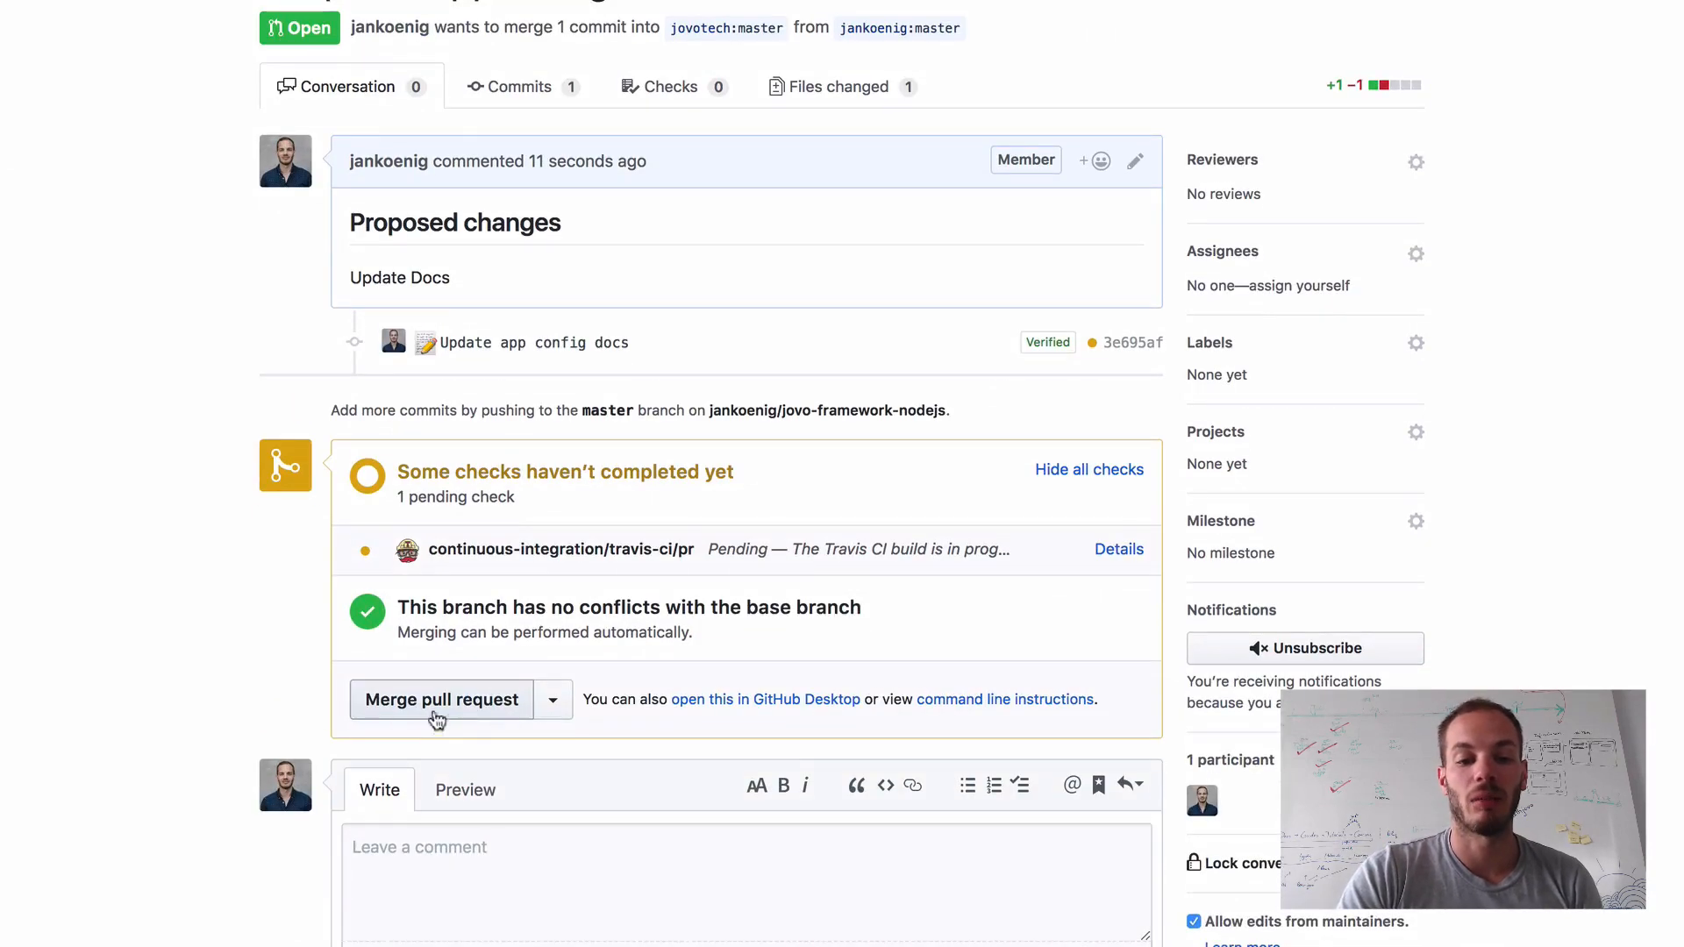
{"action": "scroll", "scroll_direction": "up", "scroll_amount": 3}
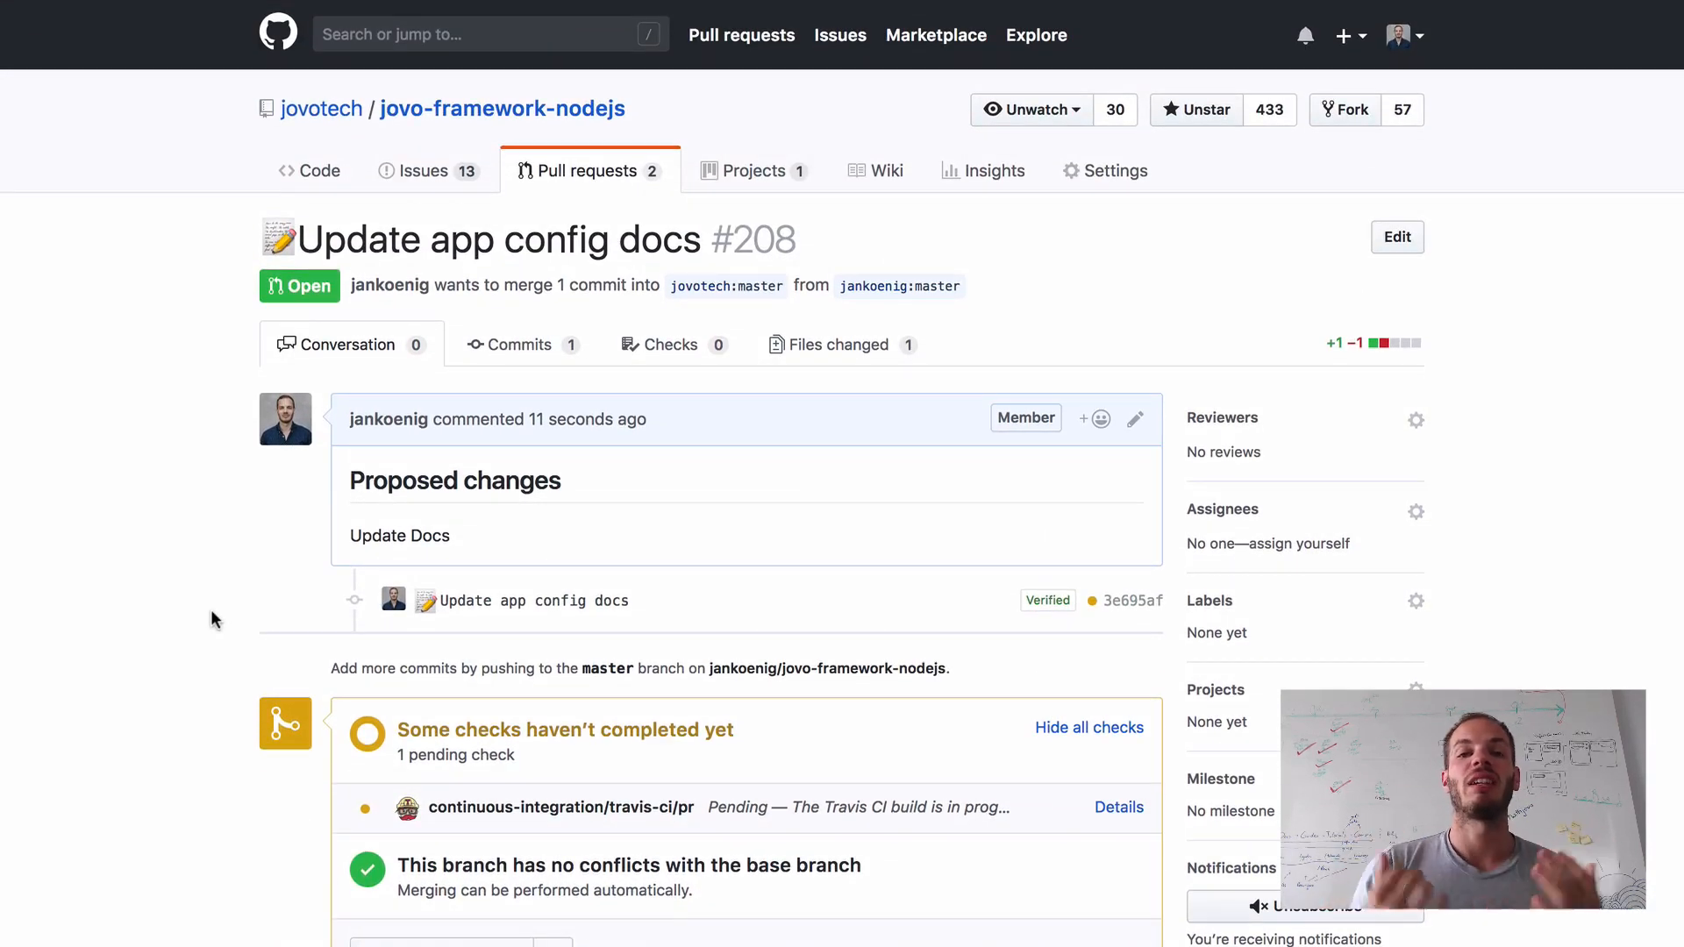